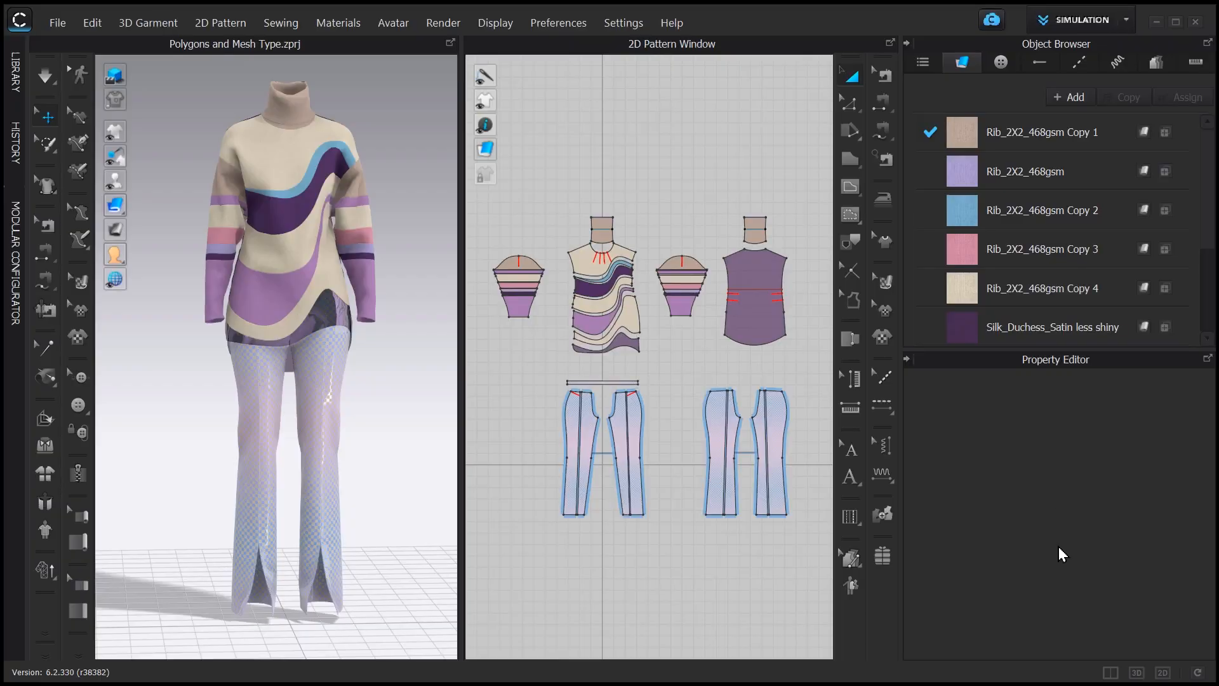
mouse_move(674, 678)
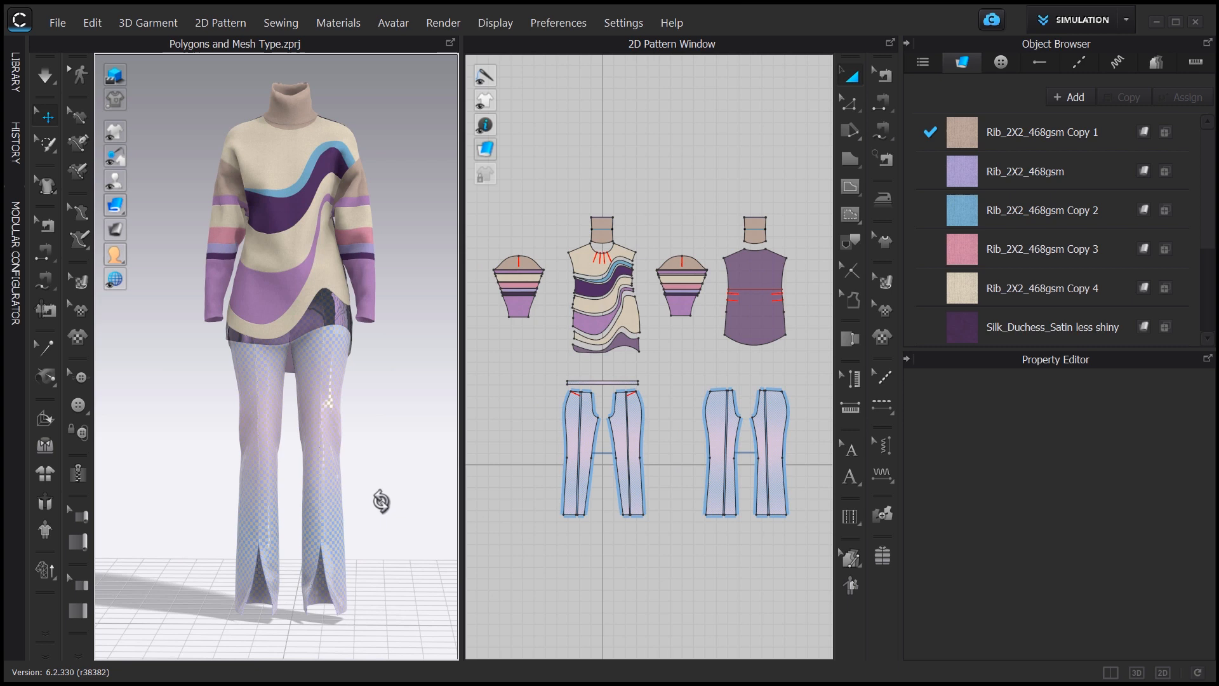
mouse_move(538, 563)
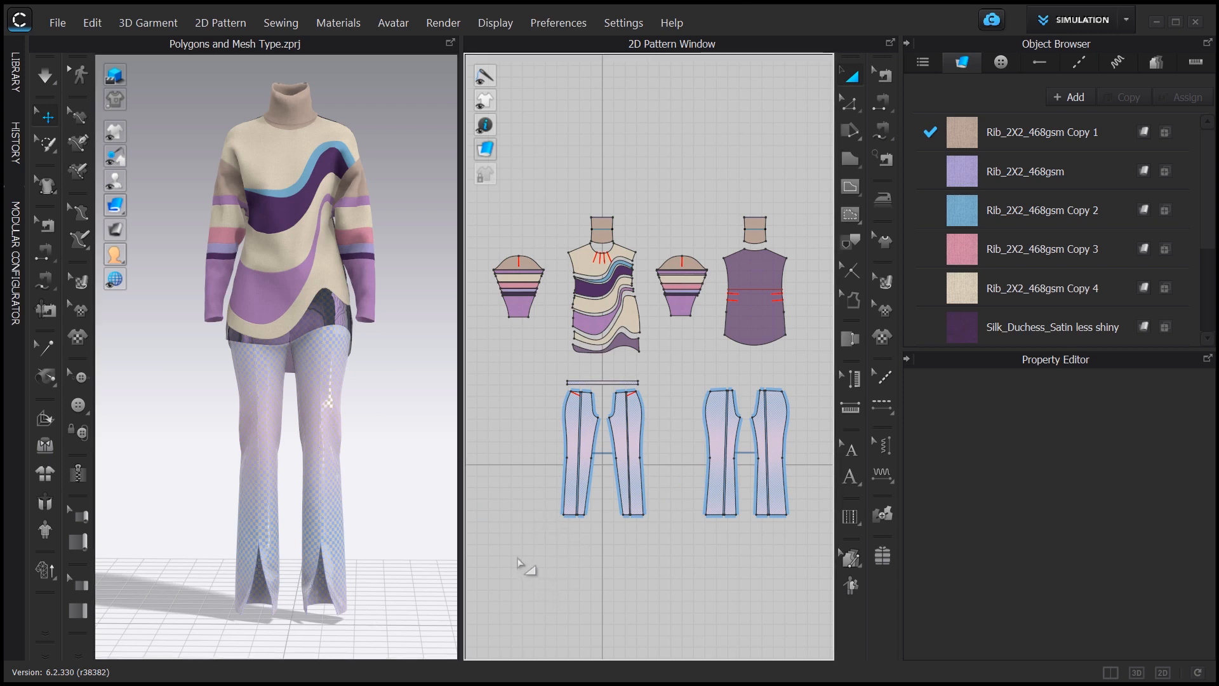
mouse_move(813, 554)
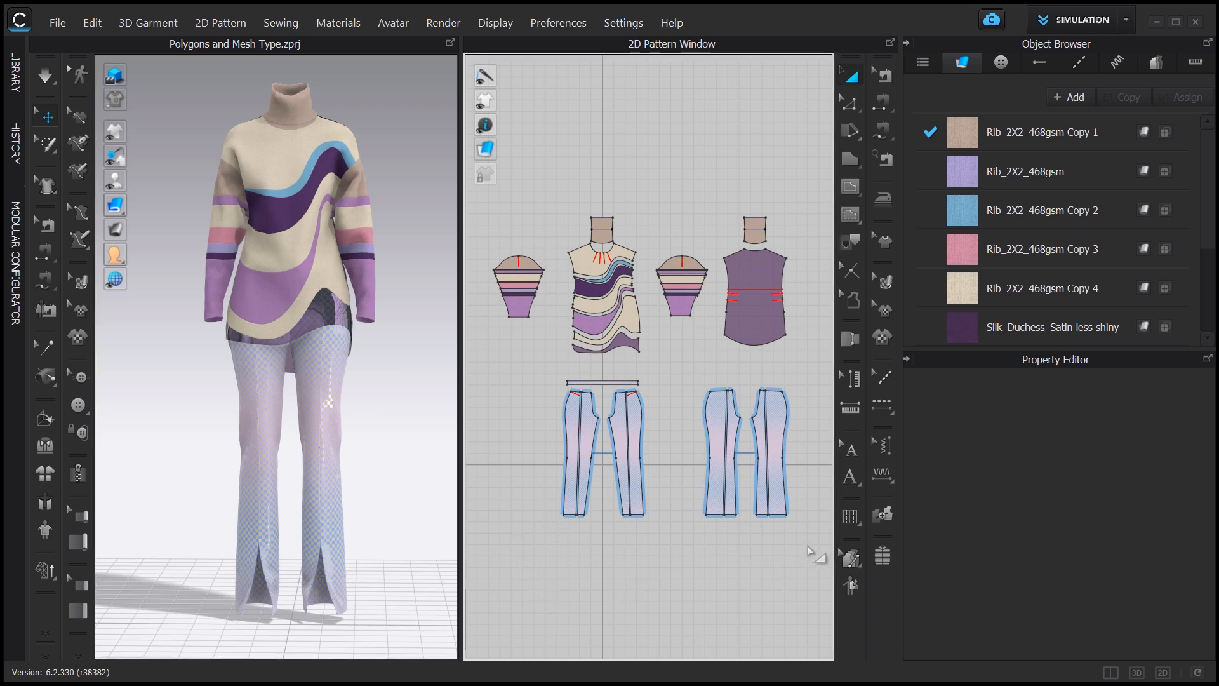
Step: Select all trouser pattern pieces and set their Mesh Type to Quad under Miscellaneous
drag(564, 441, 816, 550)
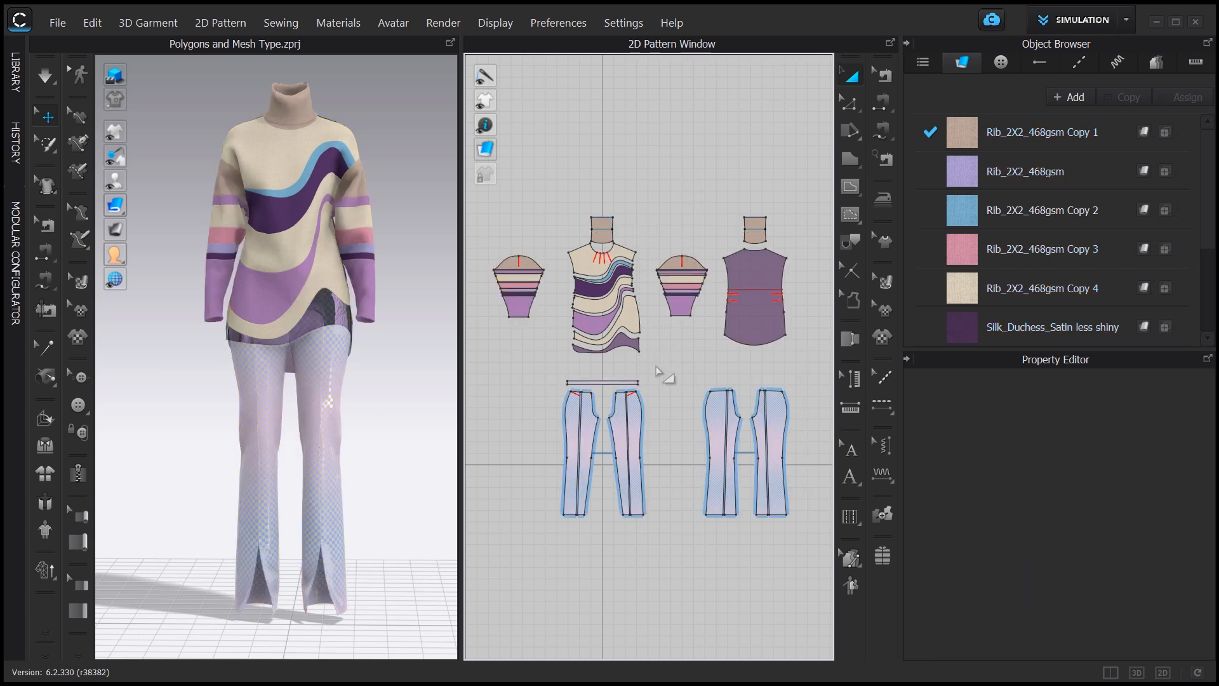
click(602, 272)
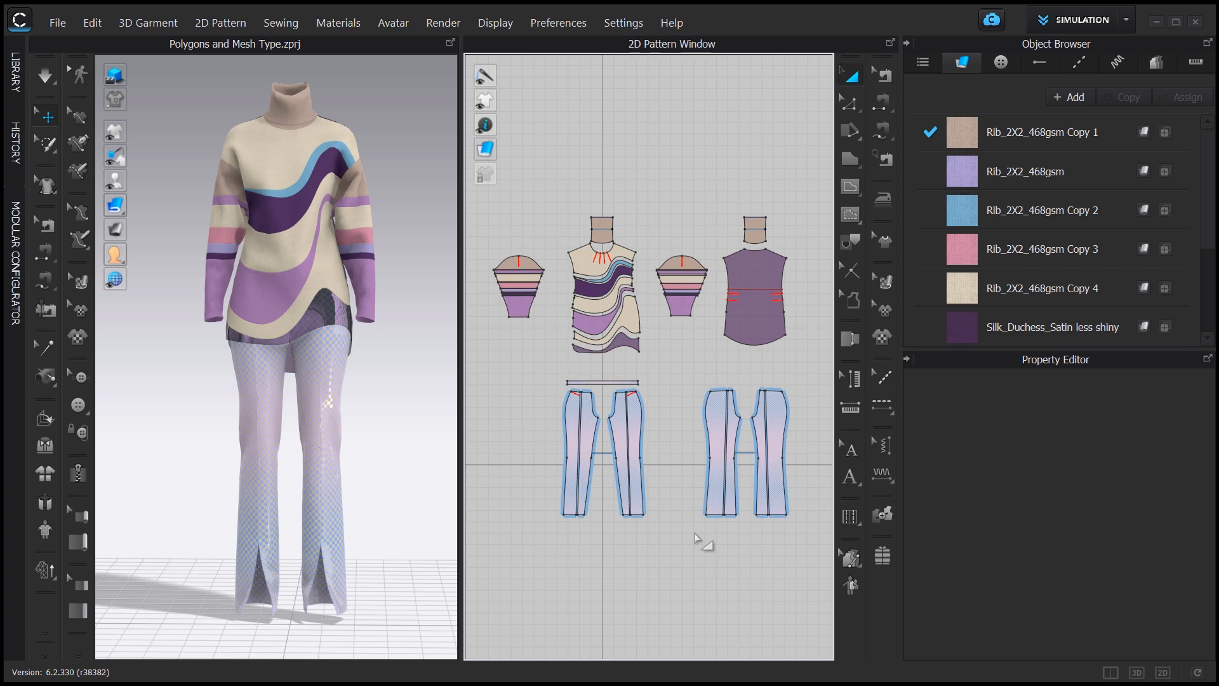
mouse_move(715, 546)
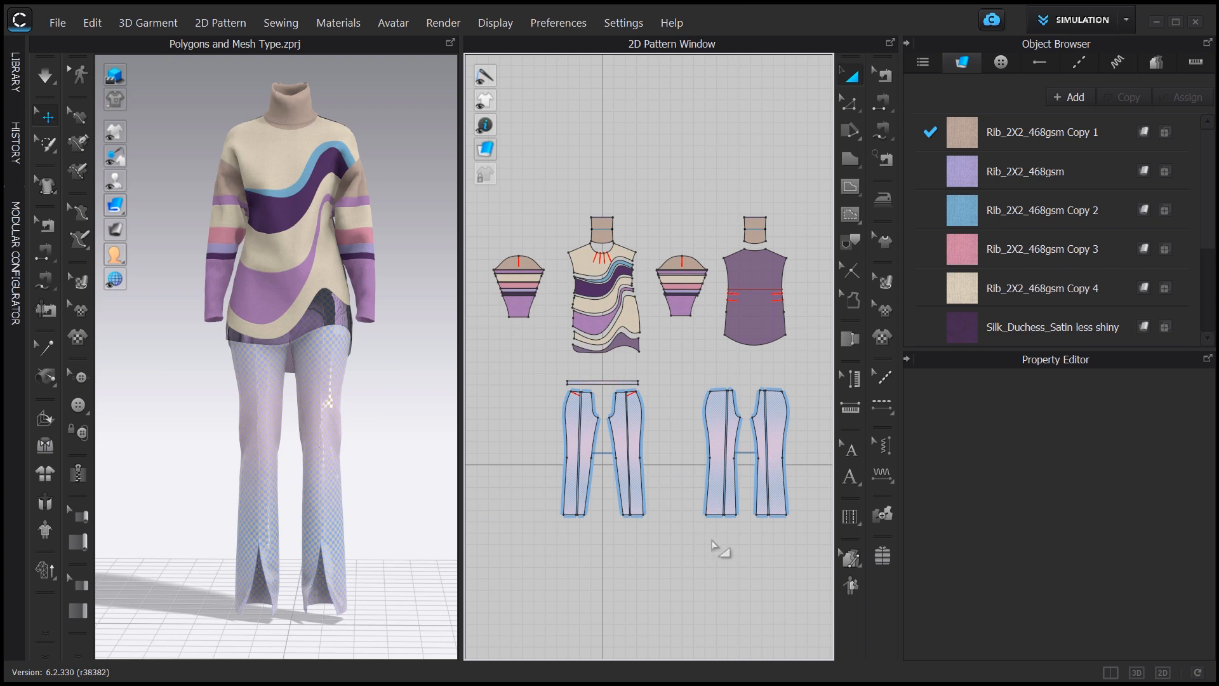
mouse_move(760, 559)
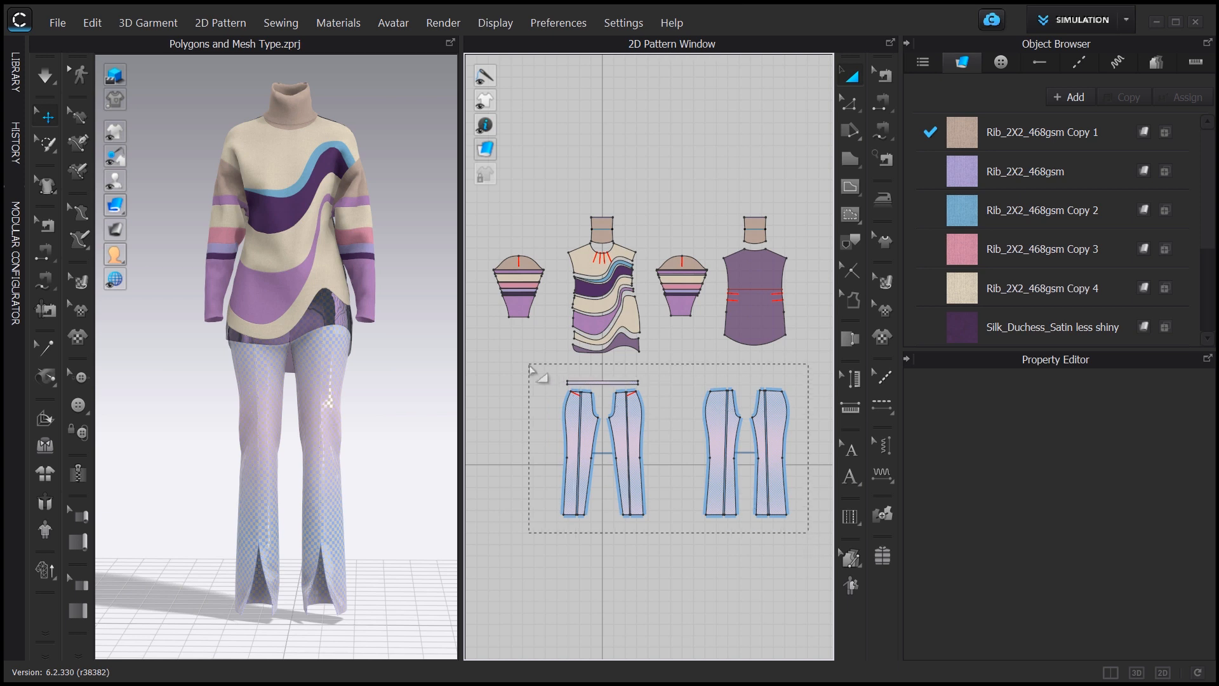
click(598, 447)
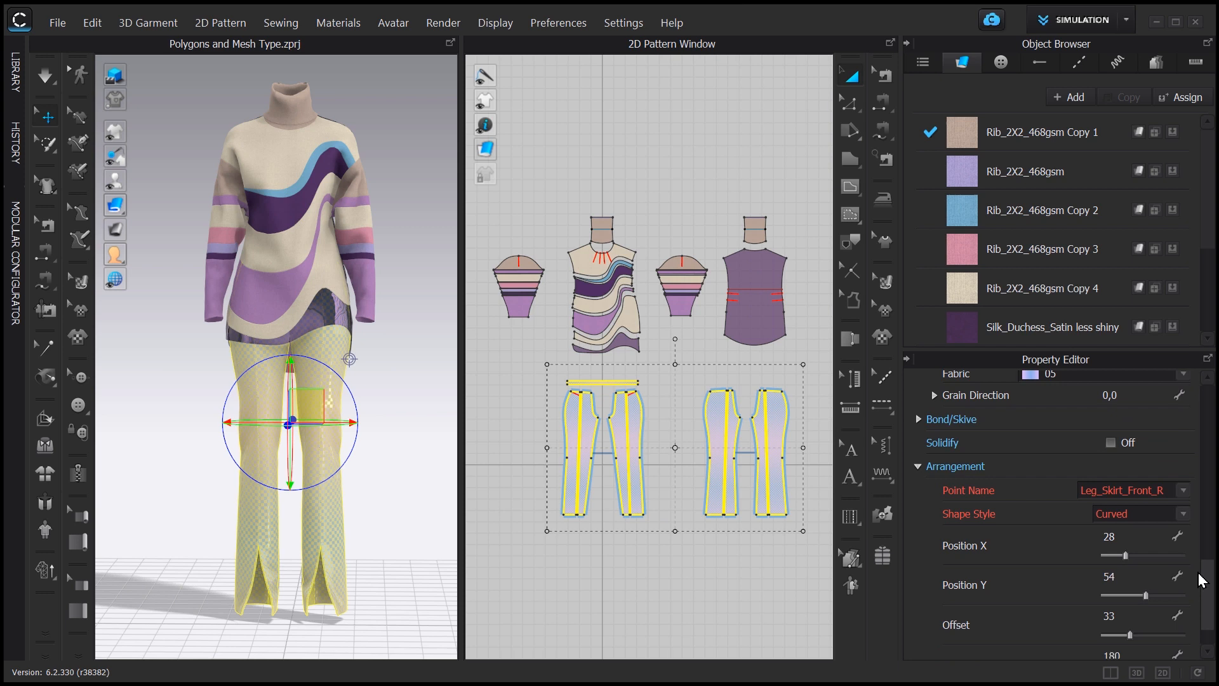
scroll(down, 3)
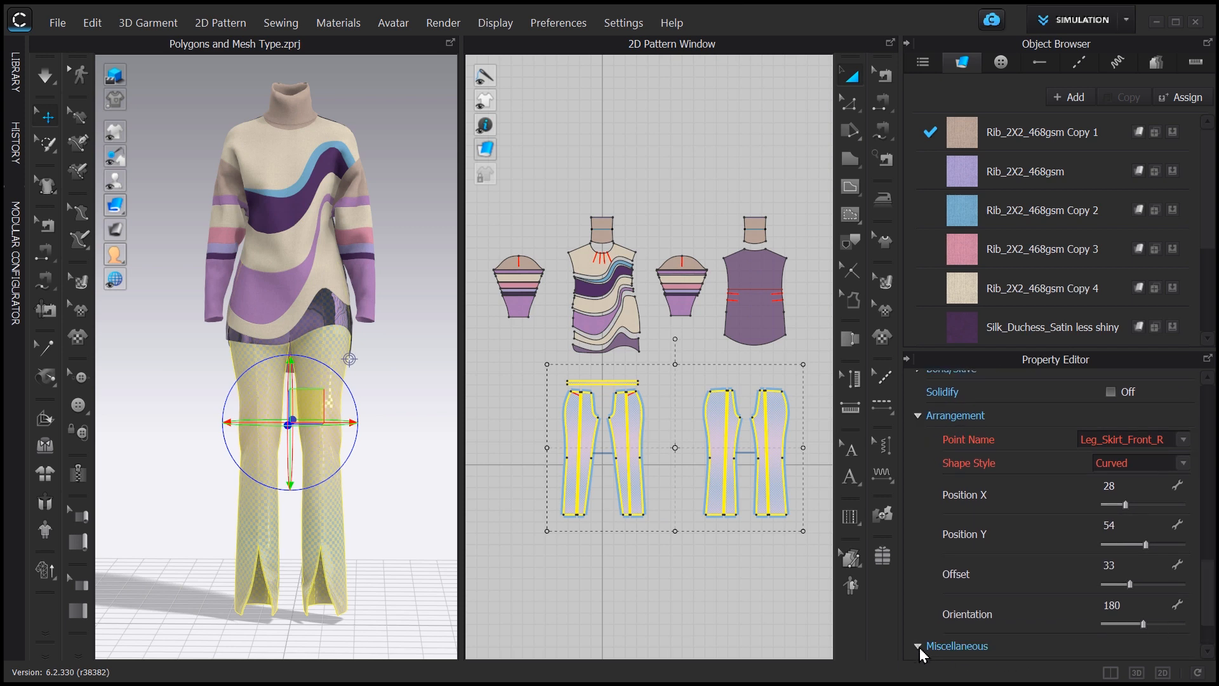
scroll(down, 3)
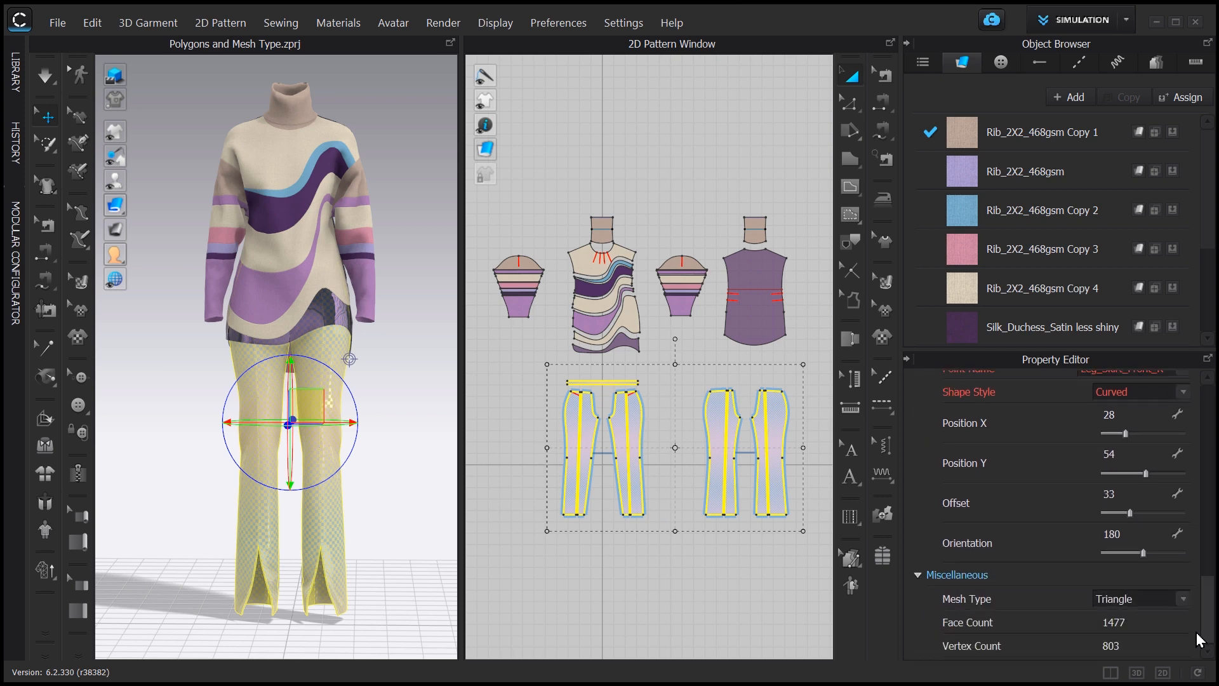
mouse_move(1093, 561)
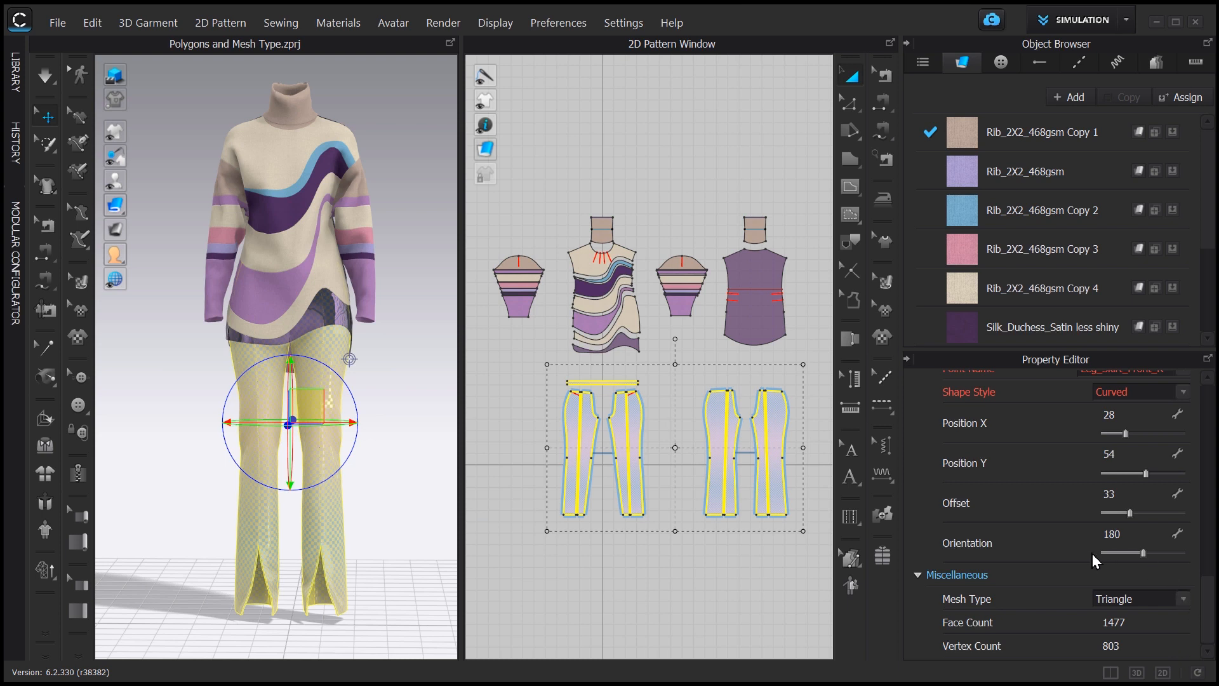
mouse_move(1089, 586)
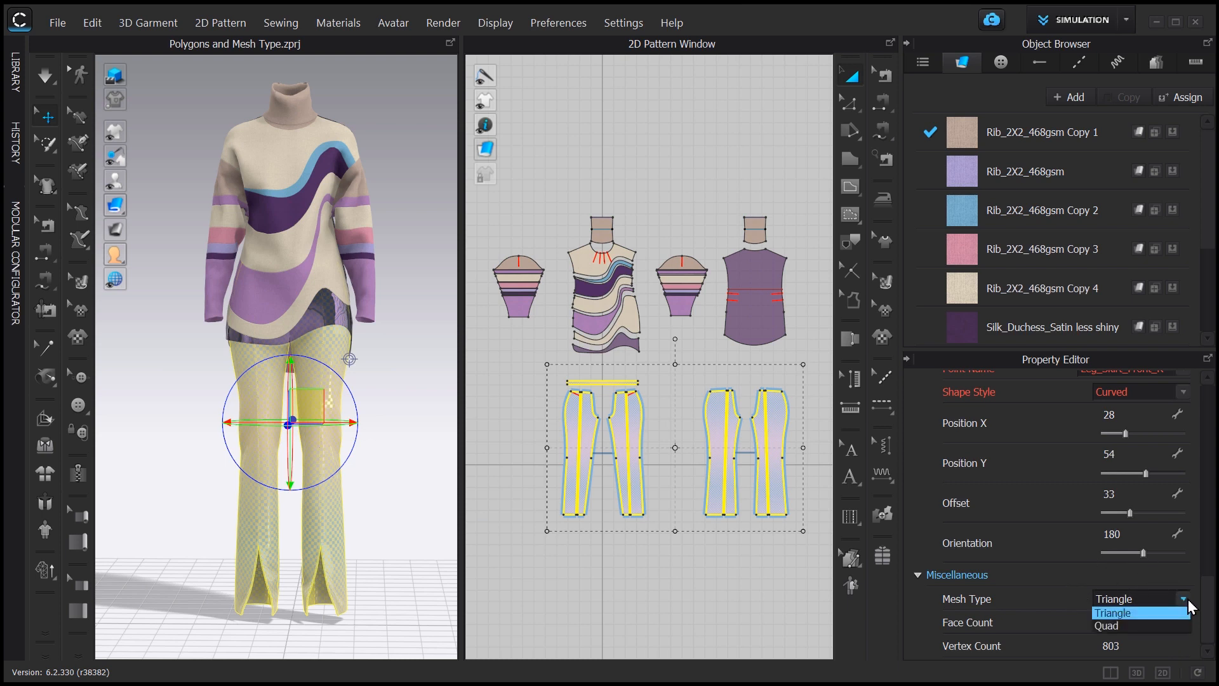
mouse_move(1106, 626)
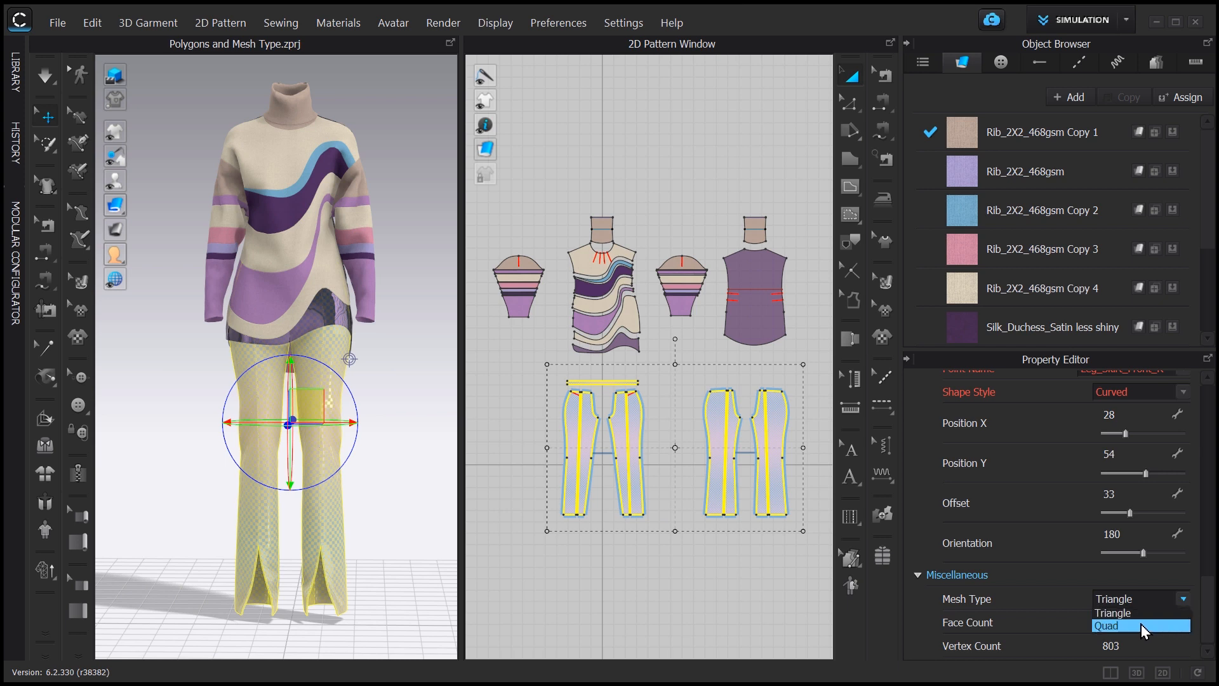
mouse_move(1153, 640)
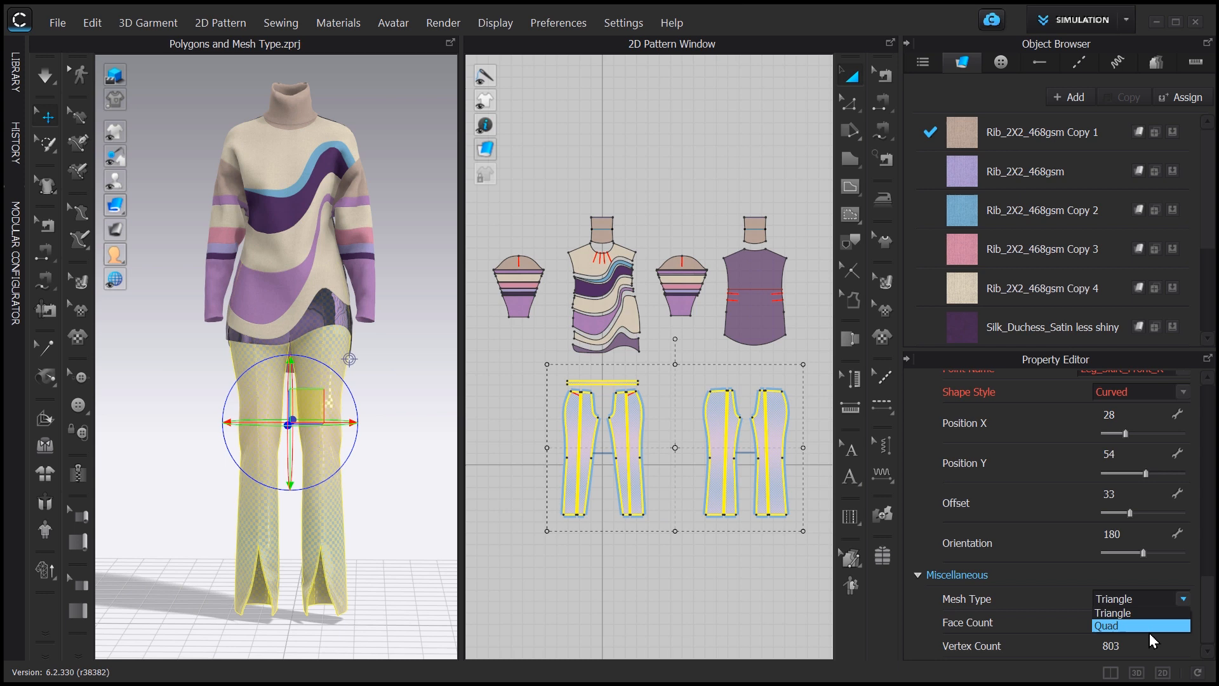
mouse_move(1156, 632)
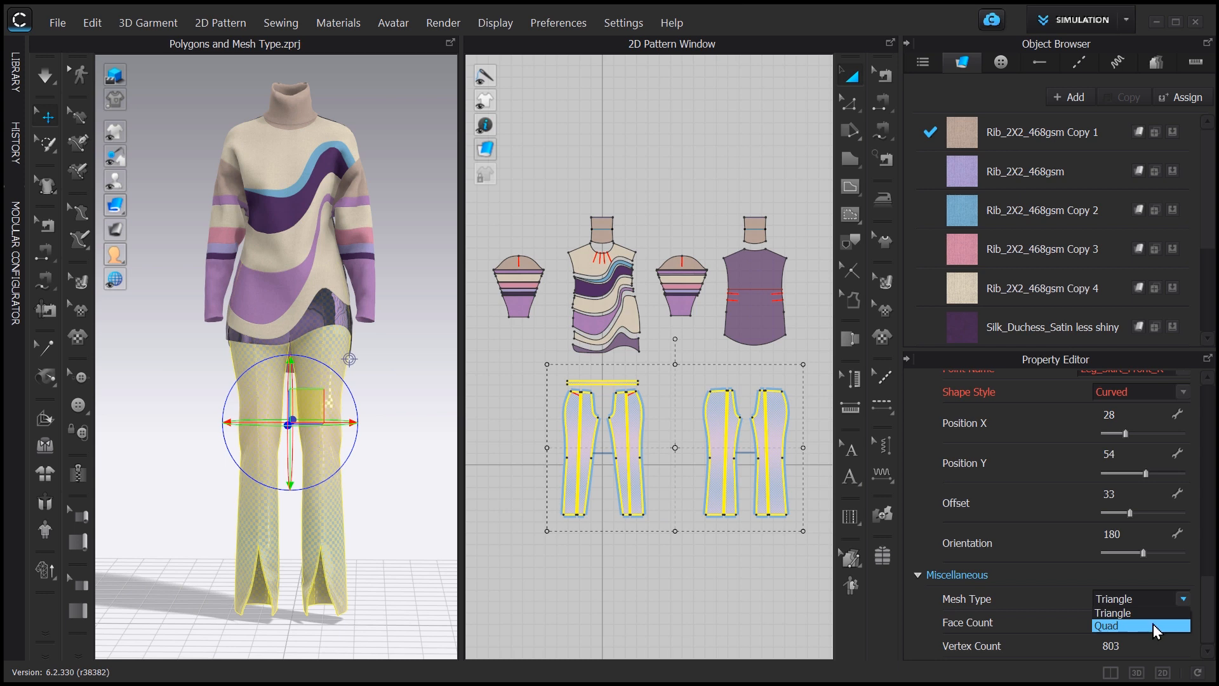
click(1135, 626)
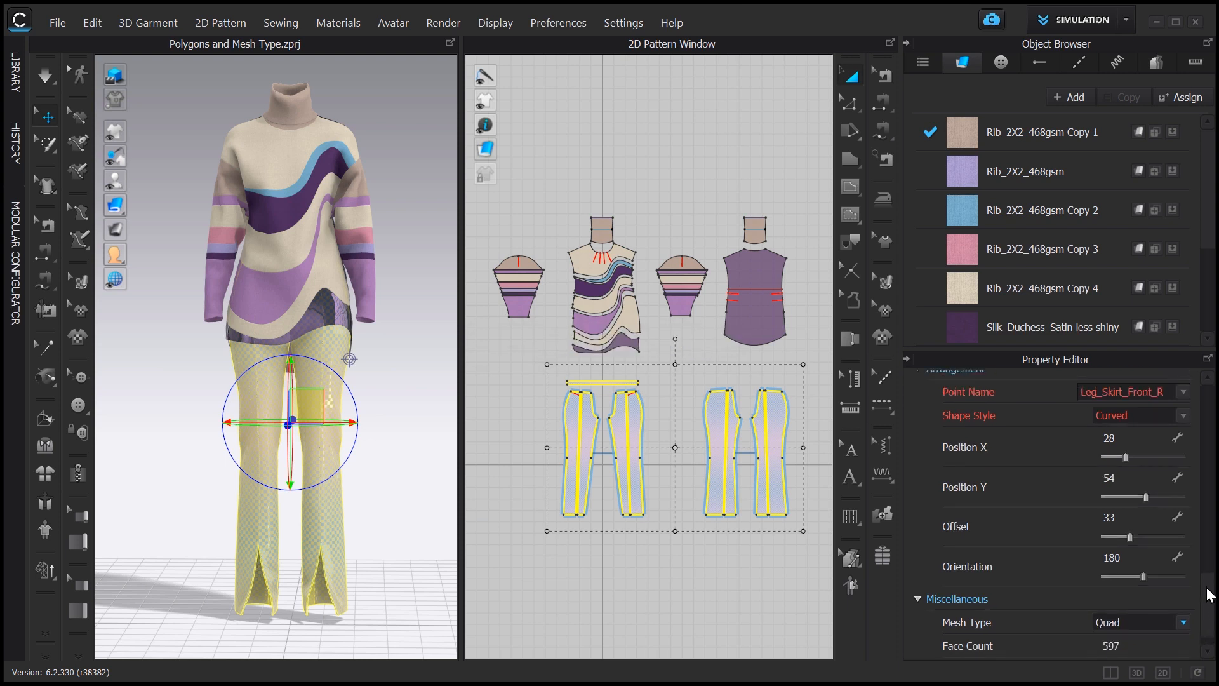
mouse_move(1213, 638)
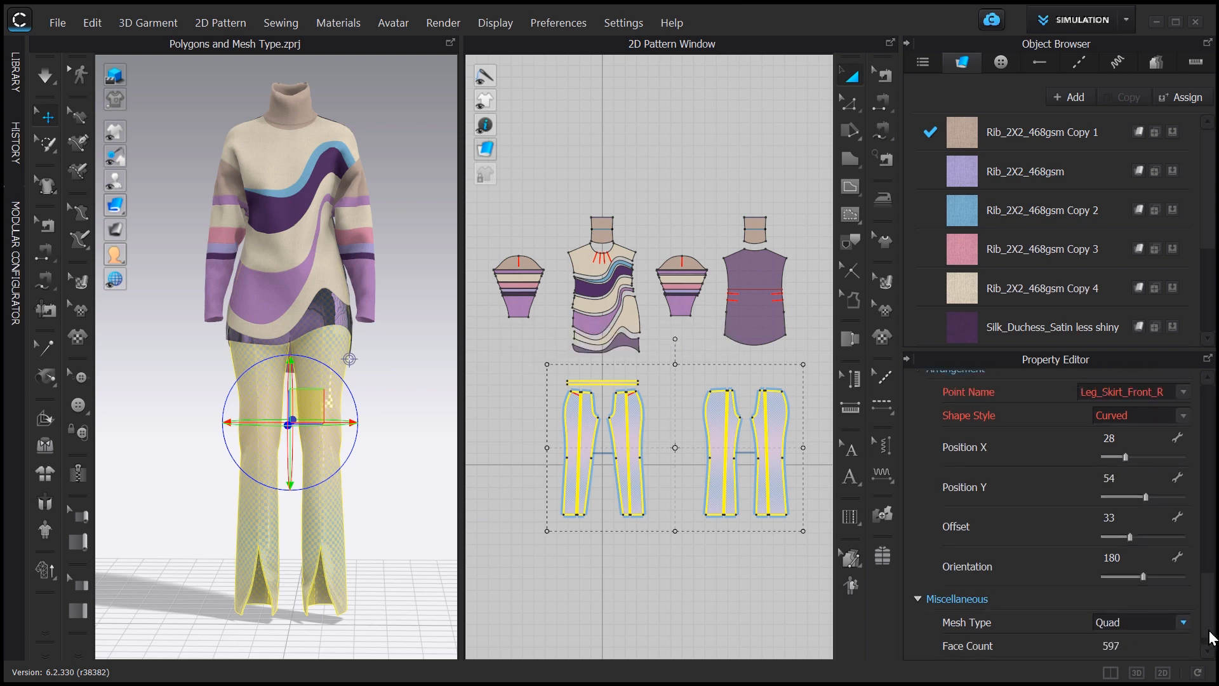
scroll(down, 3)
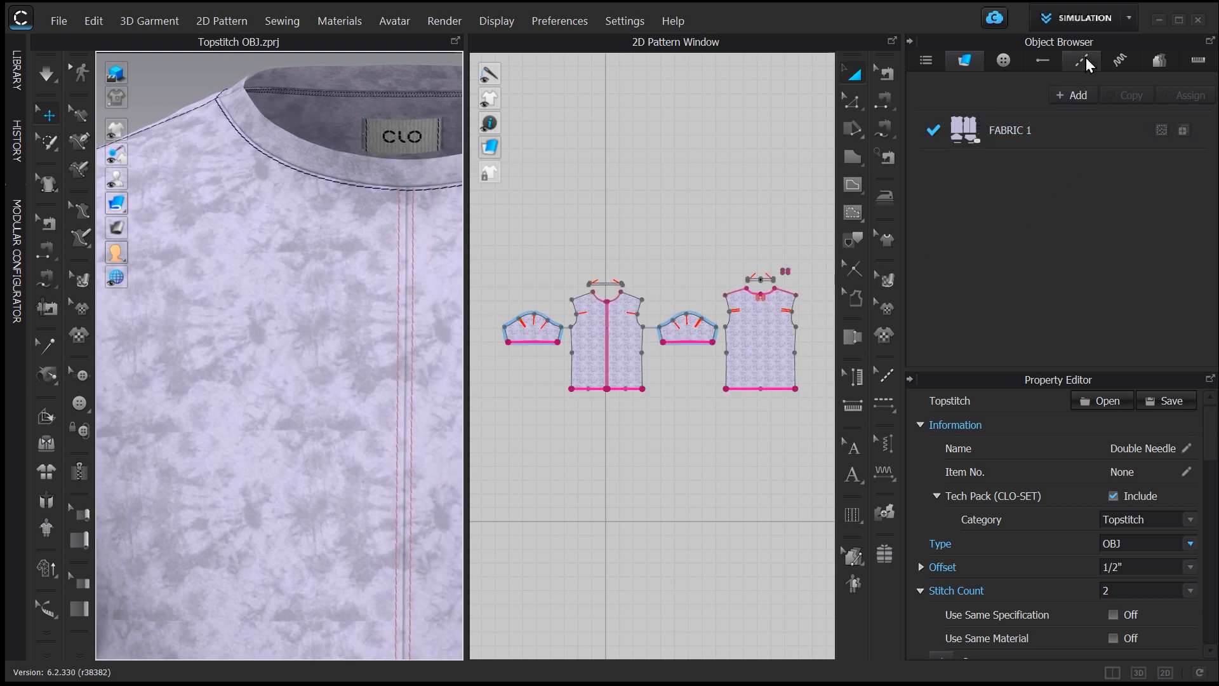
Step: Show the topstitch list and view the Double Needle's Type set to OBJ
click(1080, 61)
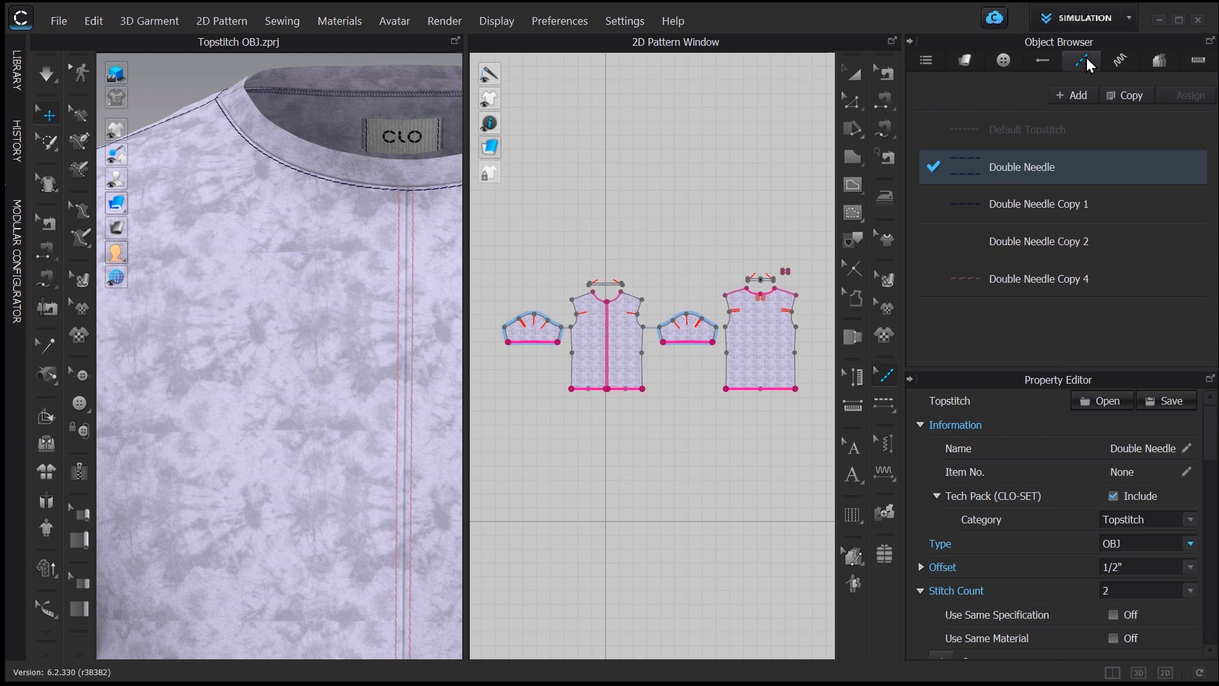
mouse_move(1096, 99)
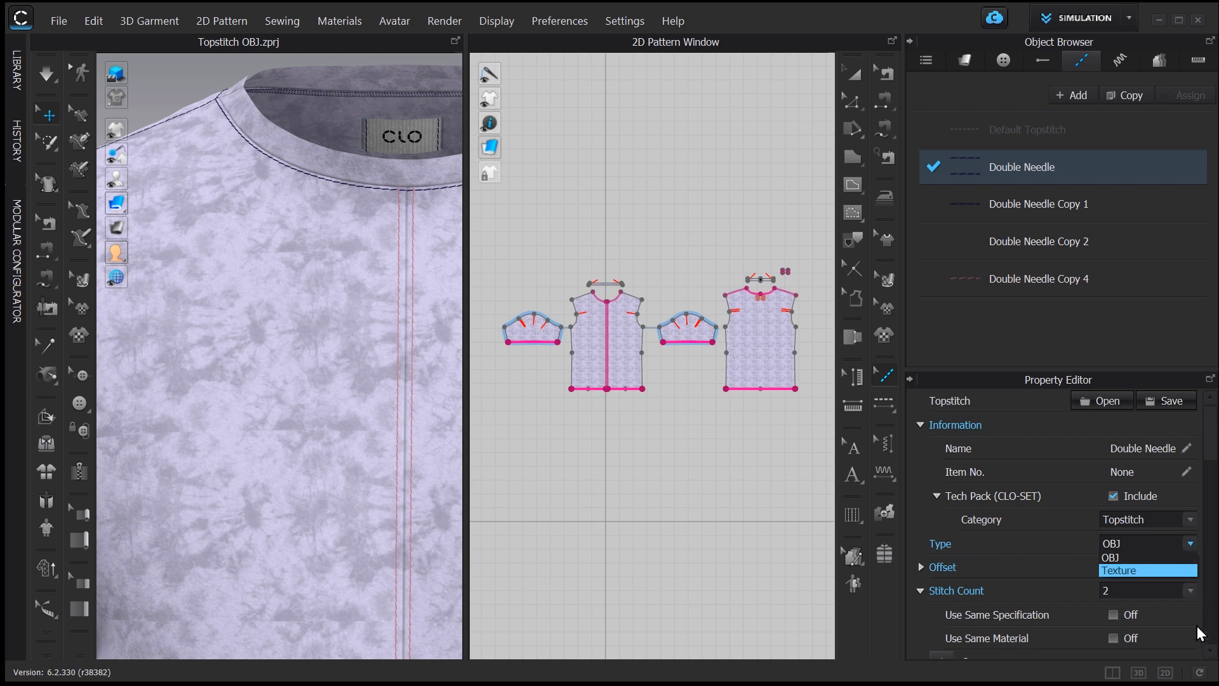
click(1139, 571)
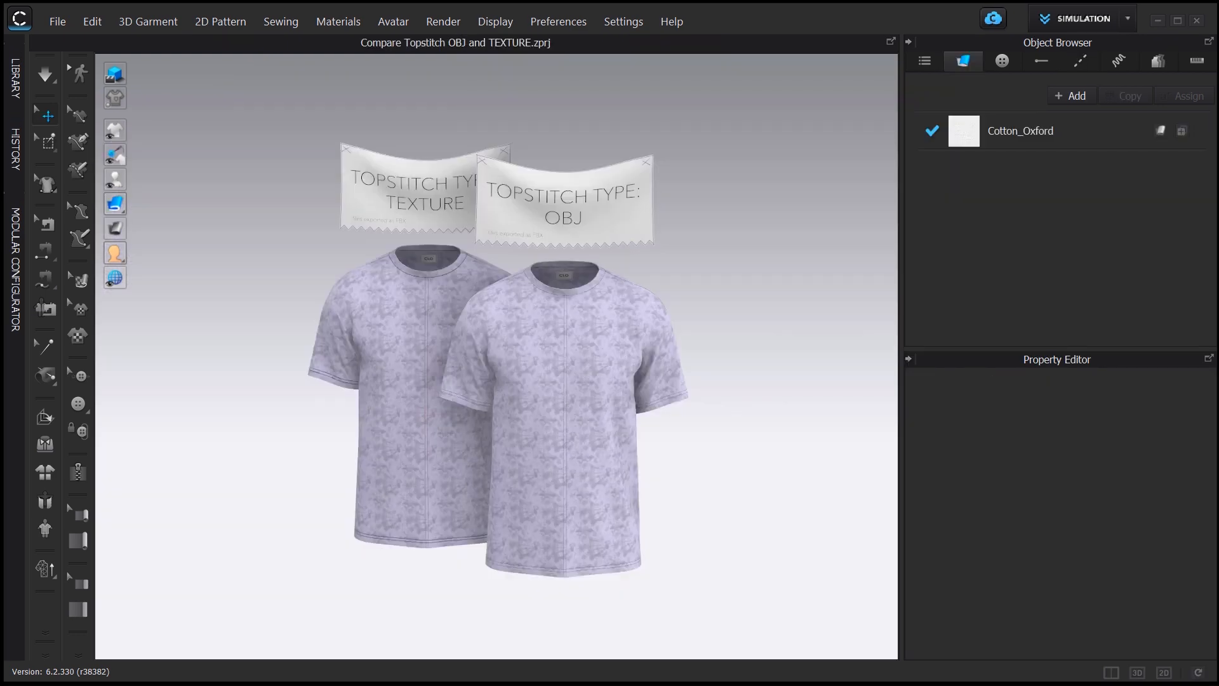
mouse_move(411, 424)
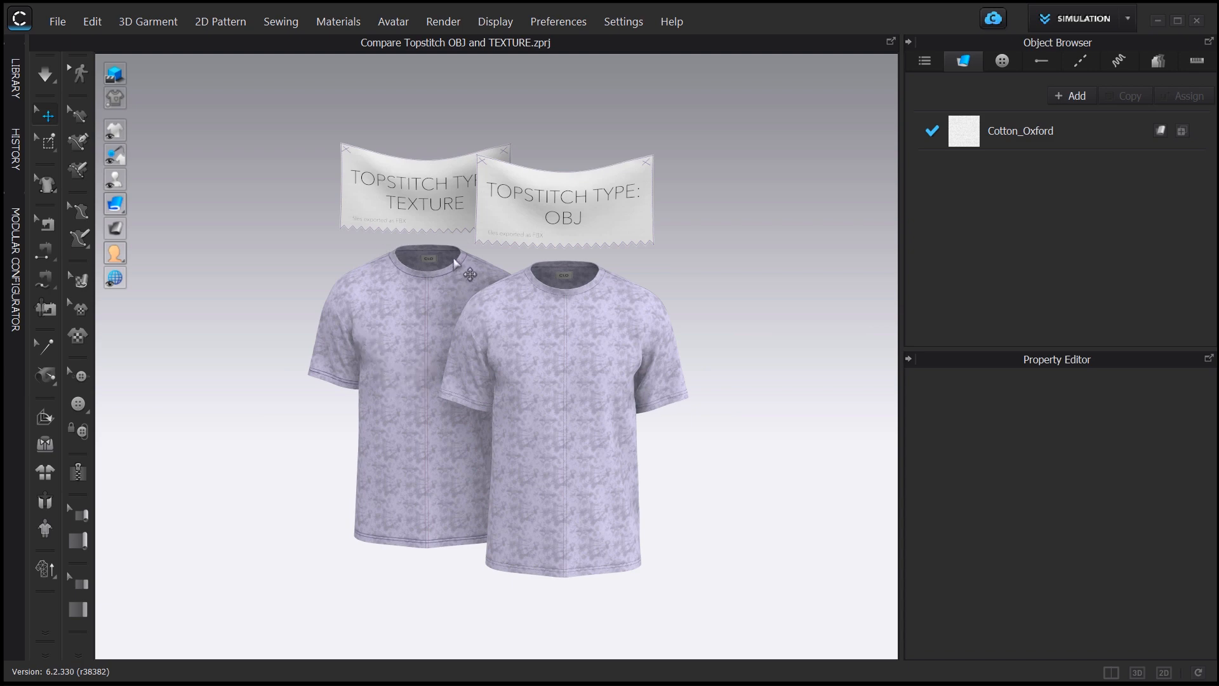
mouse_move(630, 292)
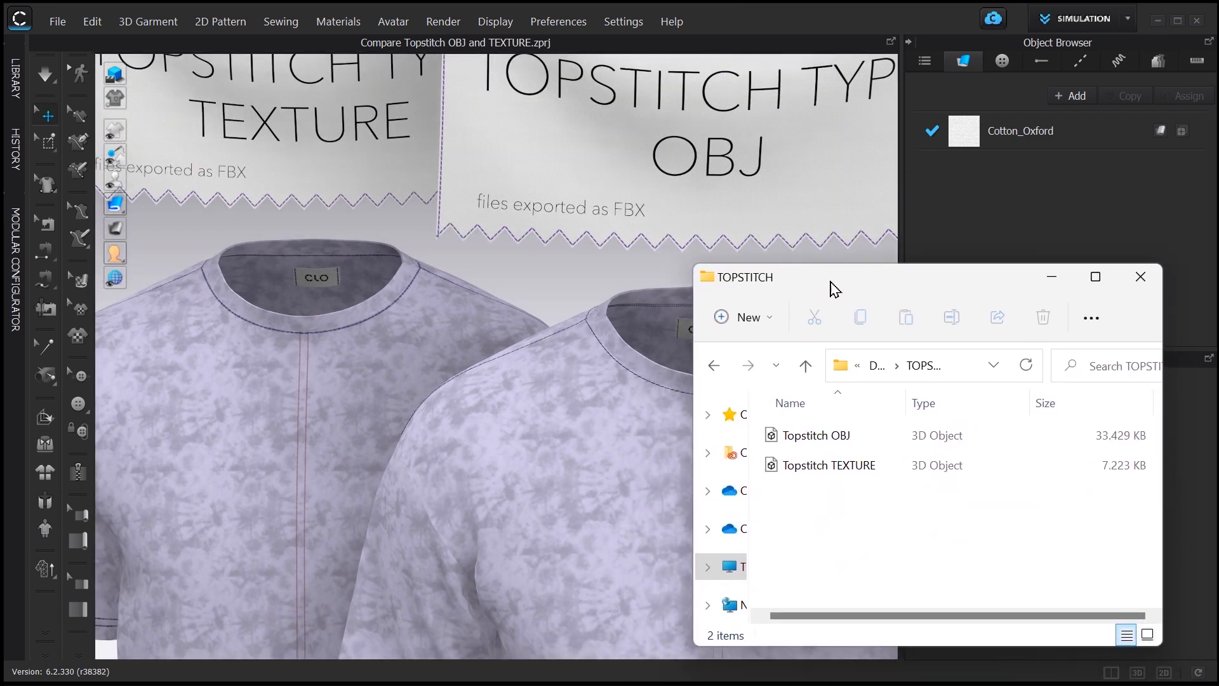
Step: Select the Topstitch TEXTURE export file (7,223 KB) in the TOPSTITCH folder beside the 33,429 KB OBJ
click(816, 434)
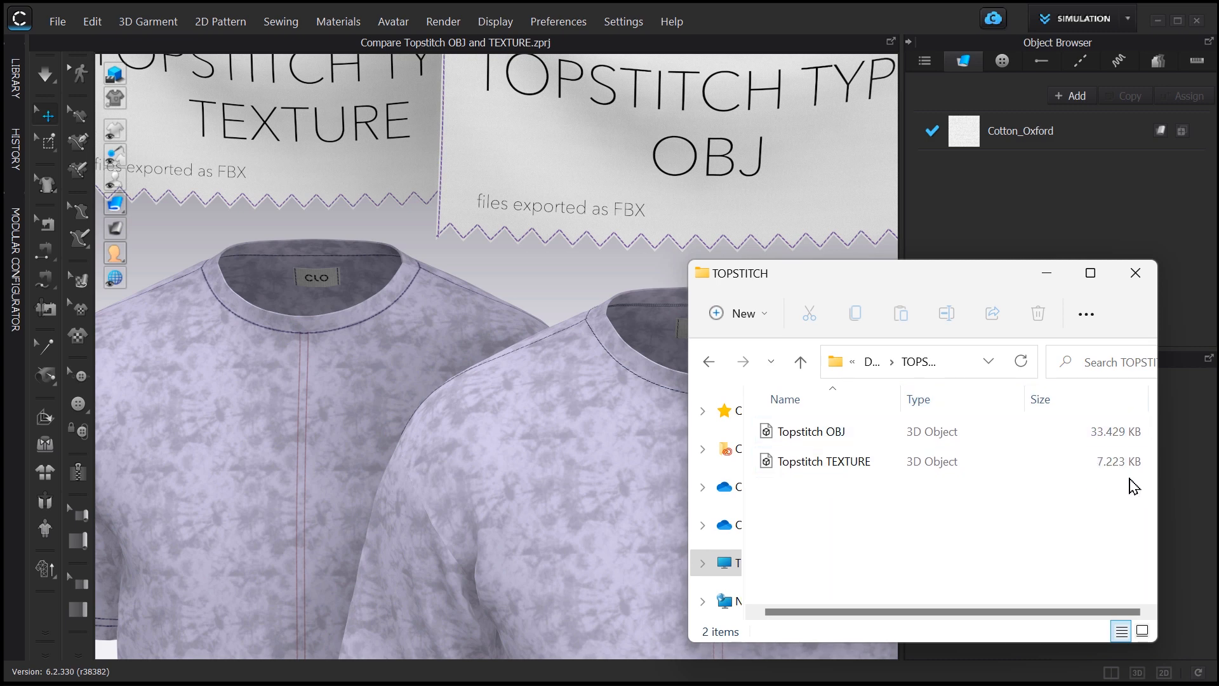
click(825, 461)
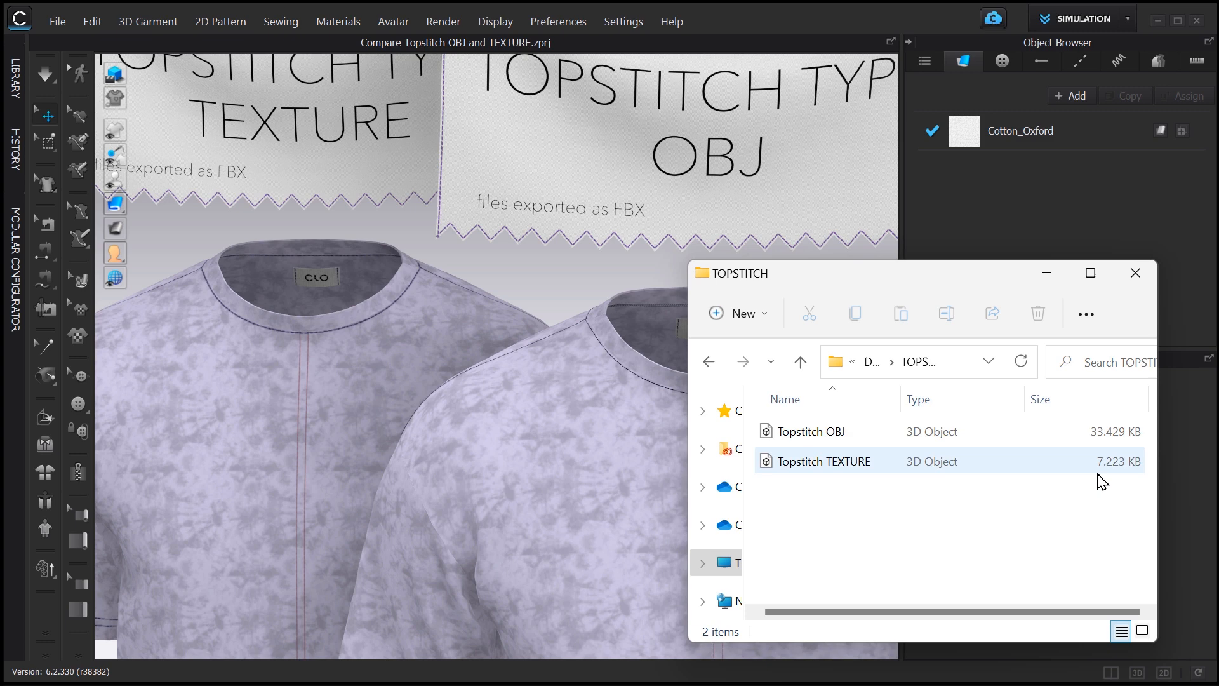
mouse_move(1098, 457)
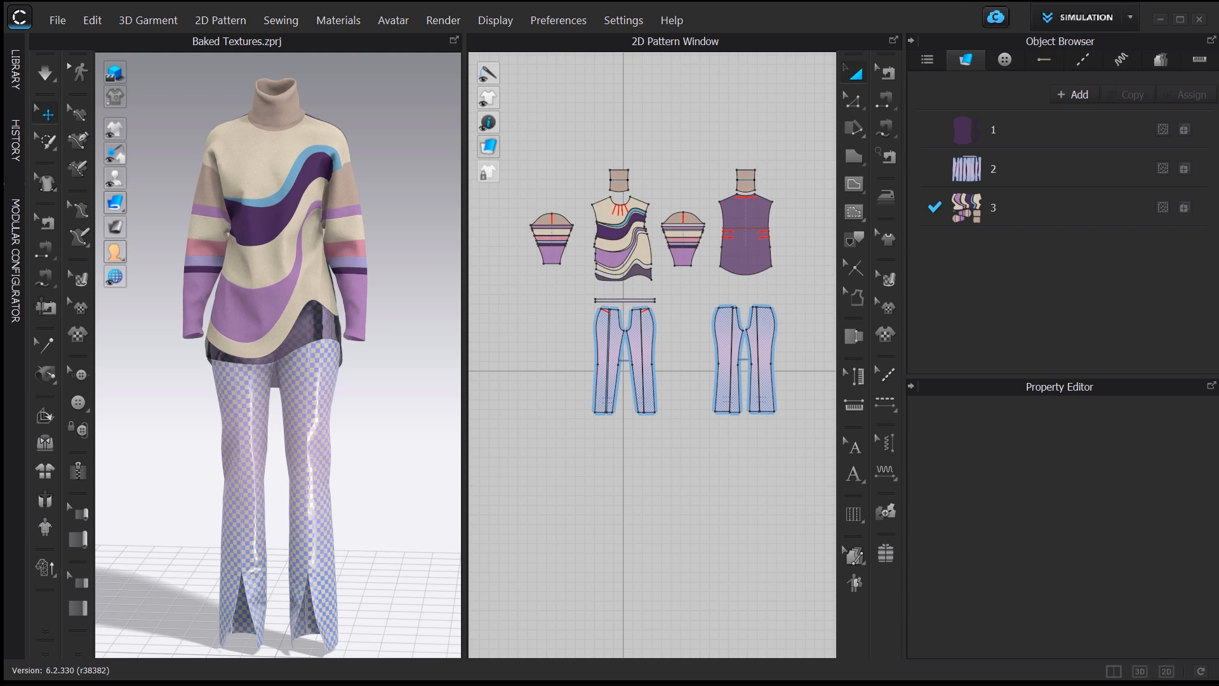
mouse_move(917, 374)
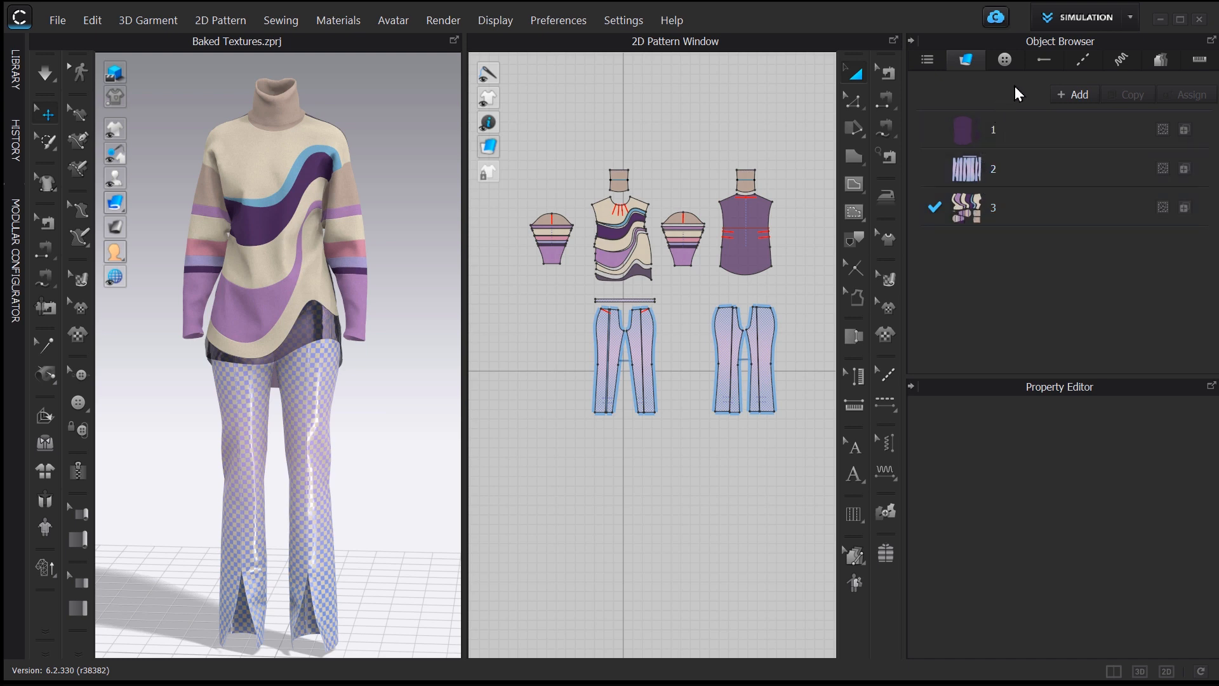
Step: Expand the workspace mode list next to SIMULATION to reveal the UV Editor mode
click(1129, 17)
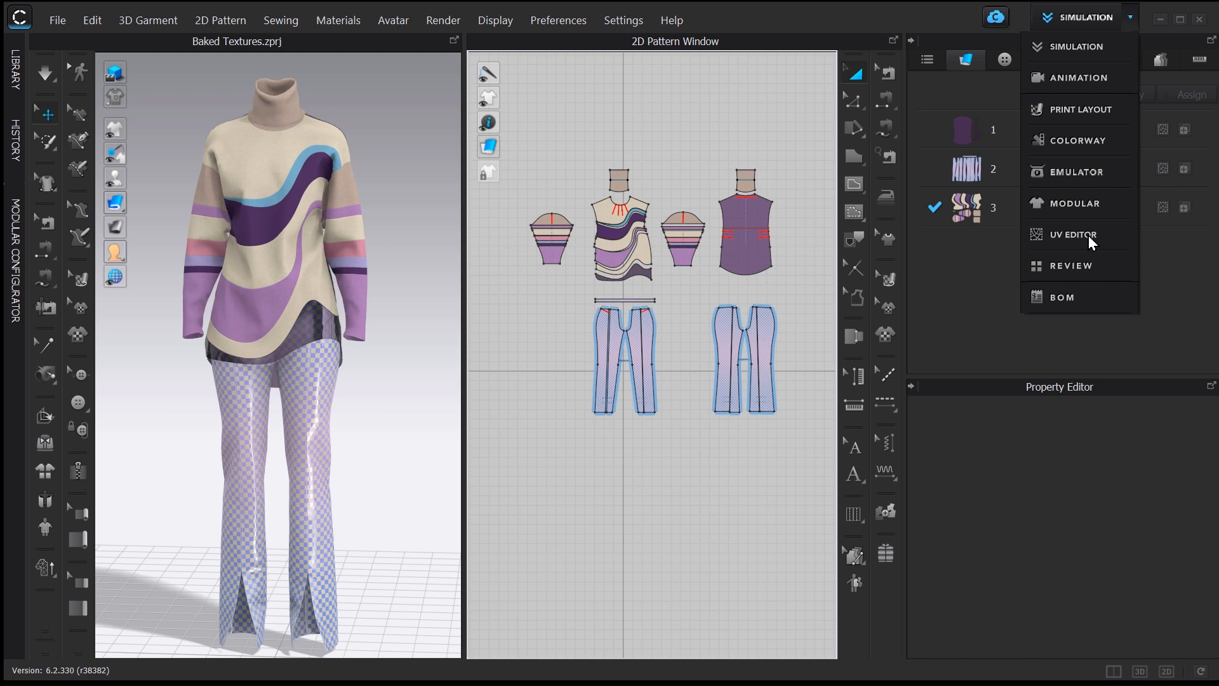
mouse_move(1054, 241)
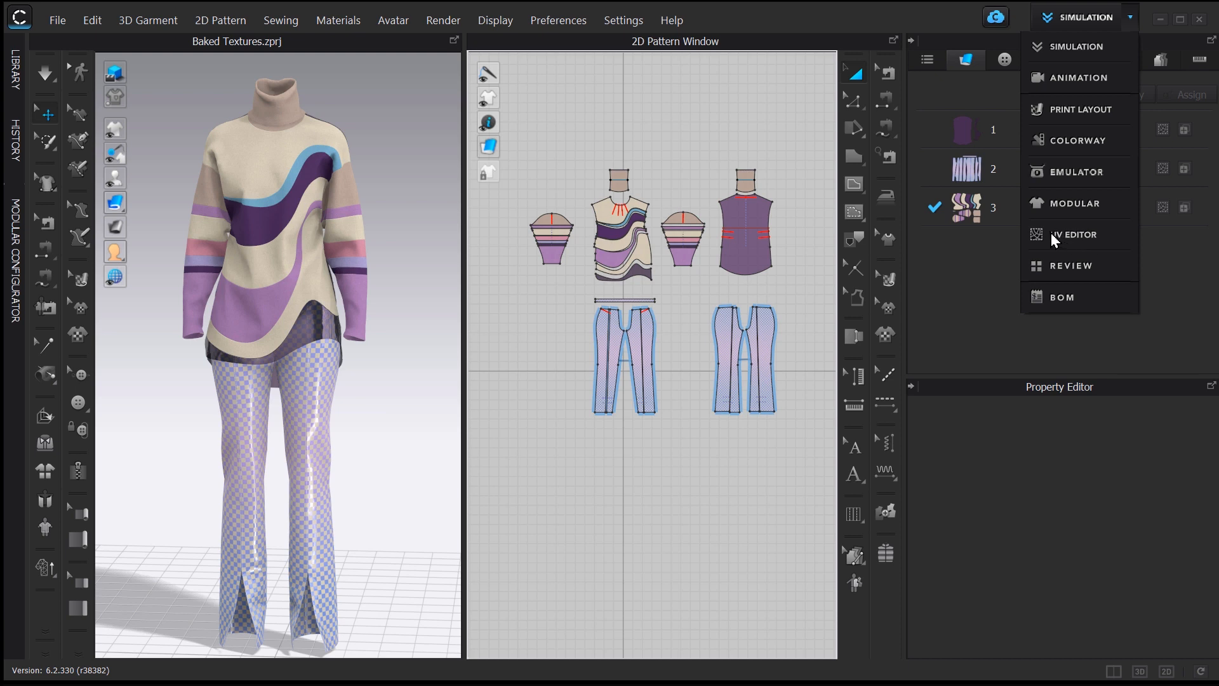
mouse_move(1114, 242)
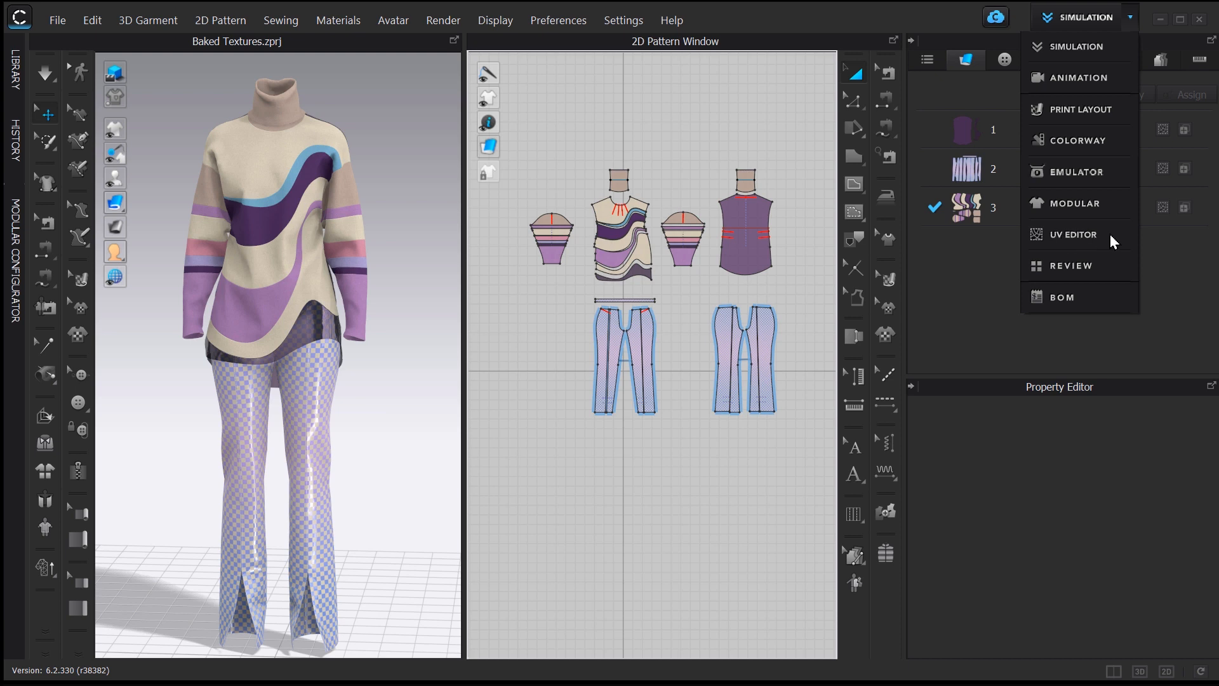
mouse_move(1131, 29)
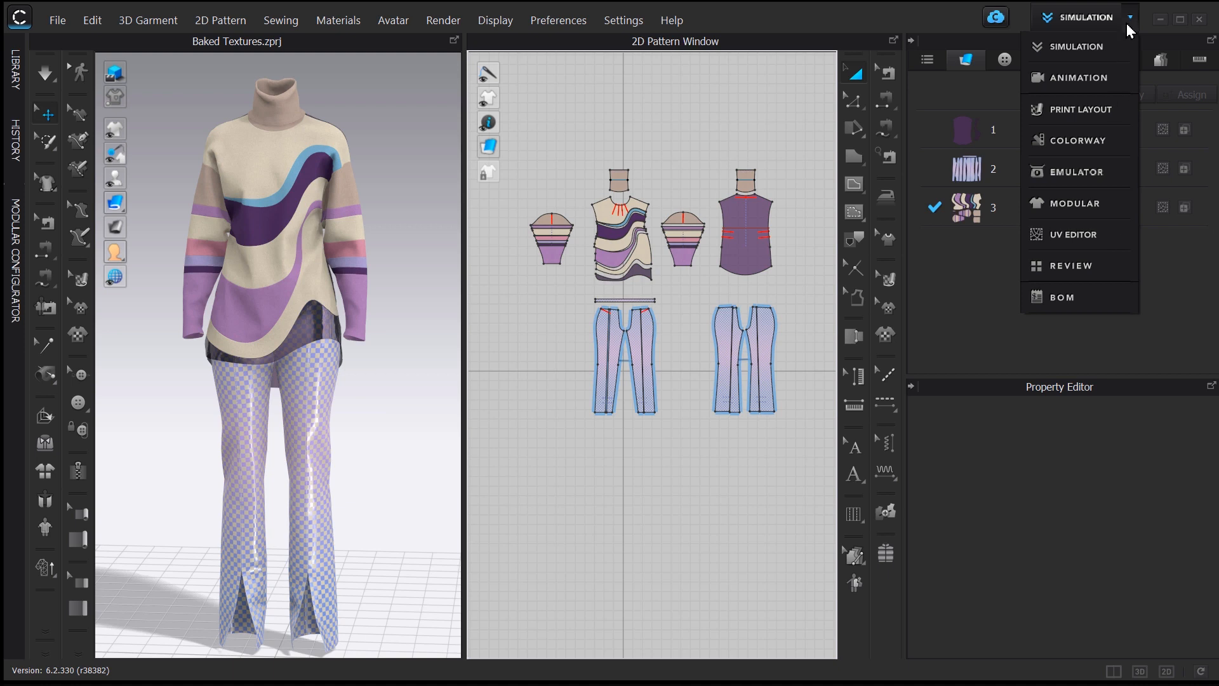
click(1130, 17)
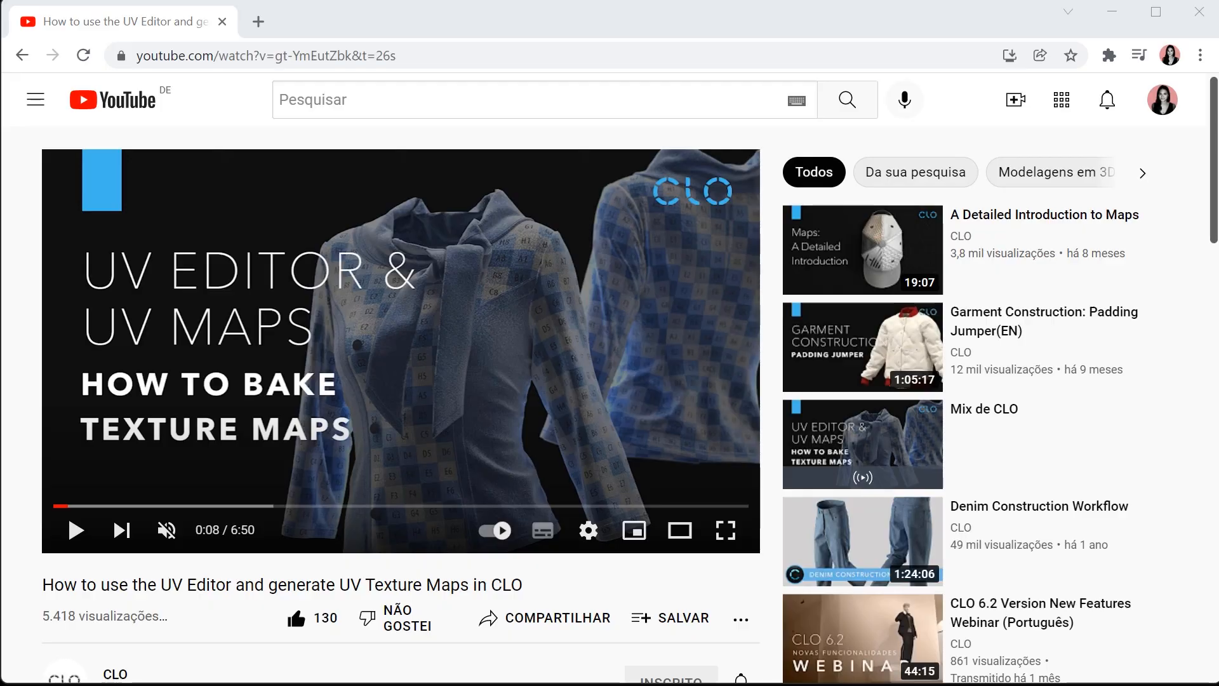
mouse_move(112, 201)
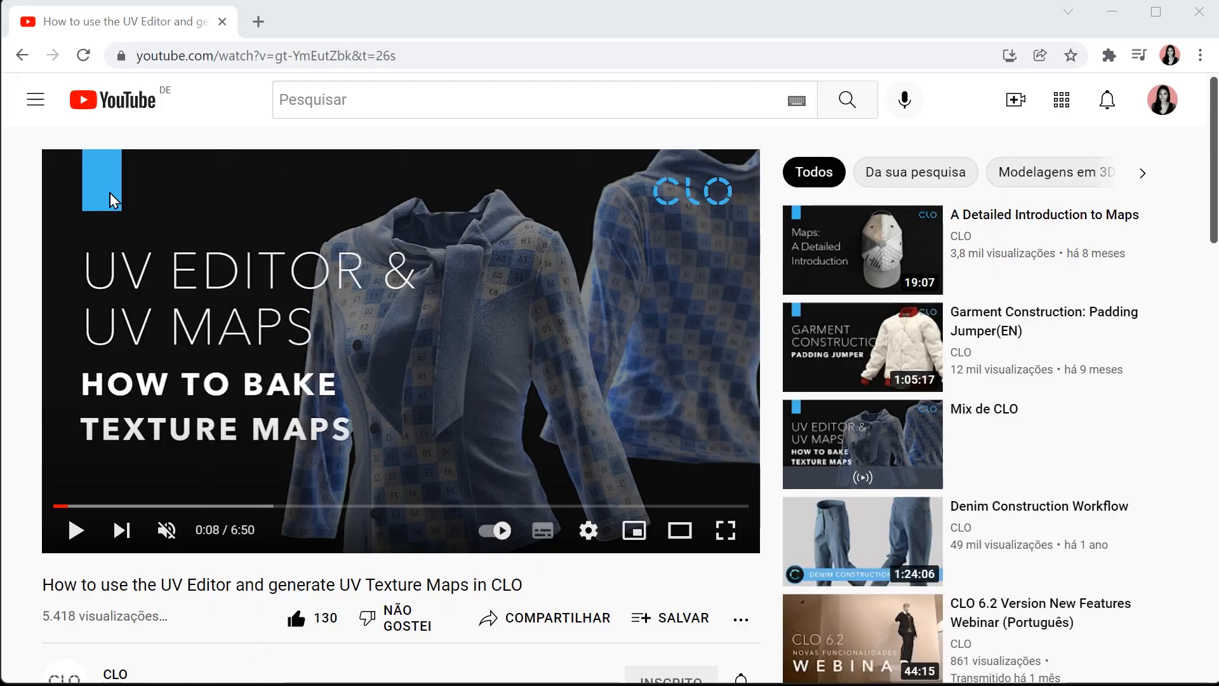
mouse_move(75, 529)
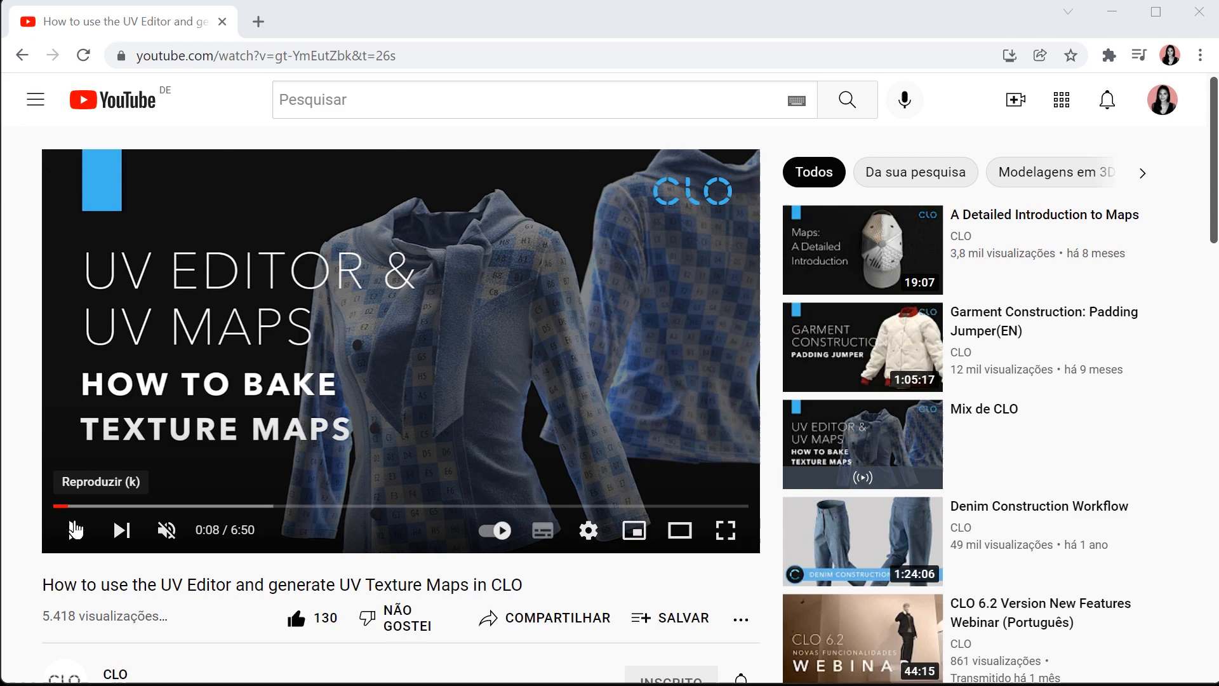
Step: Show the CLO UV Editor texture-map tutorial on YouTube in the browser
click(73, 530)
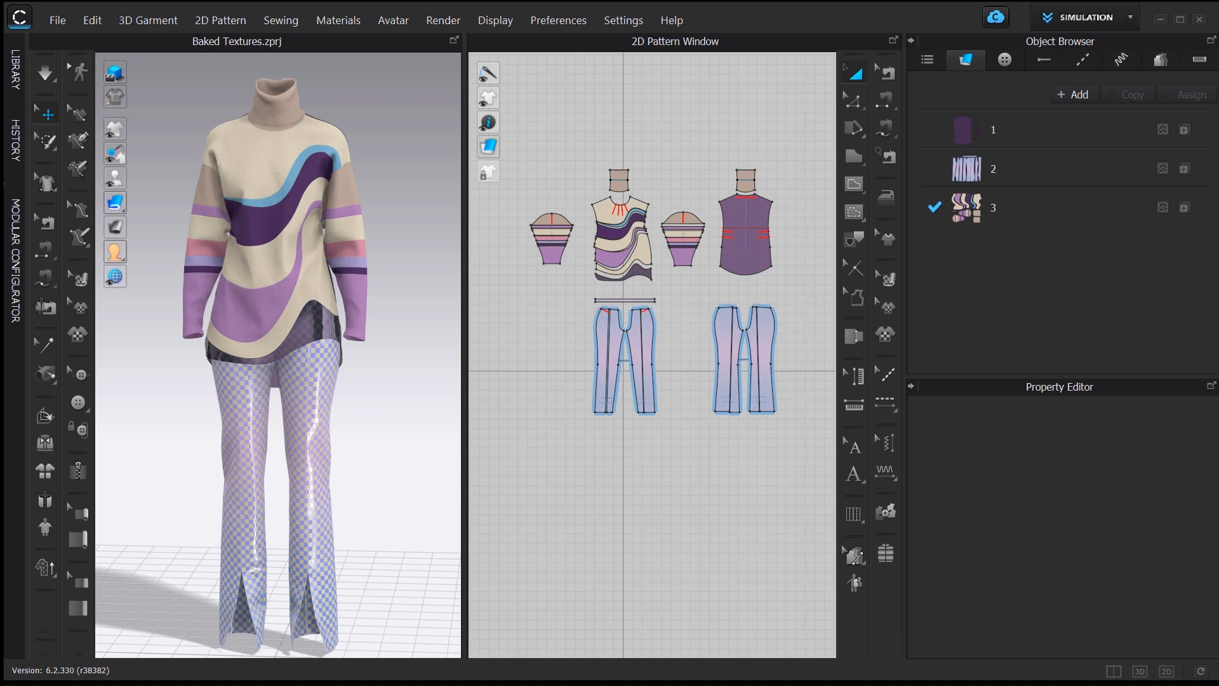
mouse_move(1081, 462)
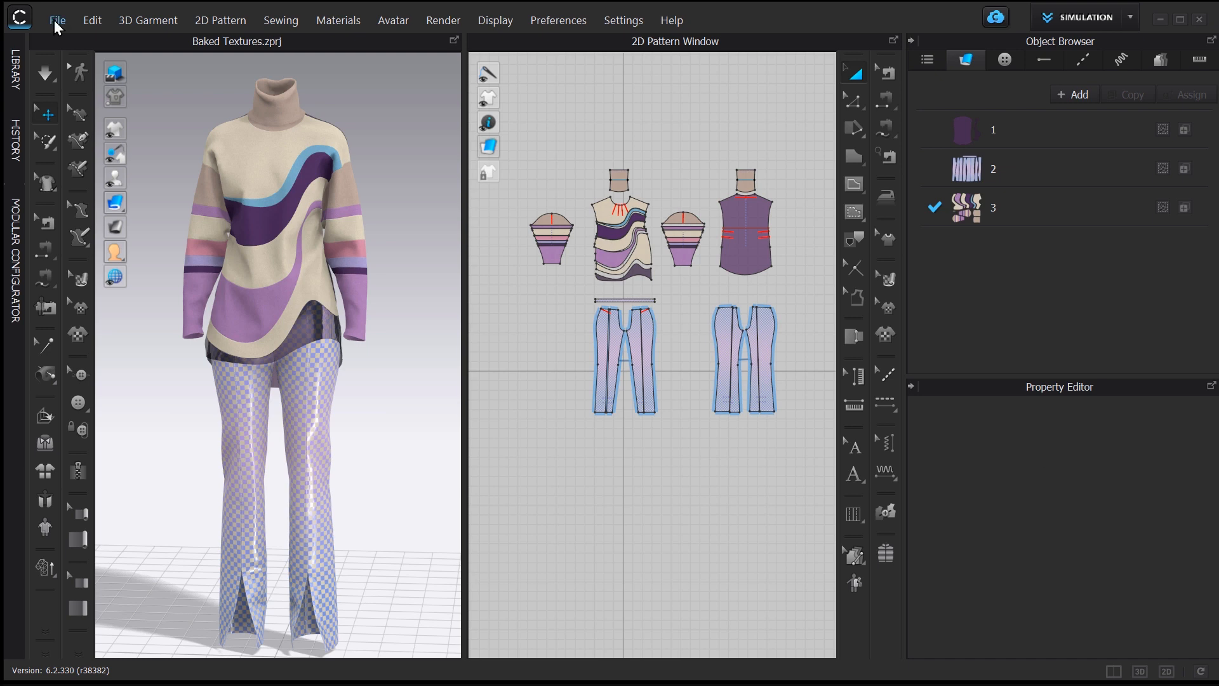
Step: Export the garment as an FBX file named FBX into the Desktop FBX folder
click(57, 19)
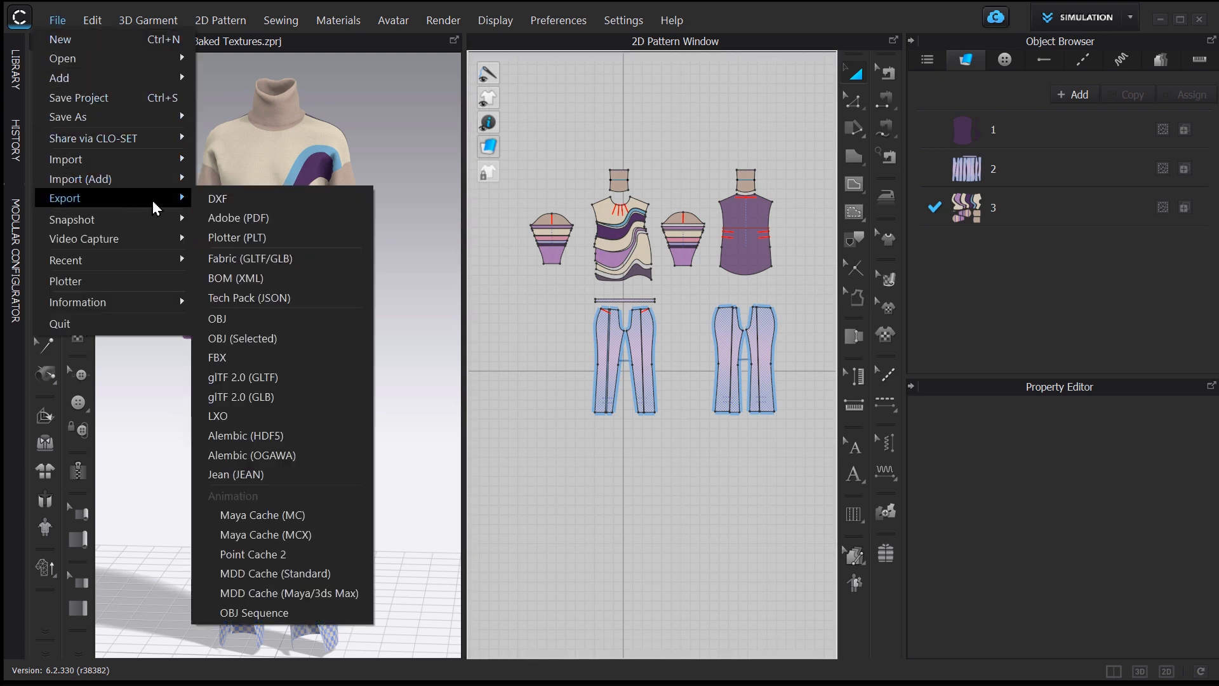
mouse_move(276, 377)
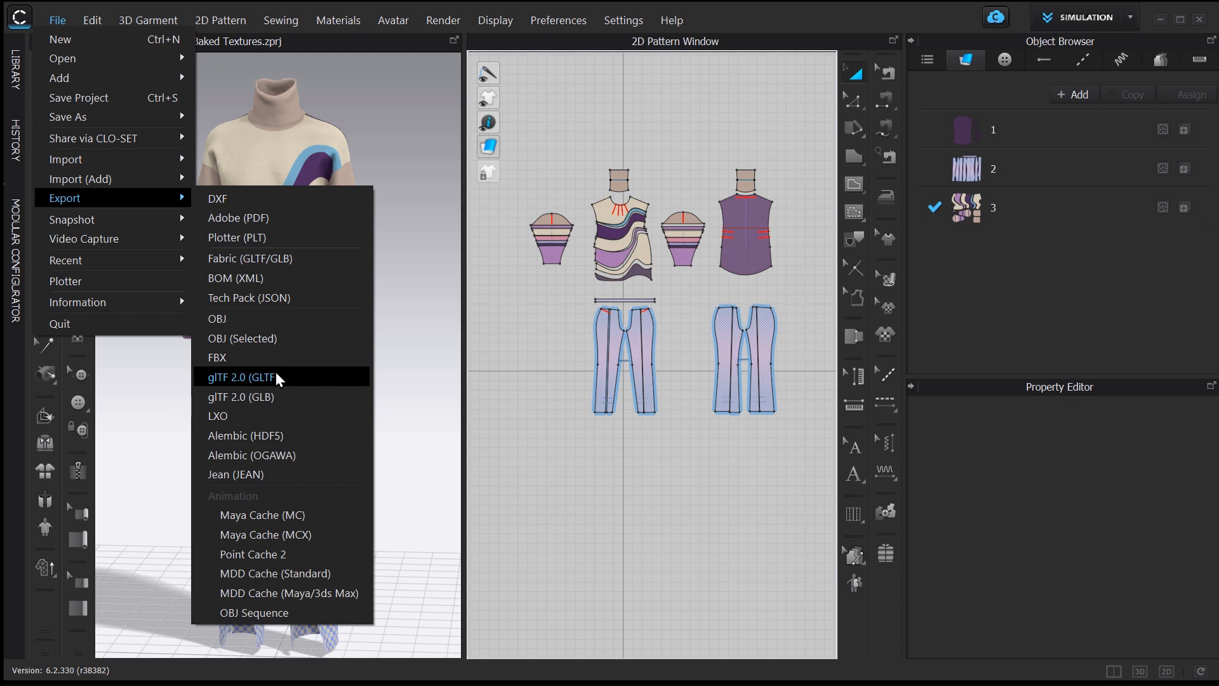
mouse_move(270, 389)
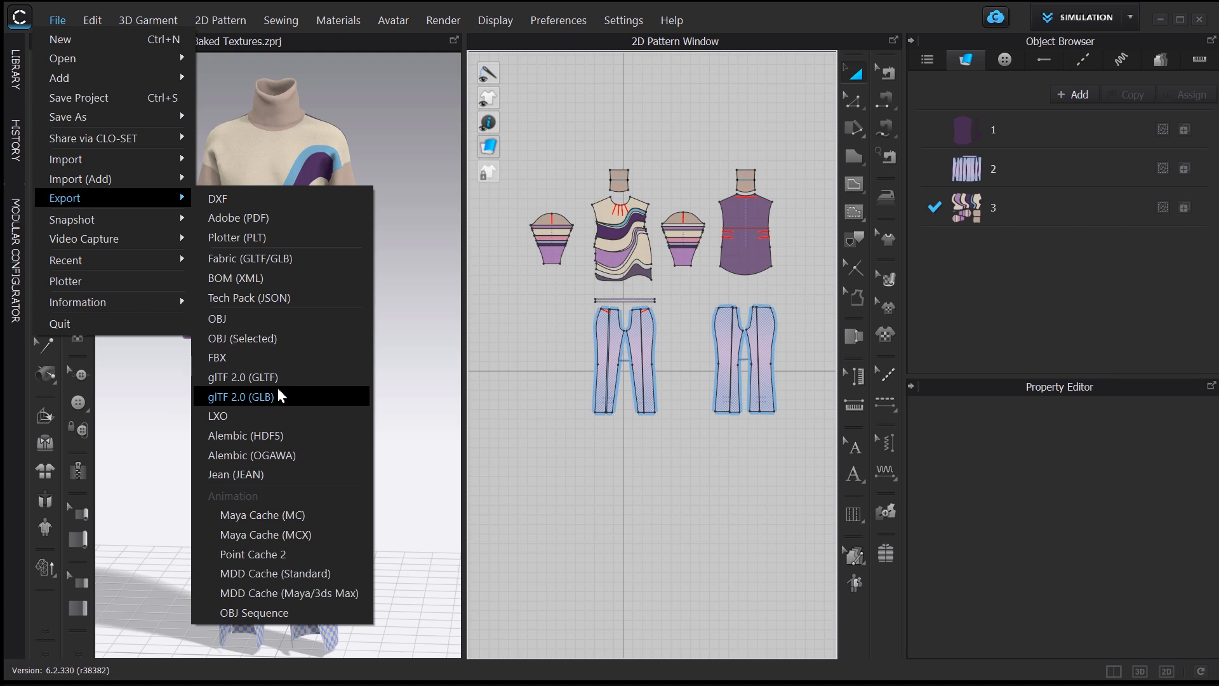
mouse_move(282, 375)
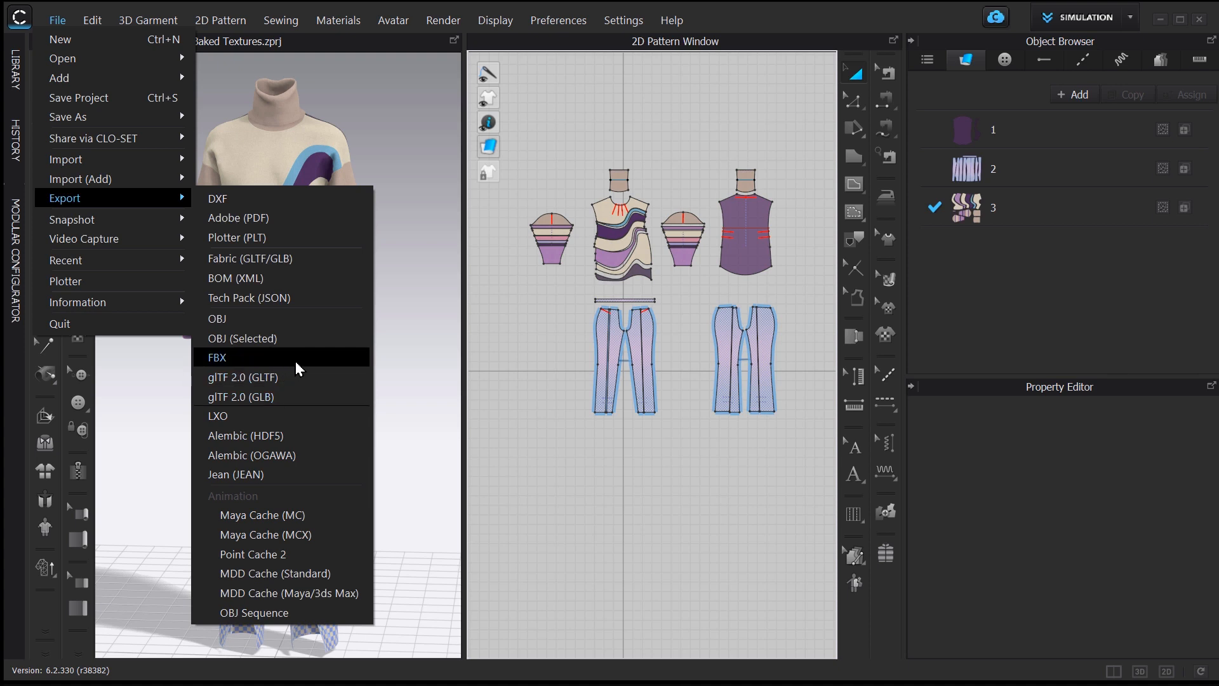
mouse_move(332, 368)
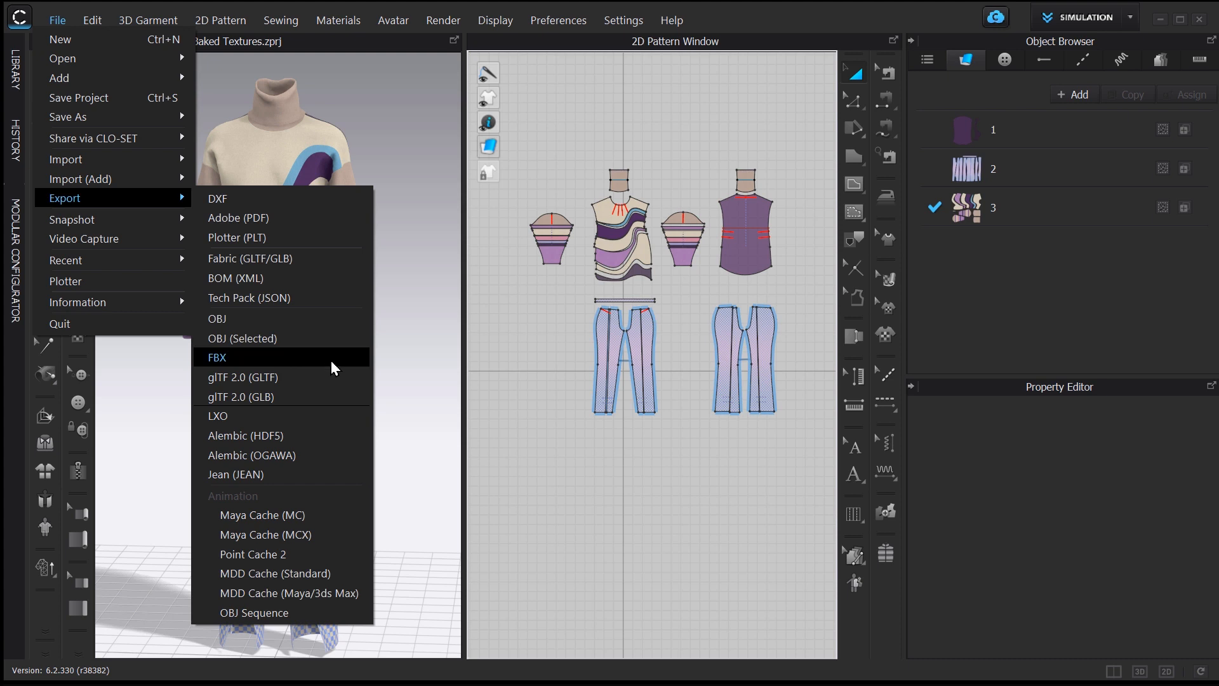
mouse_move(342, 343)
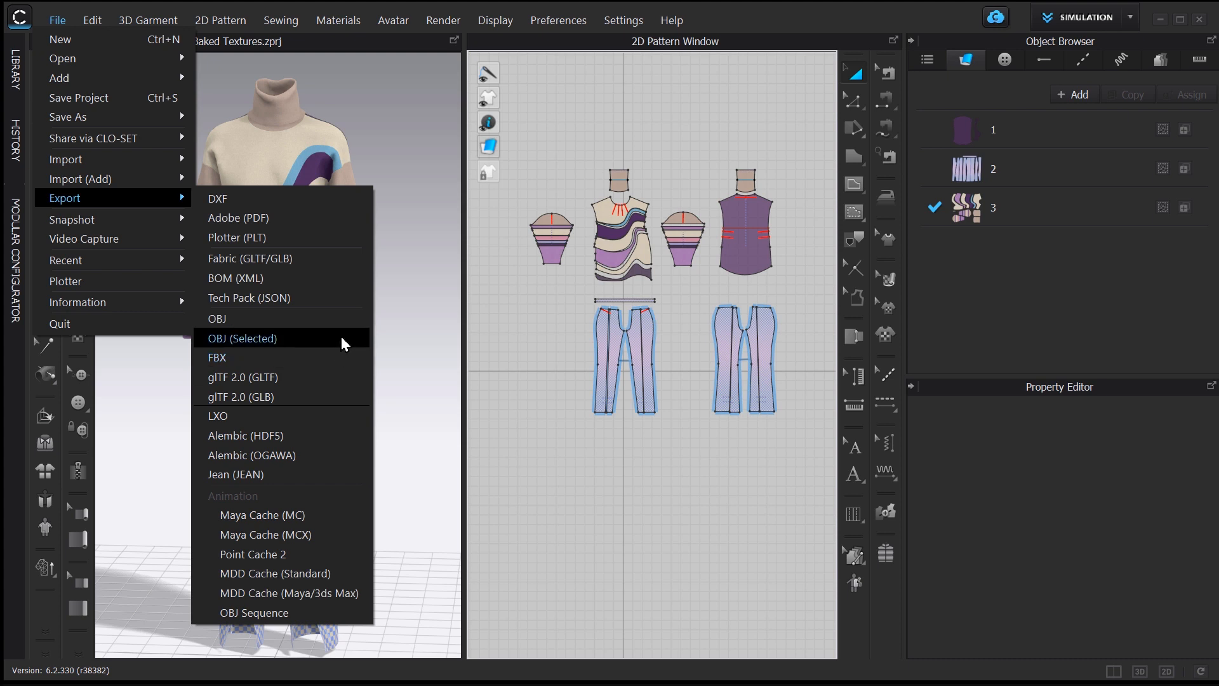
mouse_move(338, 347)
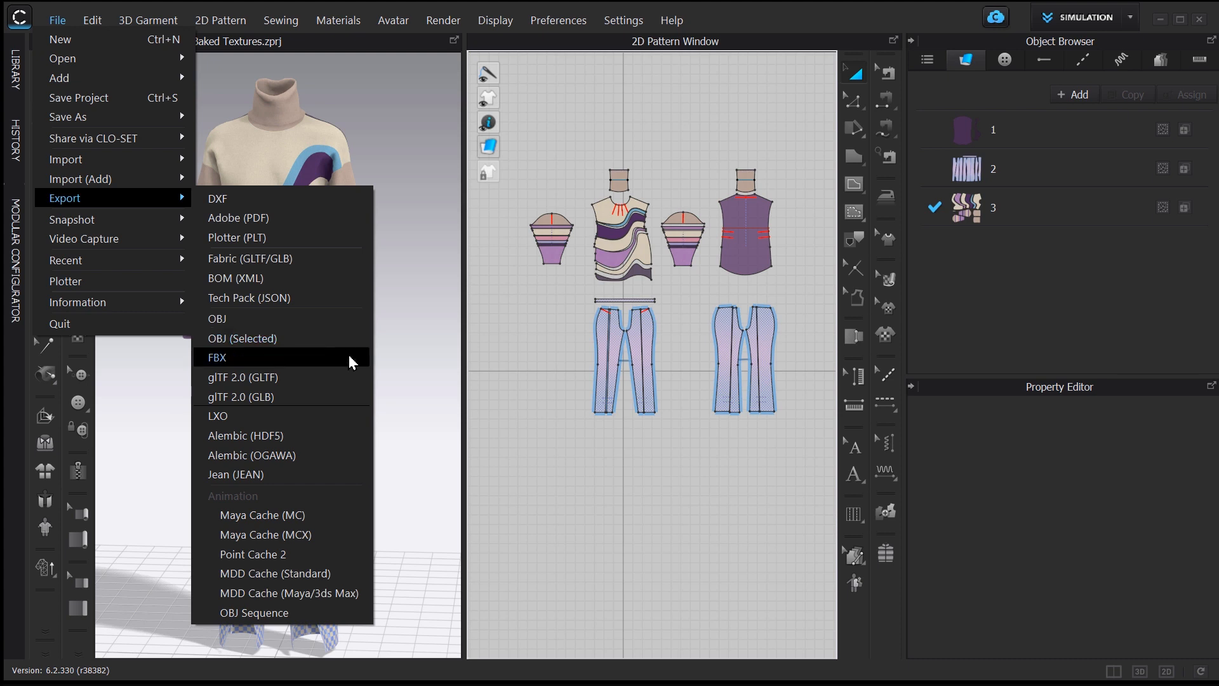
click(217, 357)
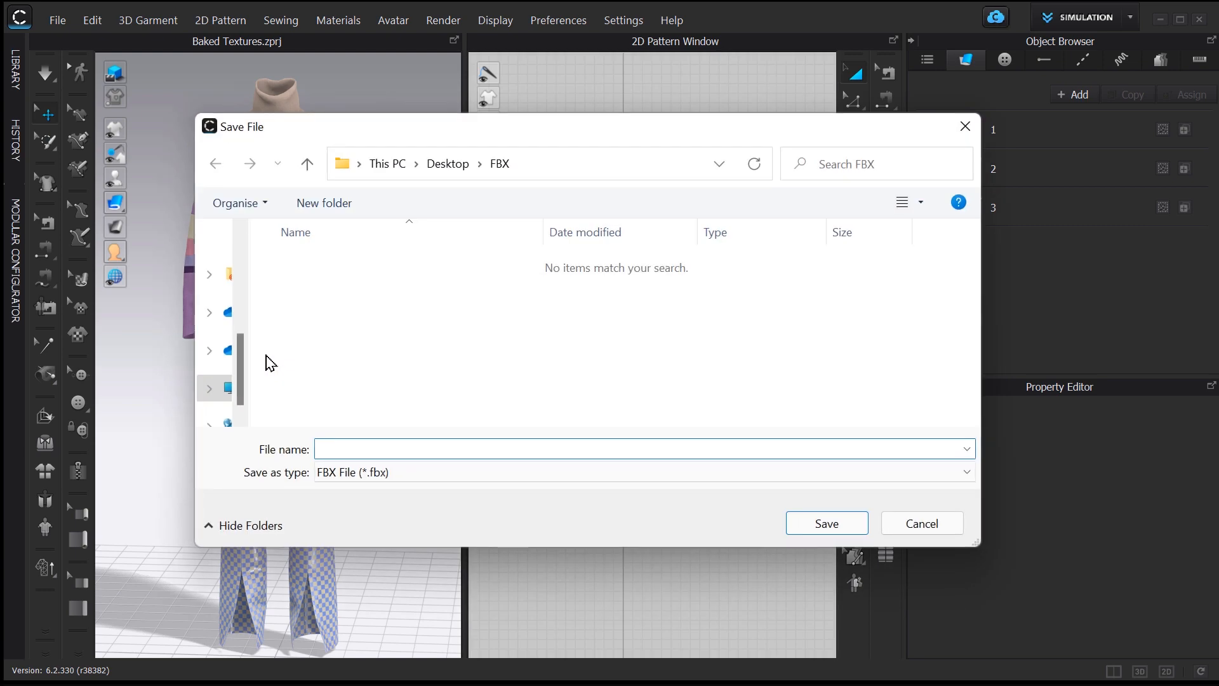
text(FBX)
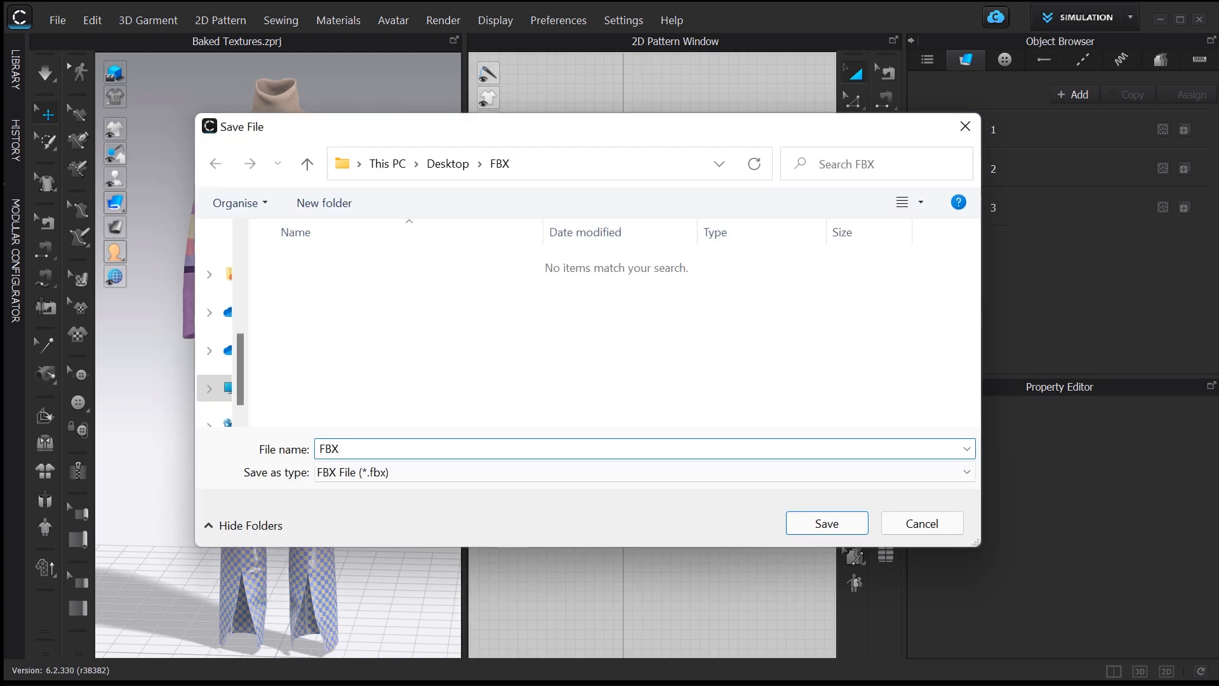
click(826, 522)
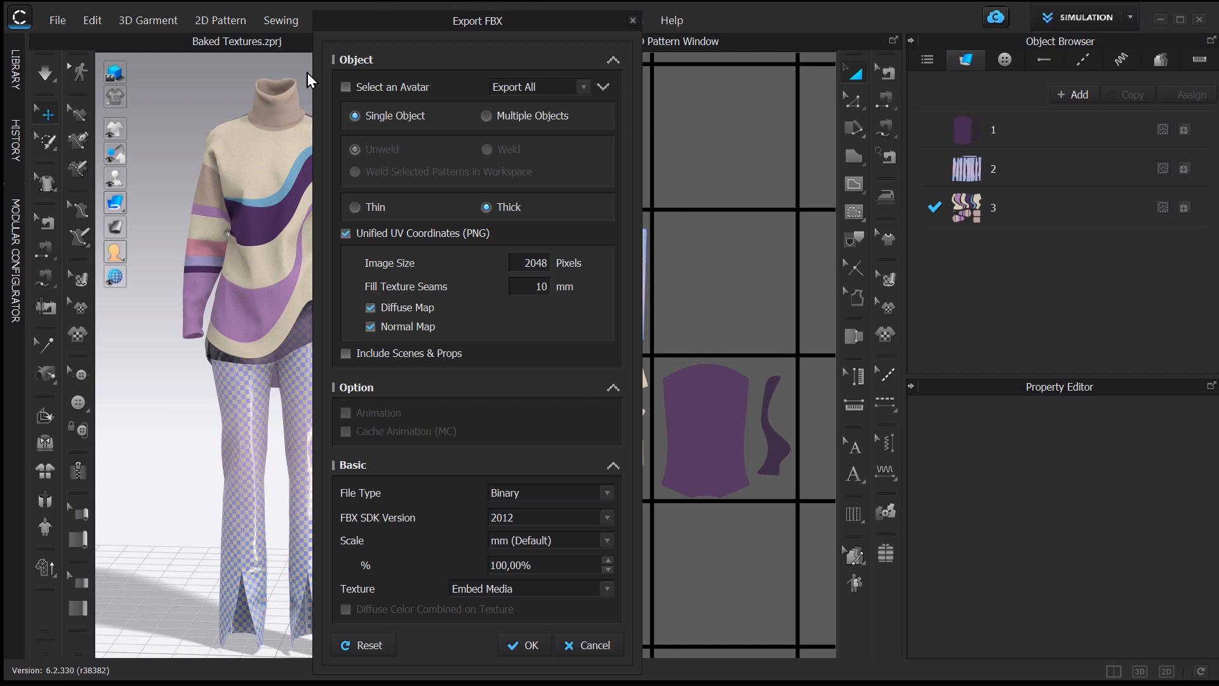
mouse_move(446, 646)
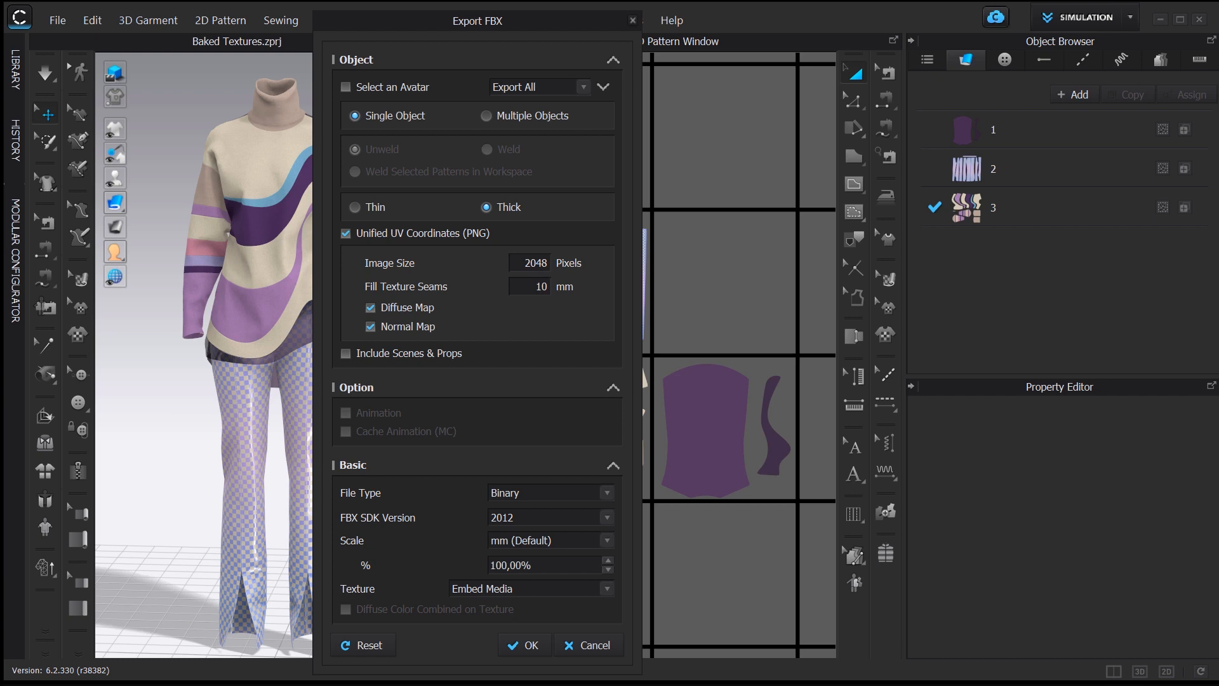
mouse_move(338, 677)
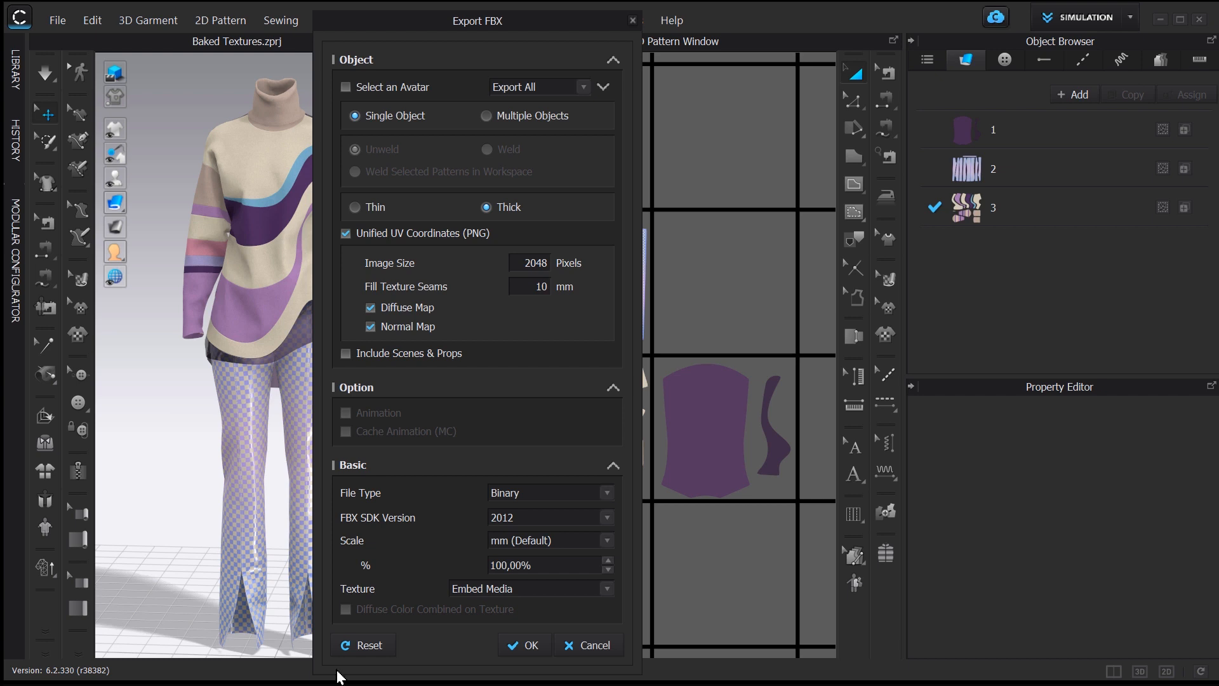
mouse_move(324, 510)
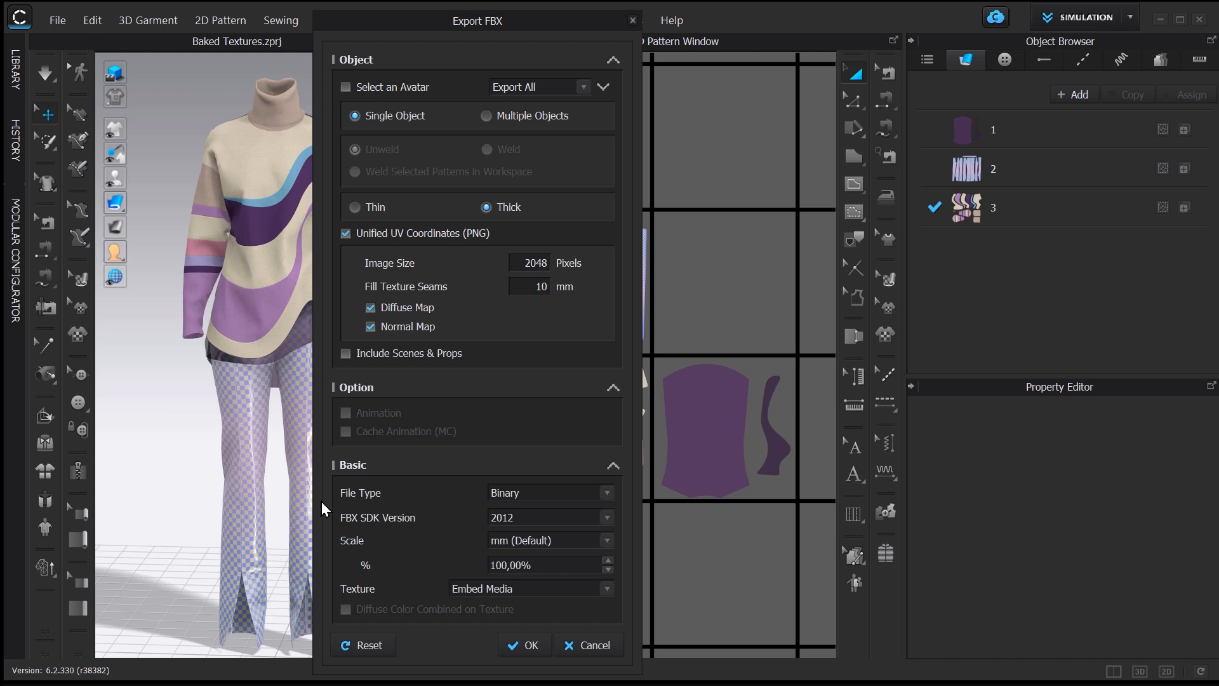
mouse_move(521, 534)
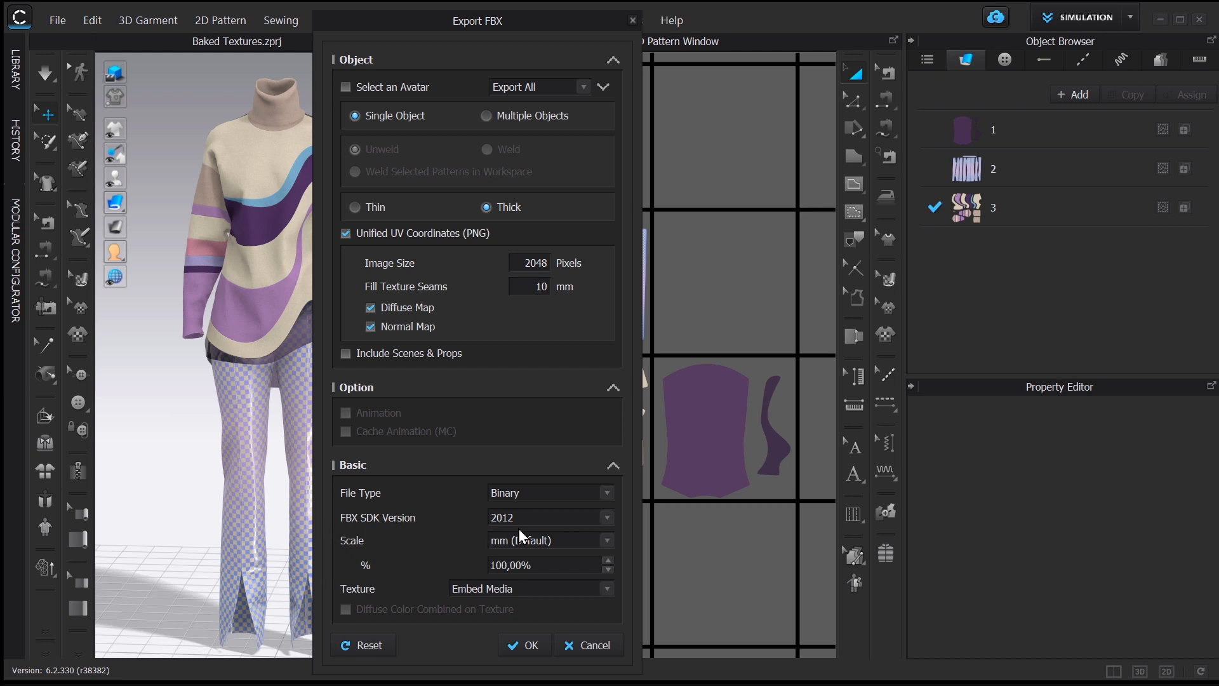
mouse_move(328, 520)
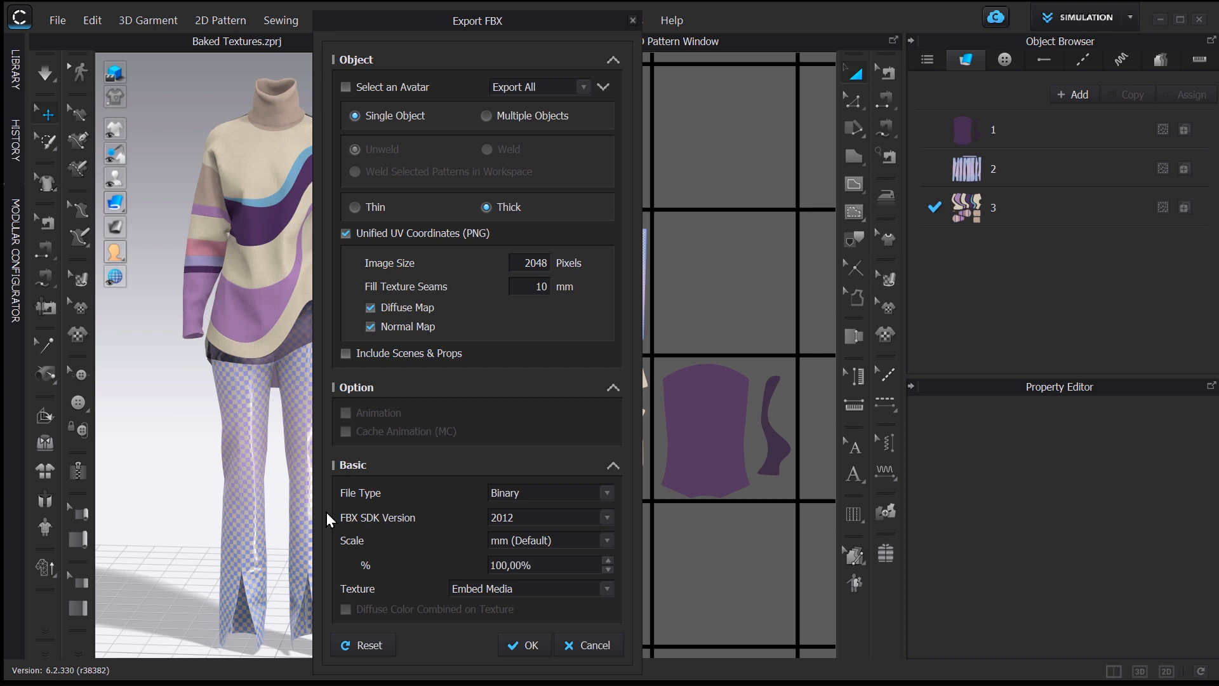
mouse_move(300, 664)
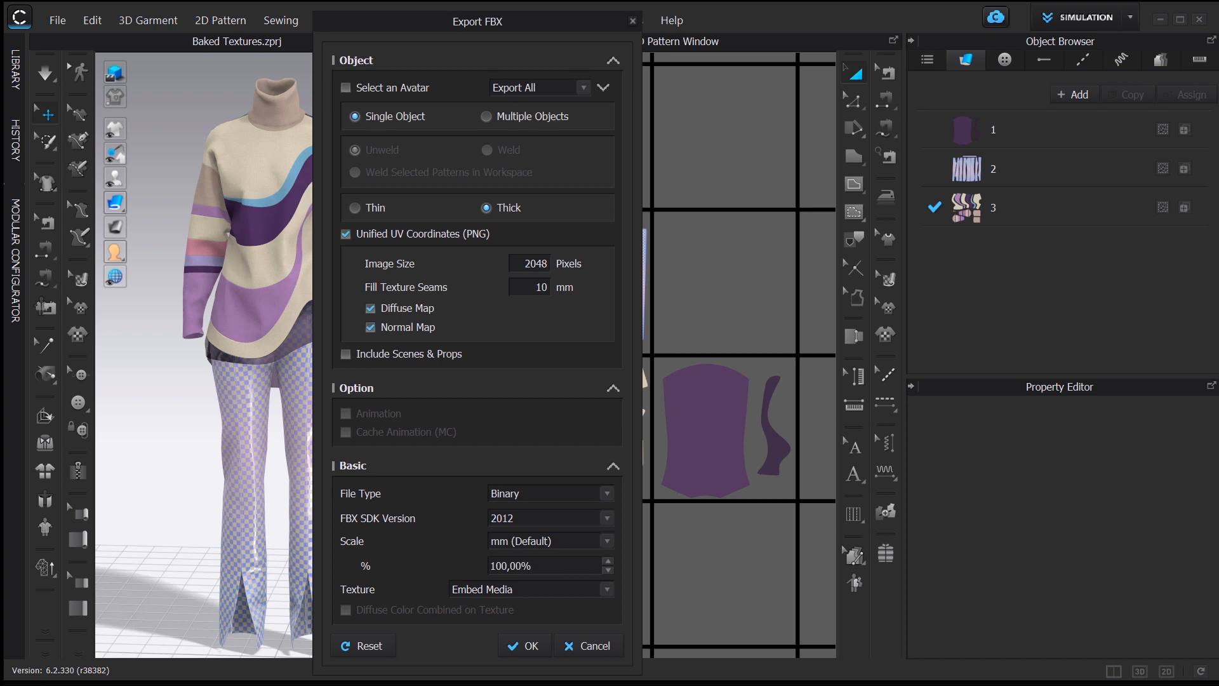
mouse_move(402, 16)
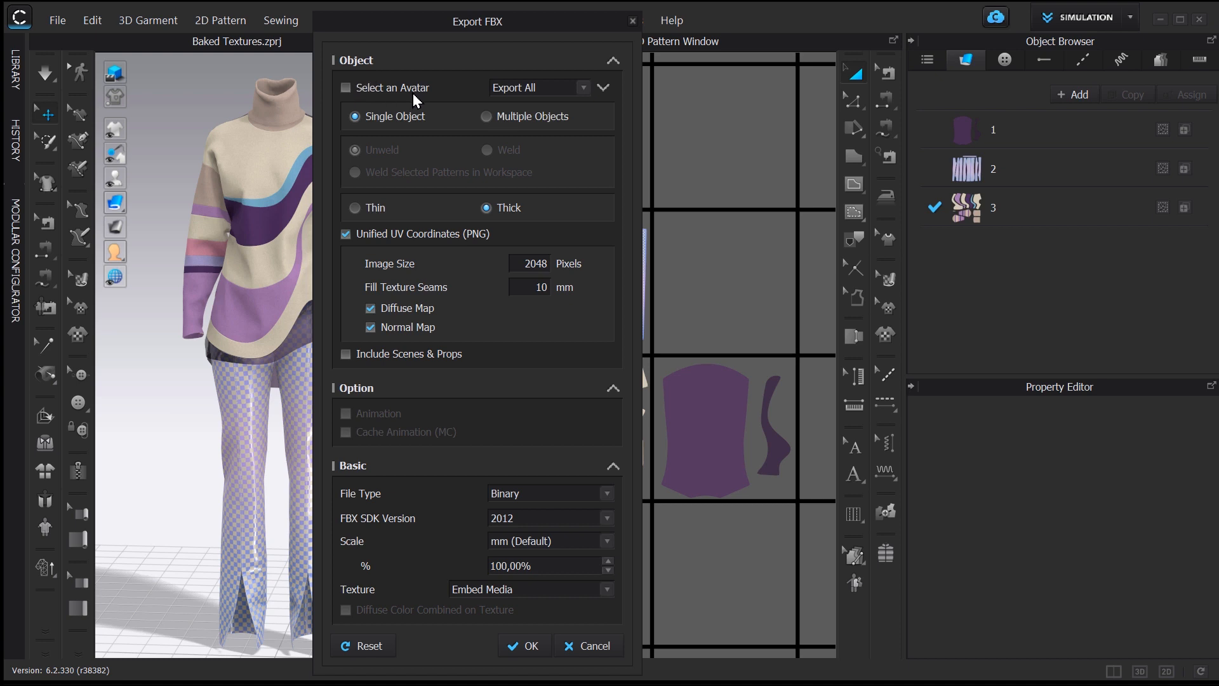
mouse_move(364, 103)
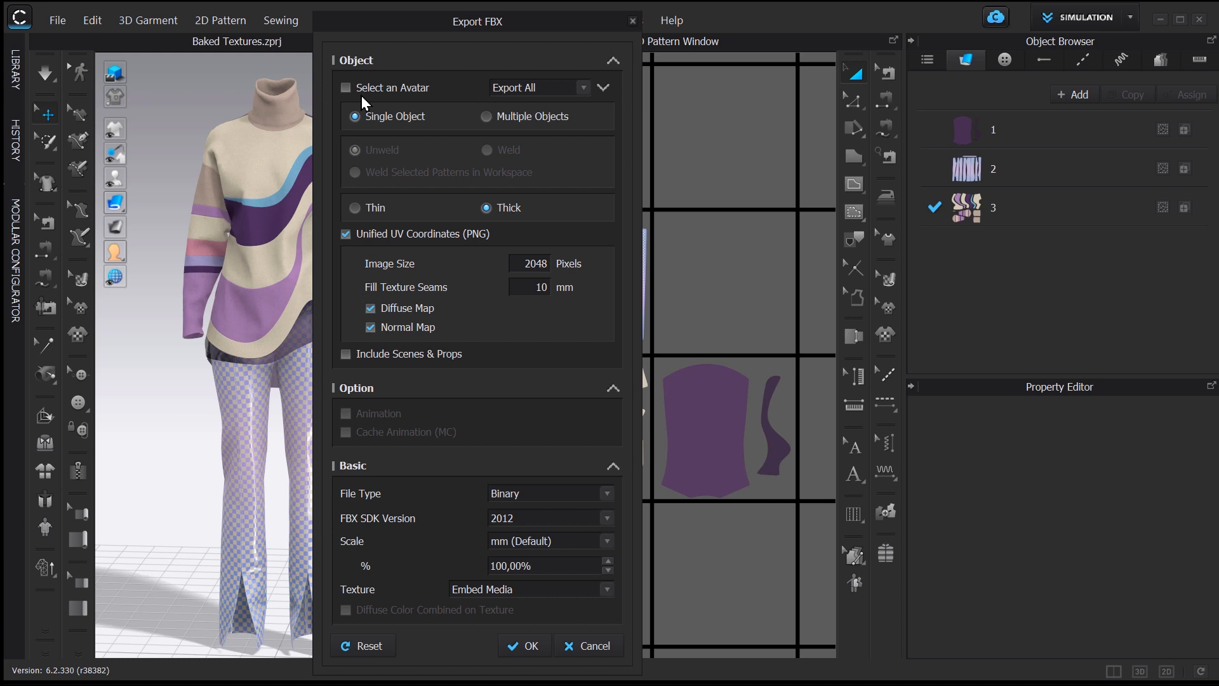
Step: Review the avatar options and confirm the single thick object FBX export with 2048 px unified UV maps embedded
click(537, 87)
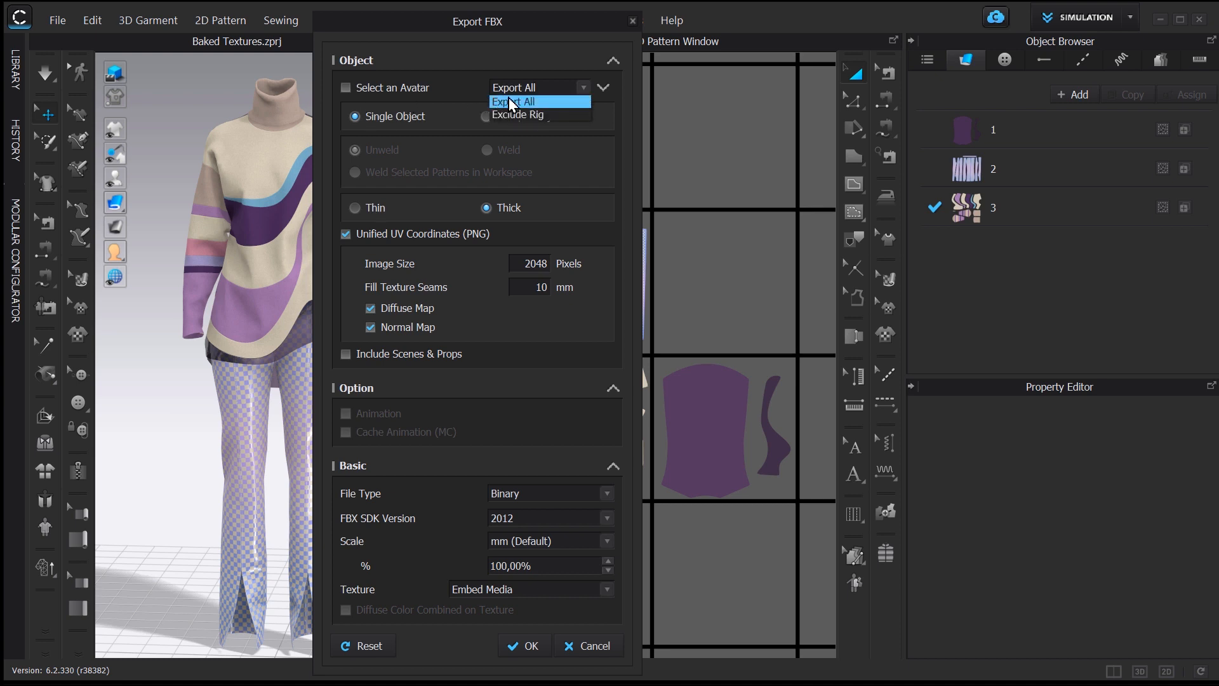
mouse_move(538, 114)
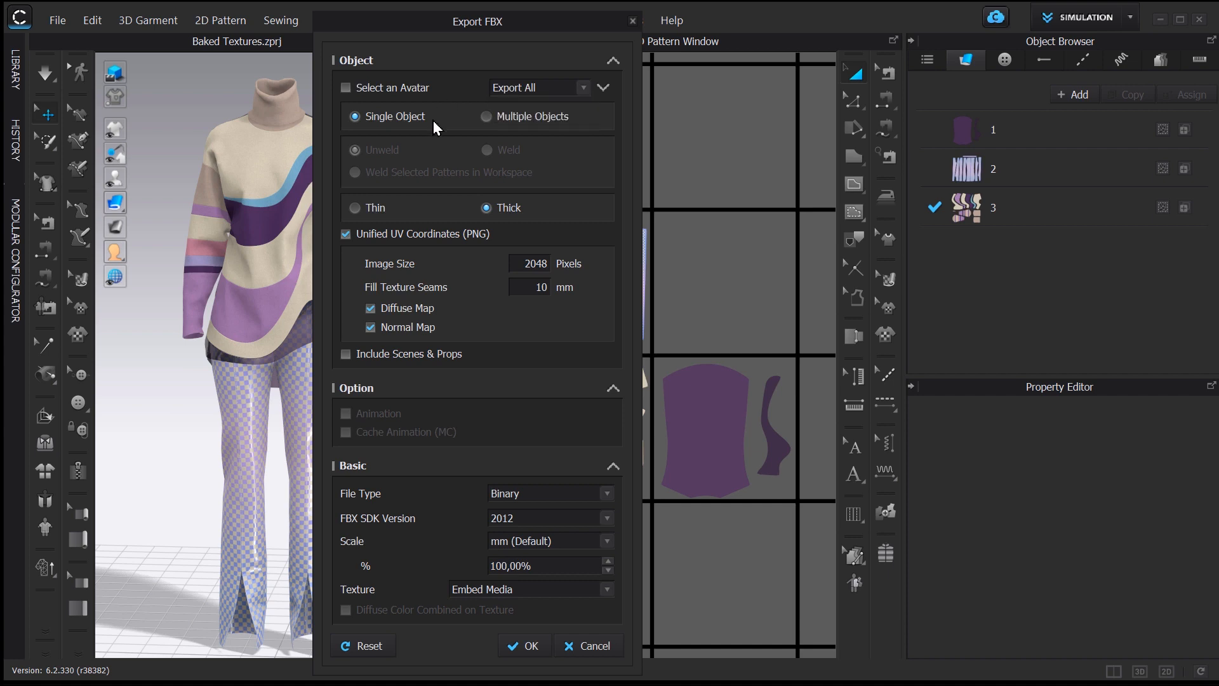
mouse_move(541, 132)
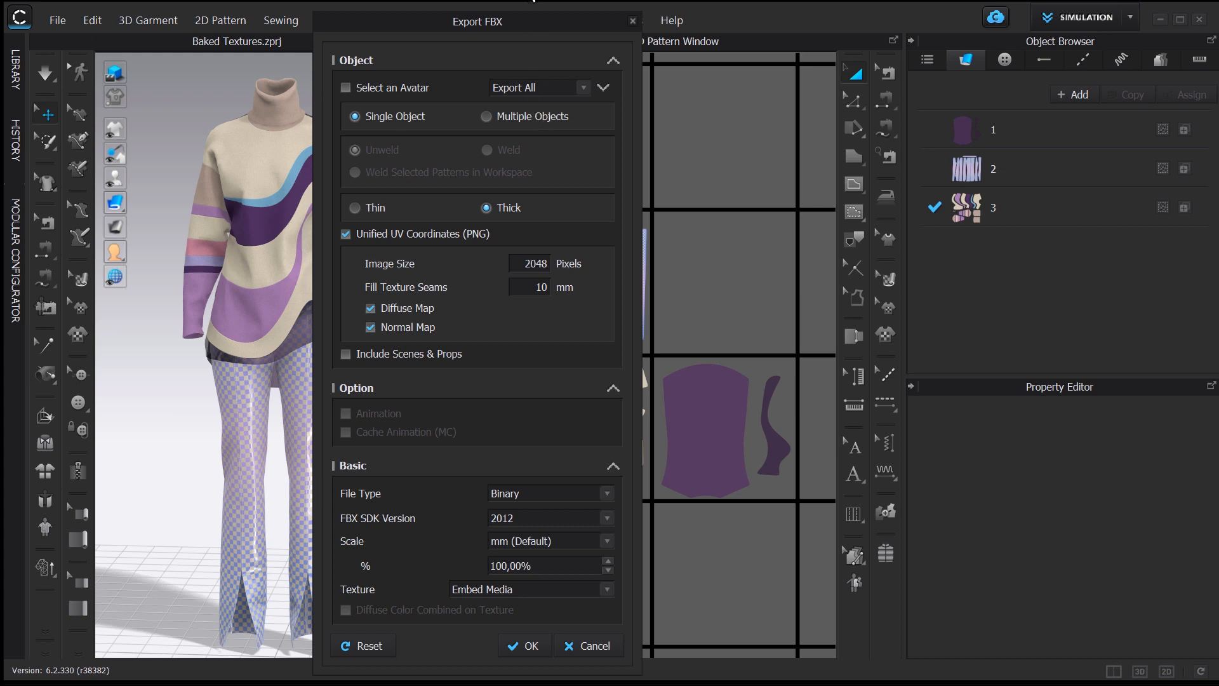
click(522, 646)
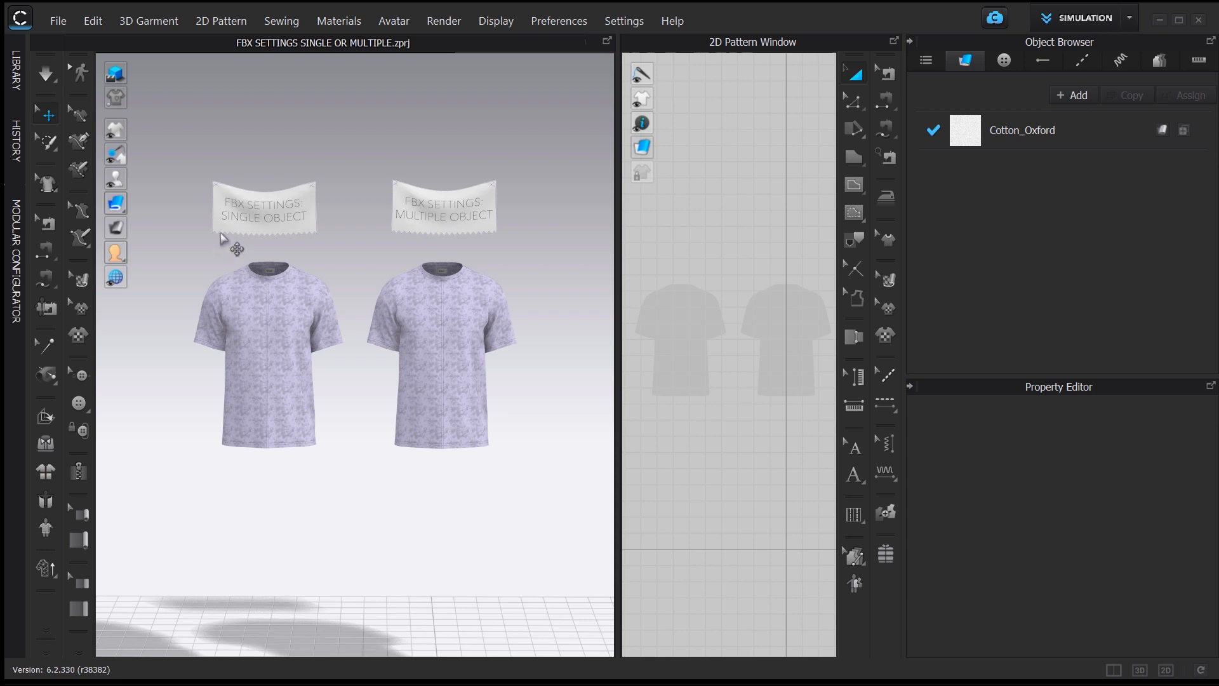
mouse_move(414, 237)
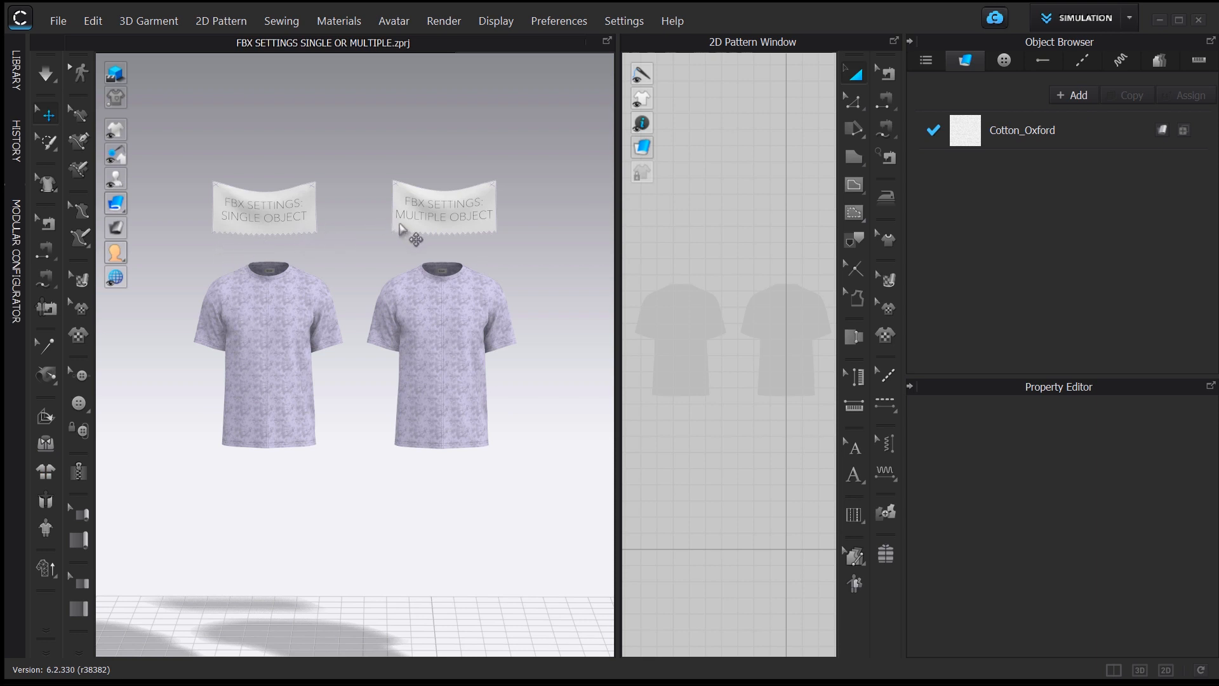
mouse_move(491, 238)
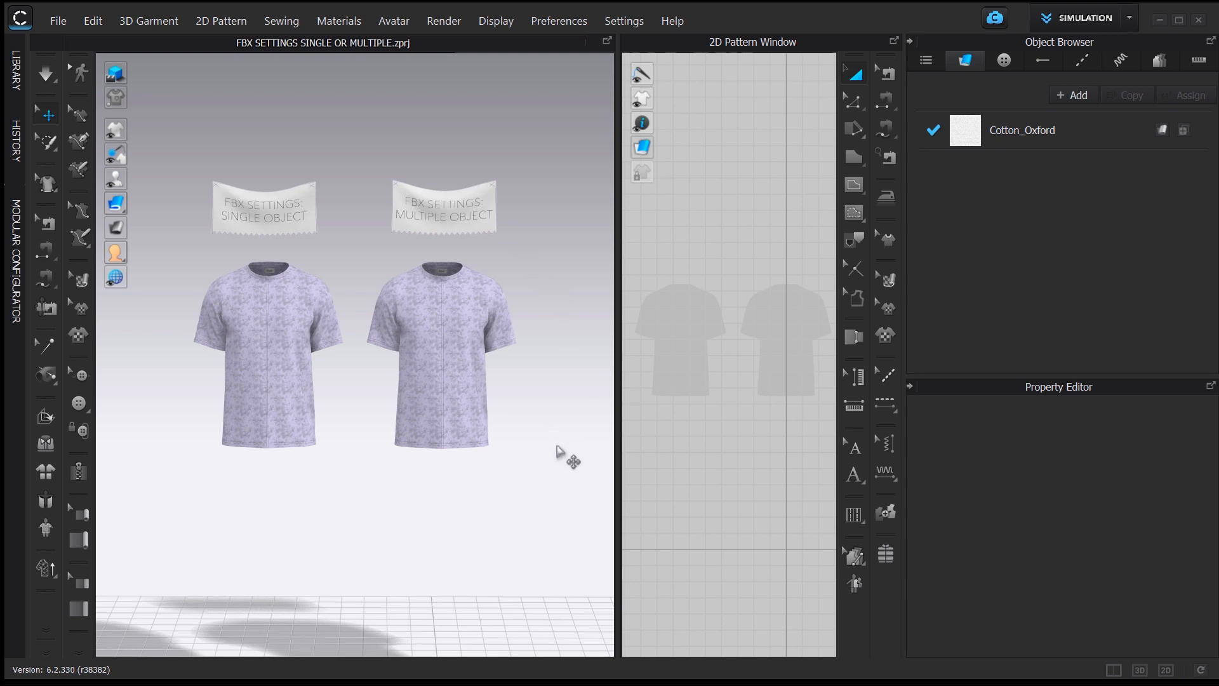
mouse_move(404, 478)
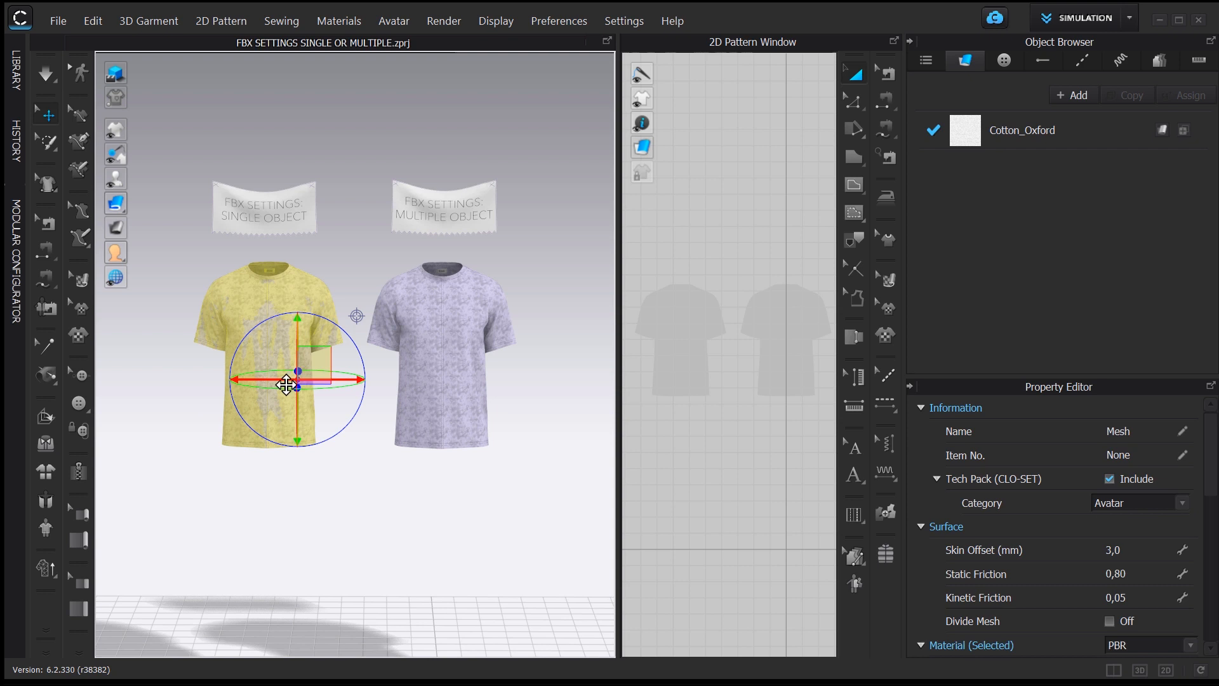
Step: Pull one piece of the Multiple Object T-shirt away with the gizmo to show it is separate
drag(286, 381, 240, 370)
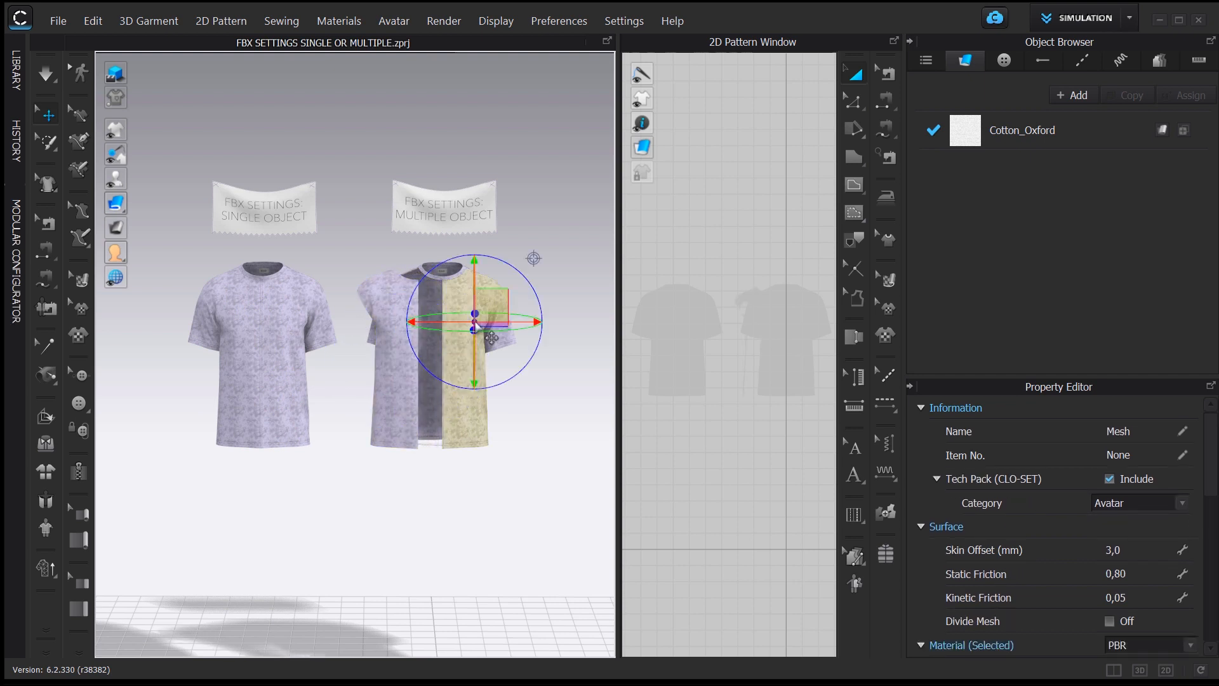
drag(473, 314, 507, 314)
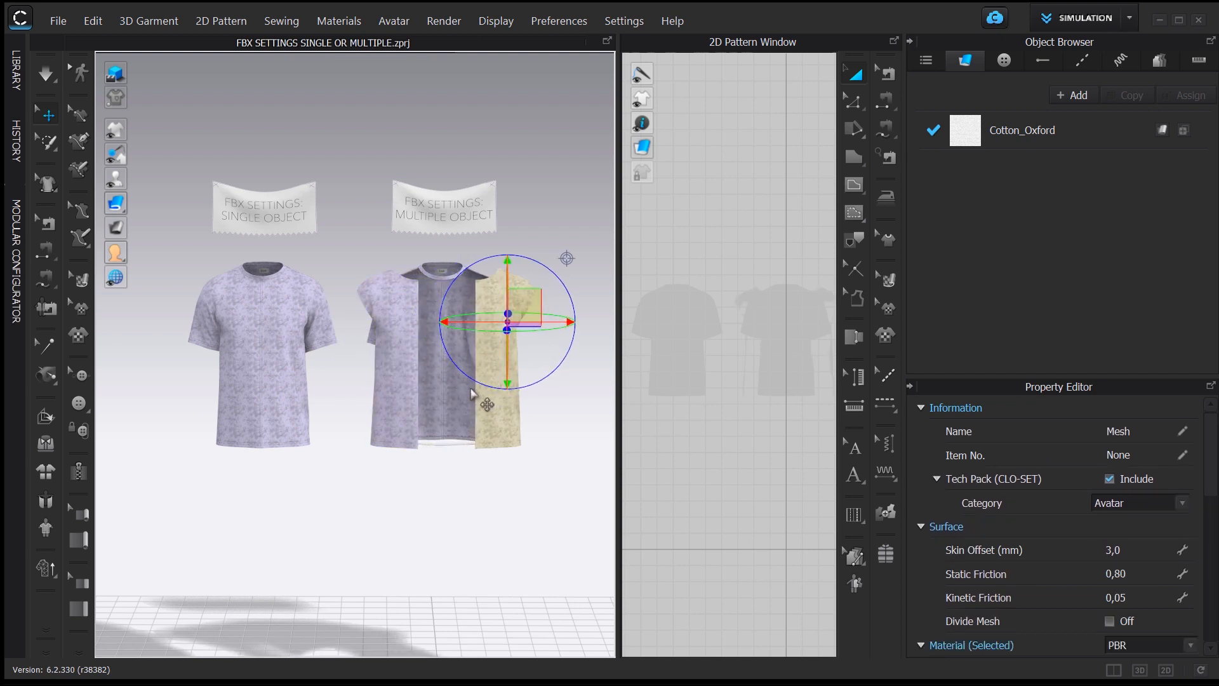
drag(508, 318, 461, 393)
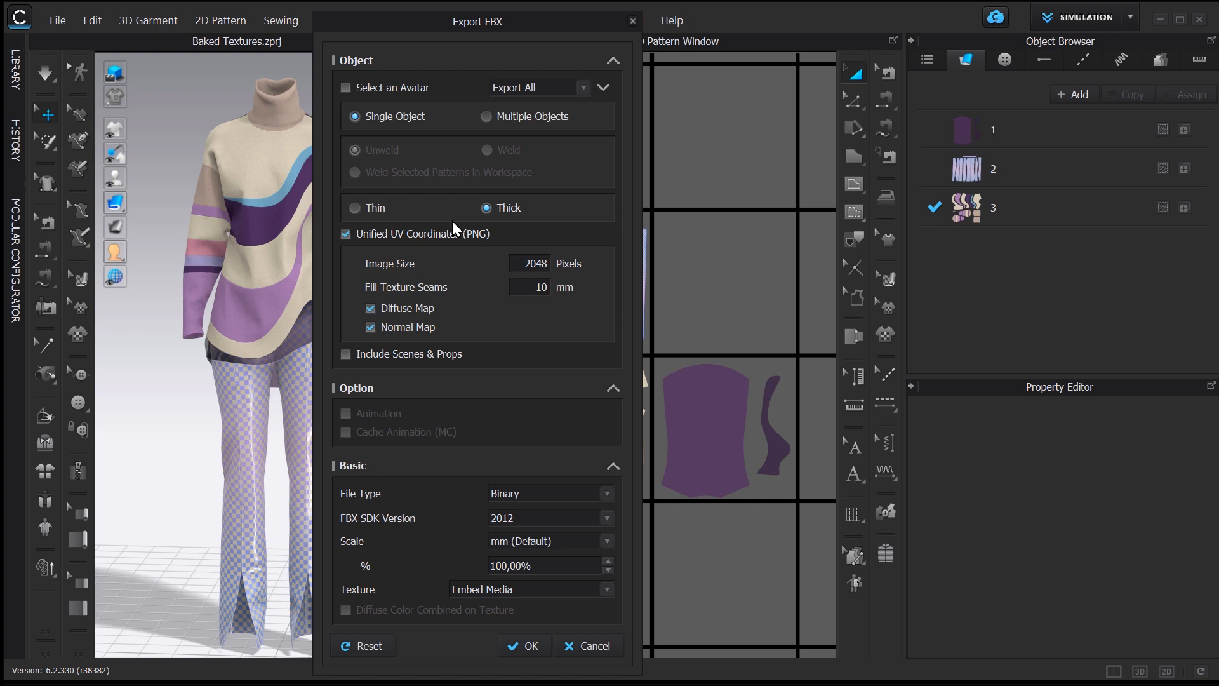
mouse_move(492, 233)
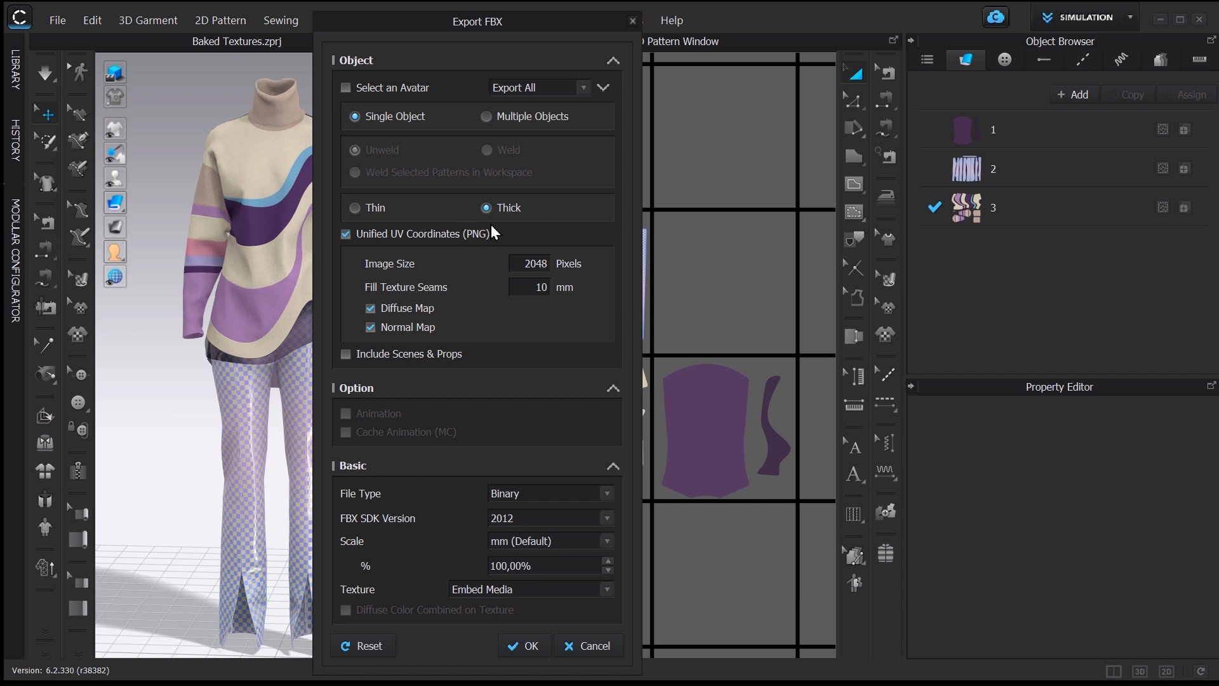
mouse_move(492, 227)
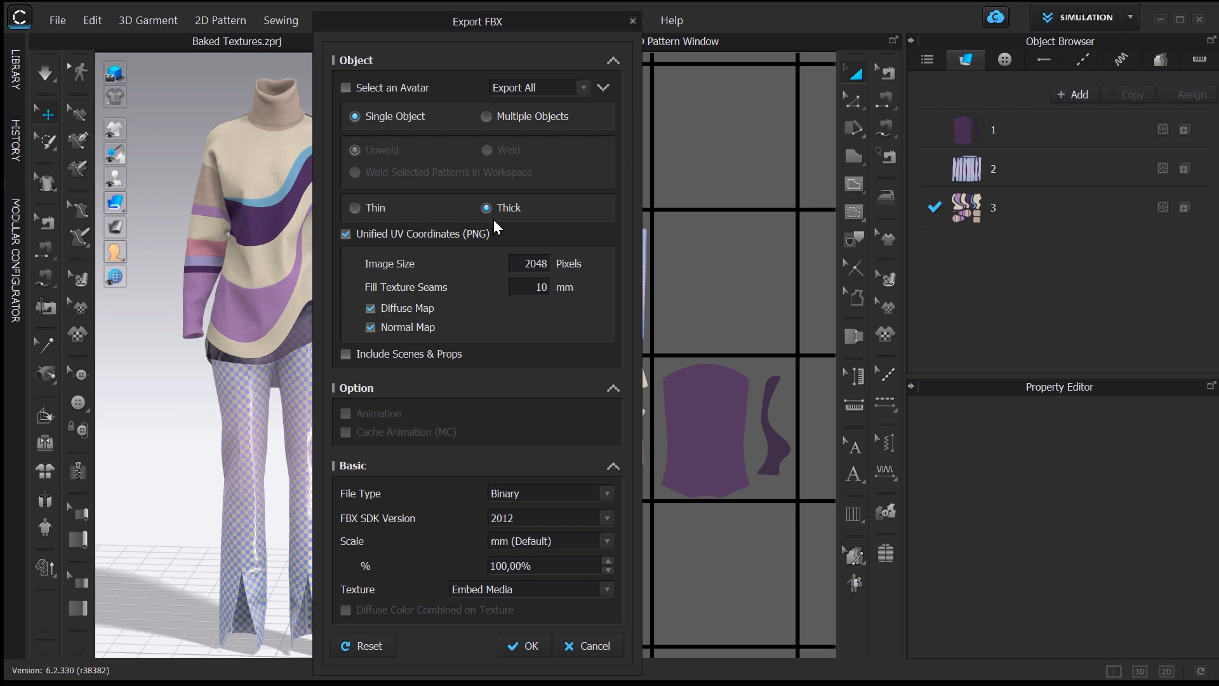
mouse_move(373, 224)
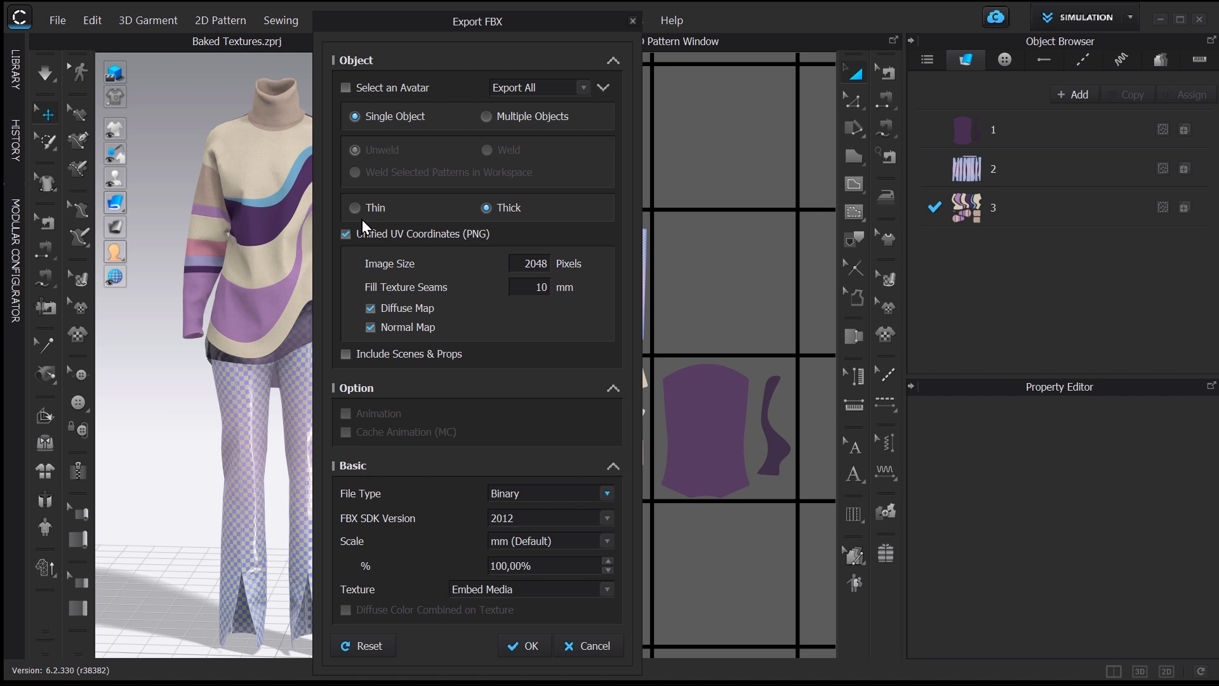
mouse_move(346, 250)
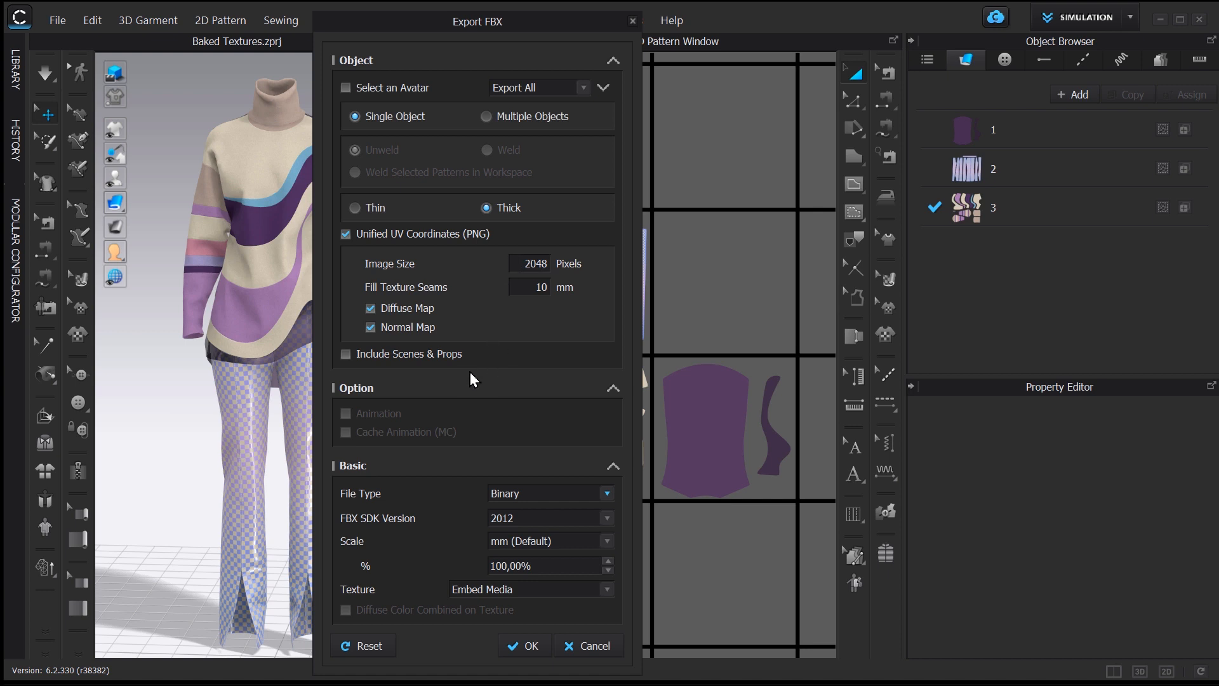
mouse_move(373, 425)
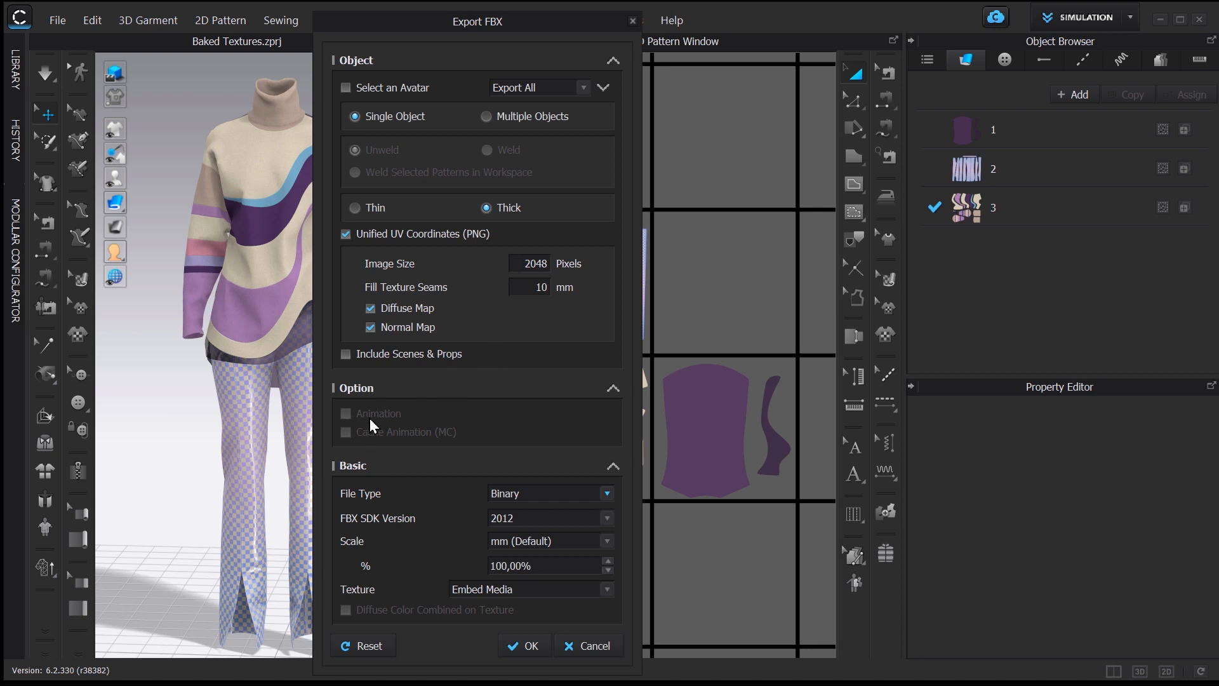
mouse_move(352, 424)
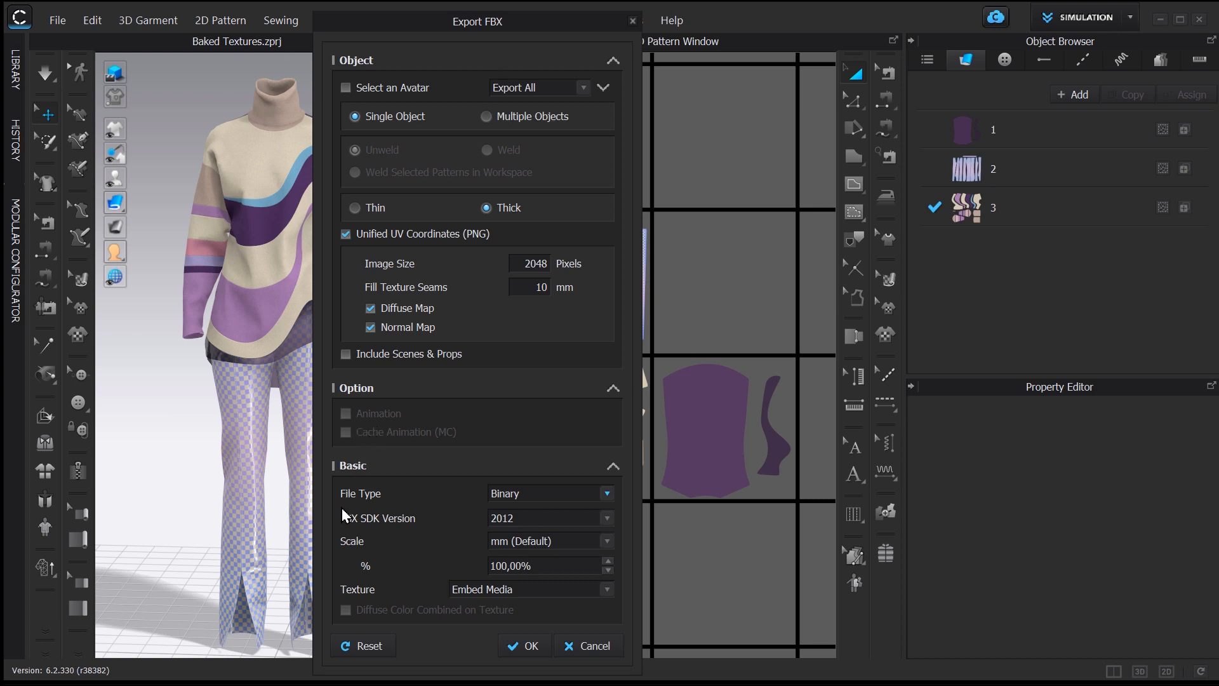
mouse_move(614, 505)
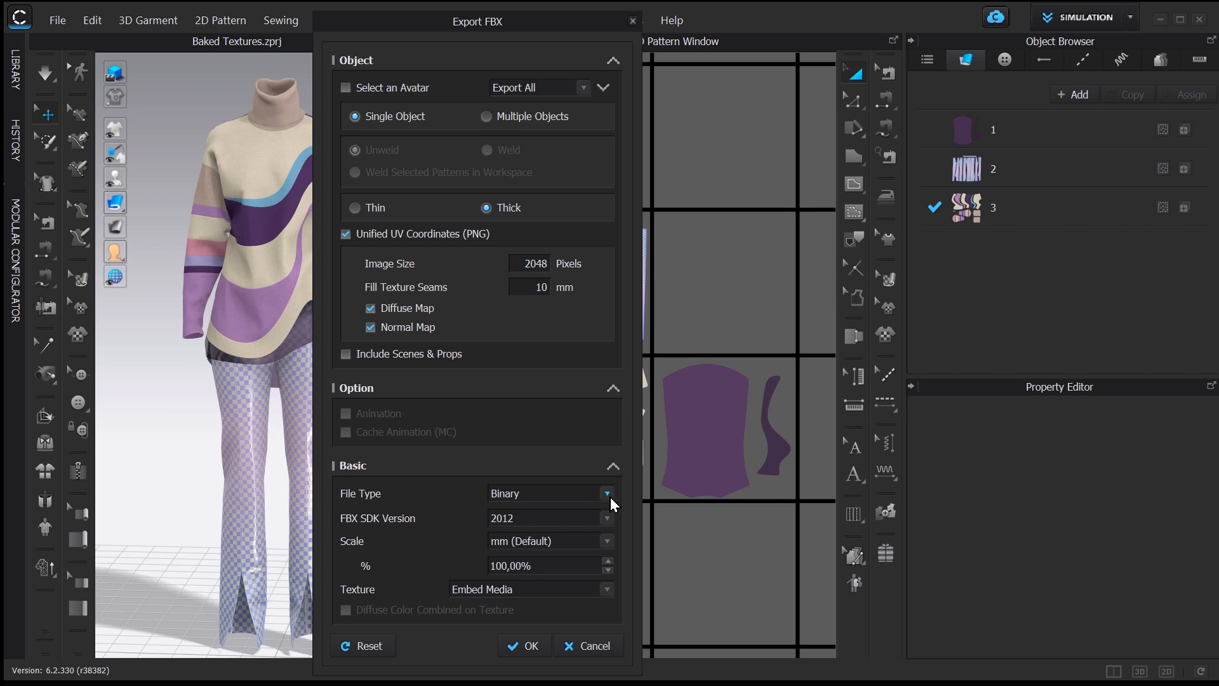
Step: Keep File Type Binary, set FBX SDK Version to 2020 and confirm the FBX export
click(607, 493)
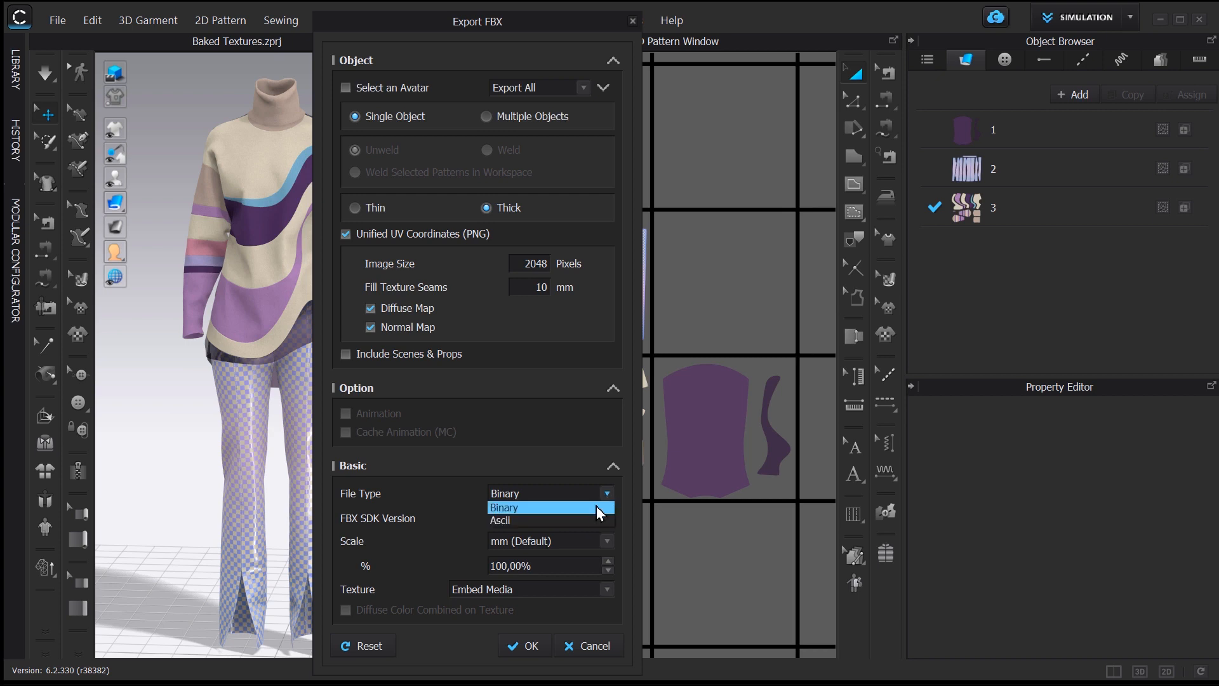
mouse_move(597, 517)
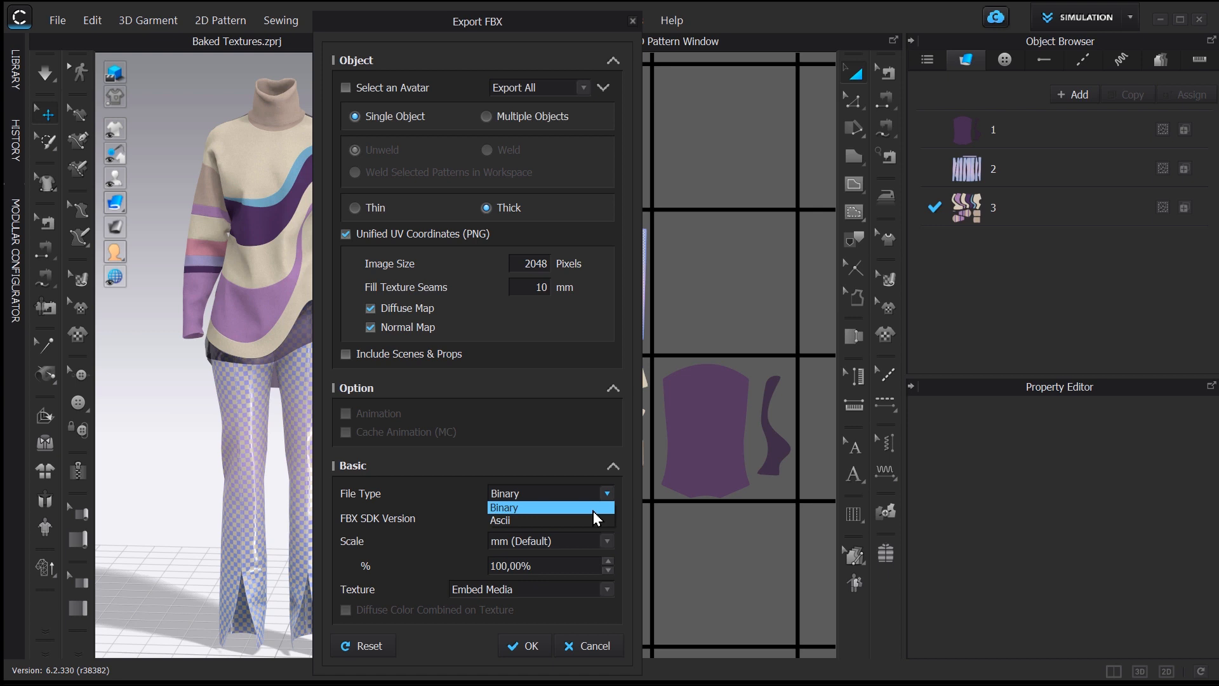
mouse_move(593, 520)
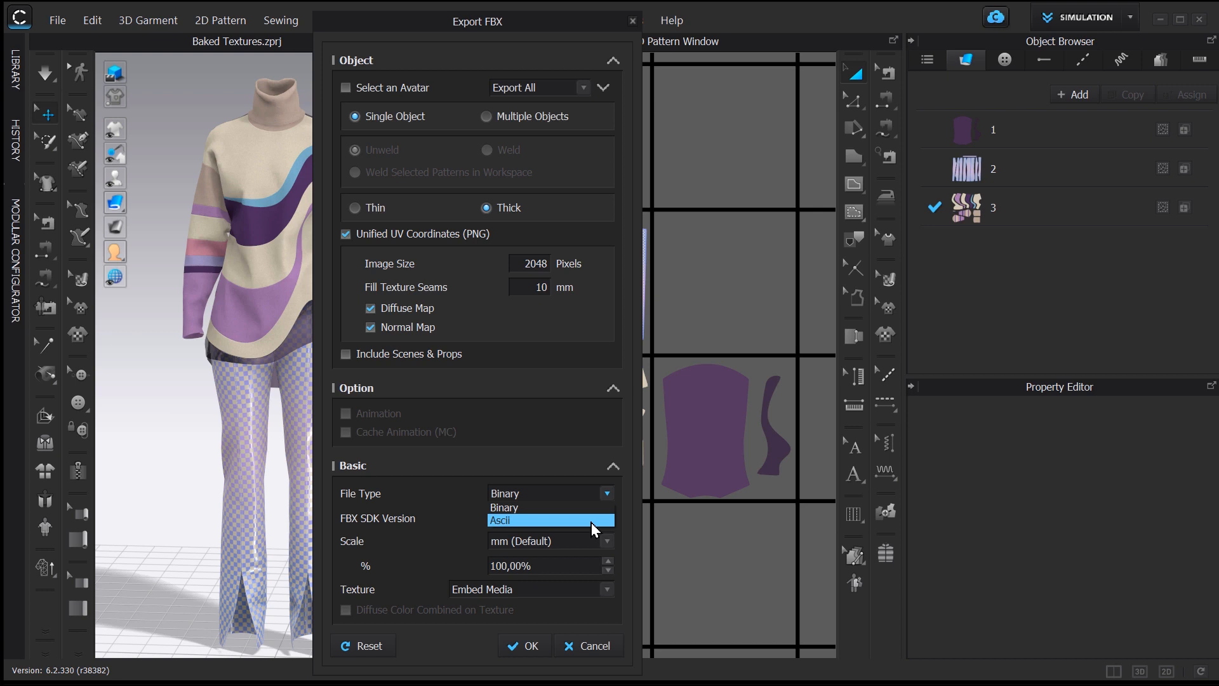
mouse_move(593, 528)
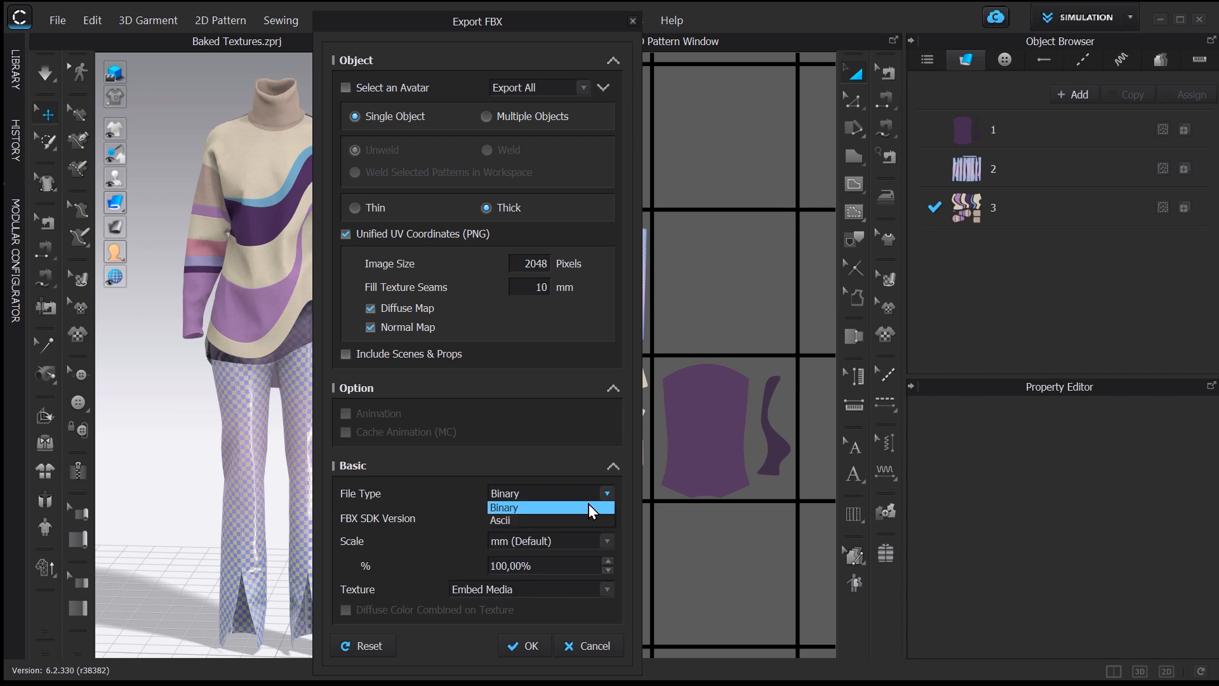
mouse_move(609, 498)
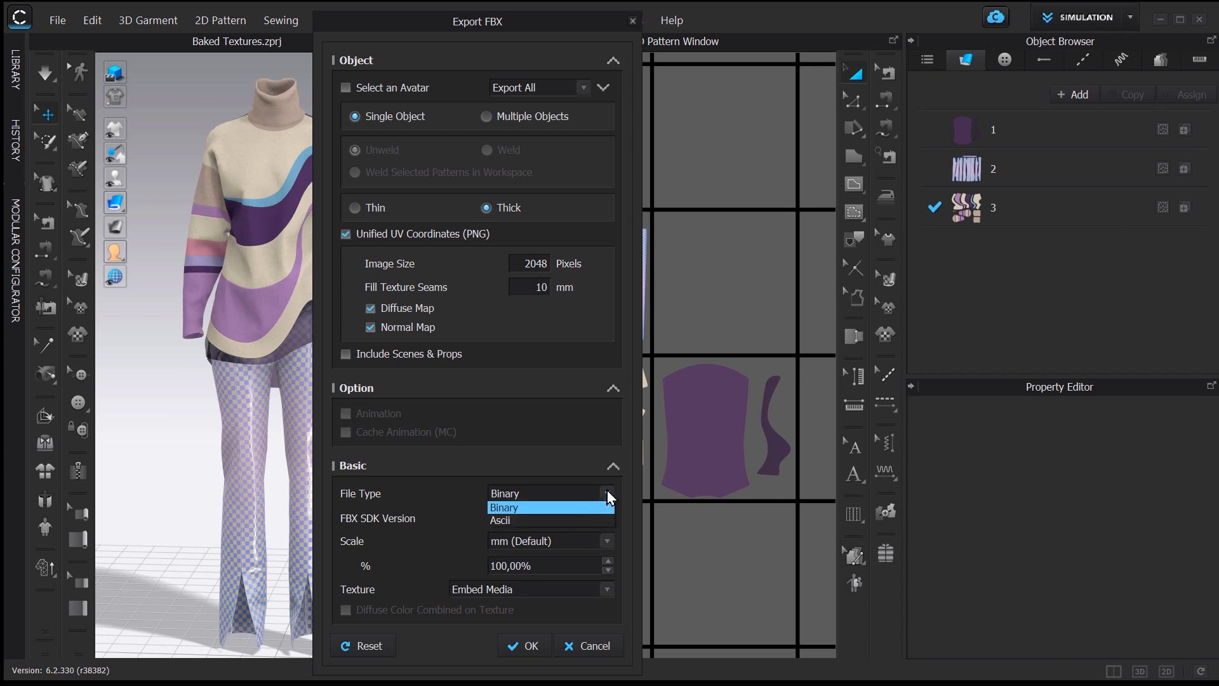
click(504, 507)
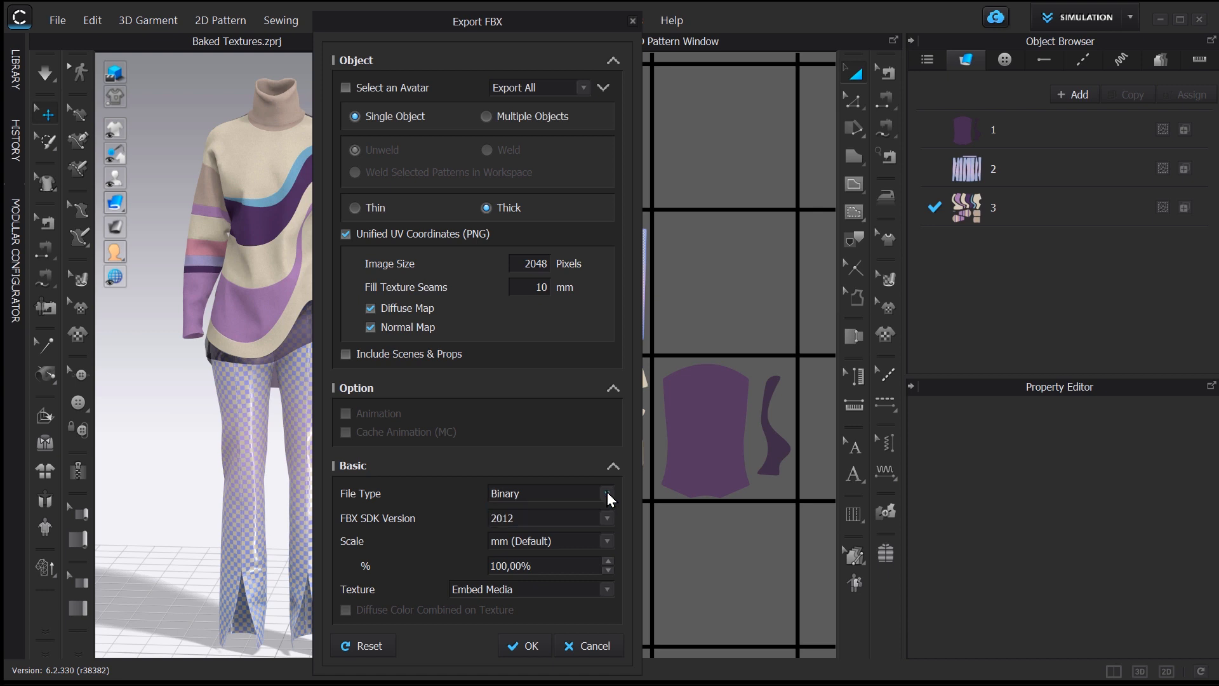
mouse_move(614, 517)
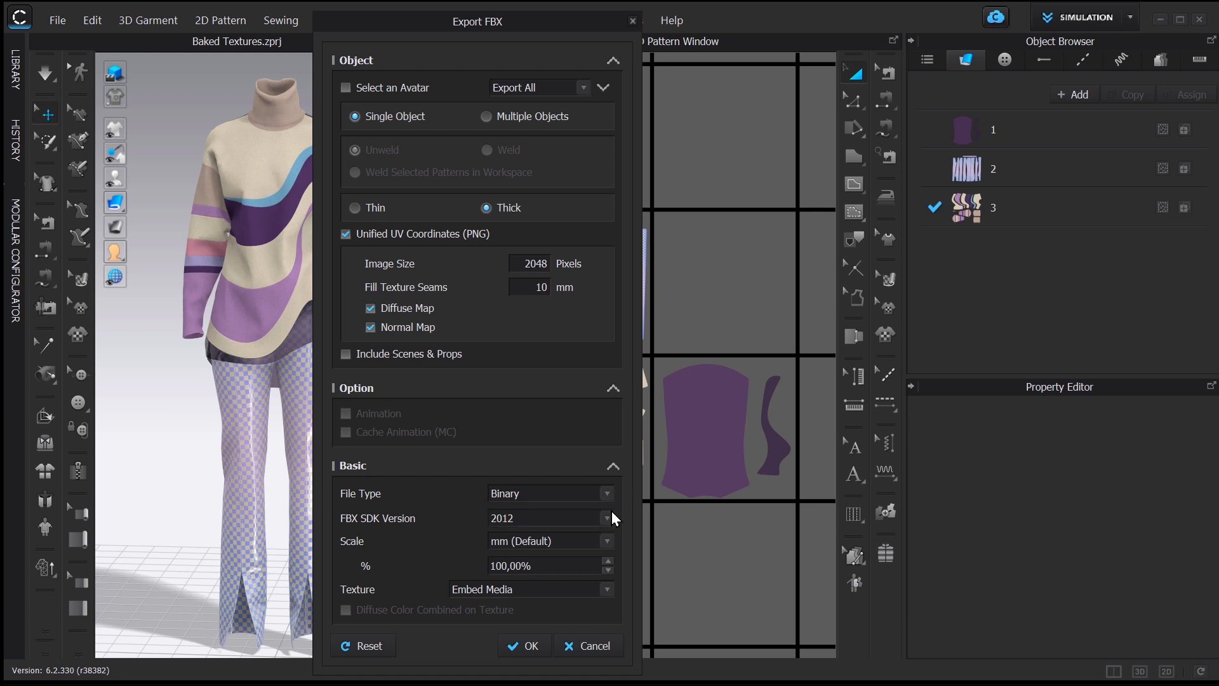
mouse_move(396, 525)
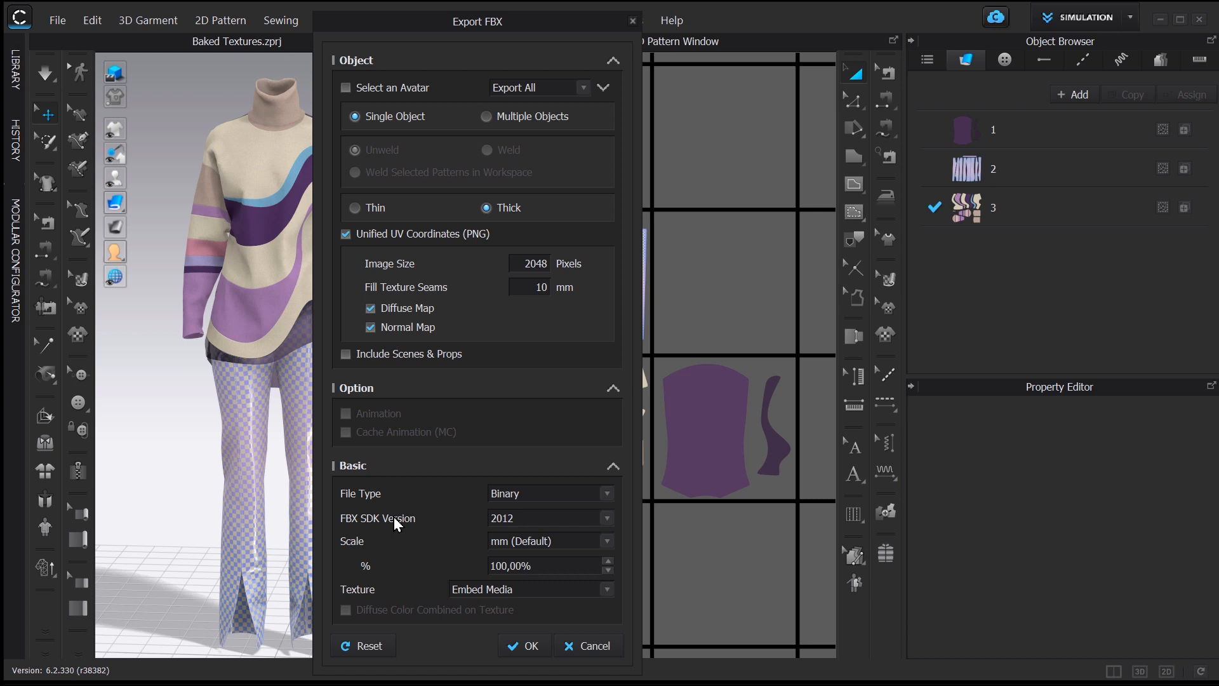
mouse_move(527, 539)
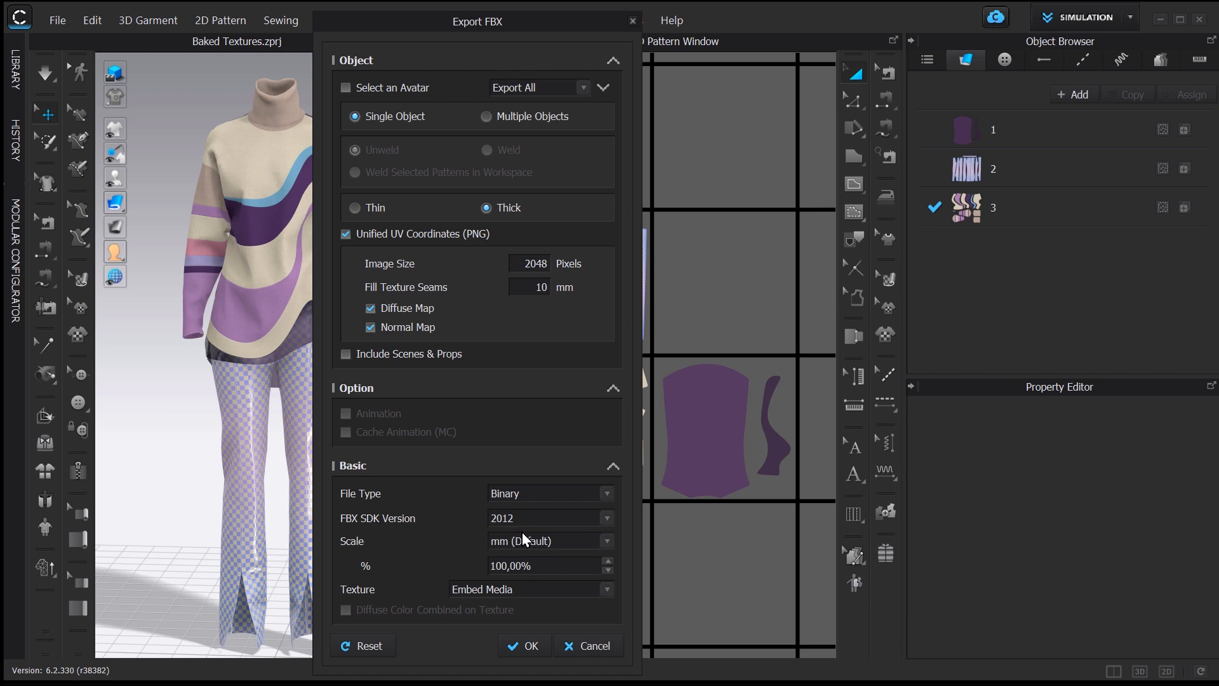
click(549, 518)
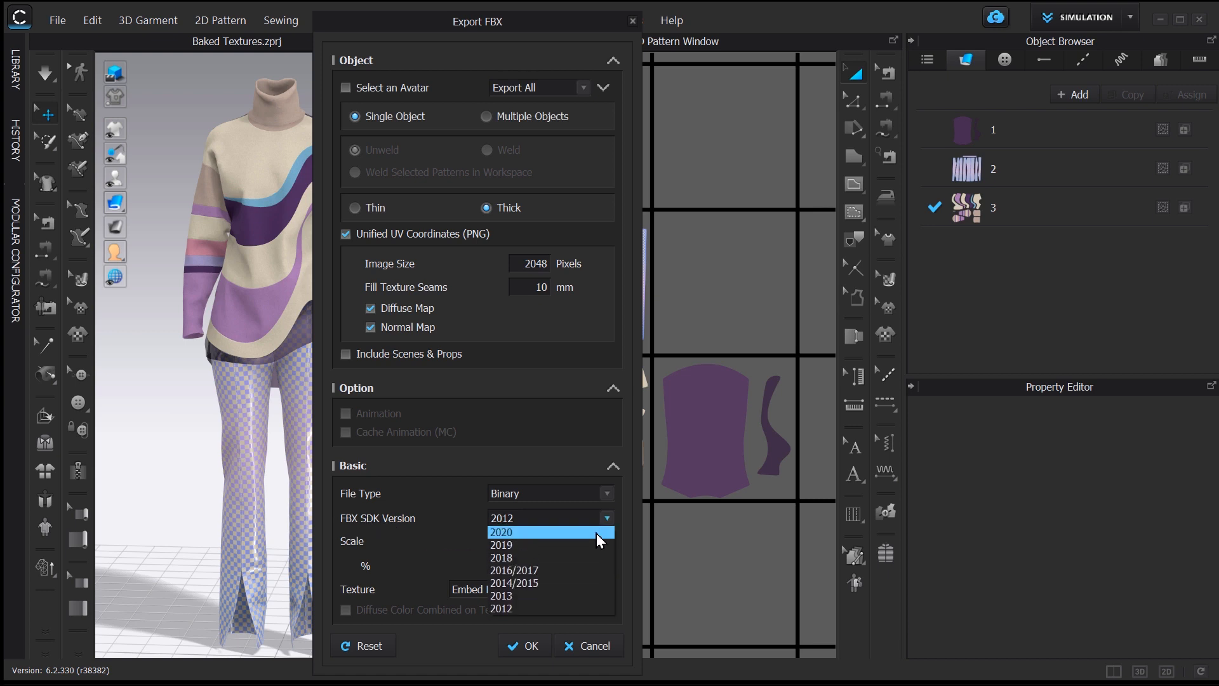
click(501, 532)
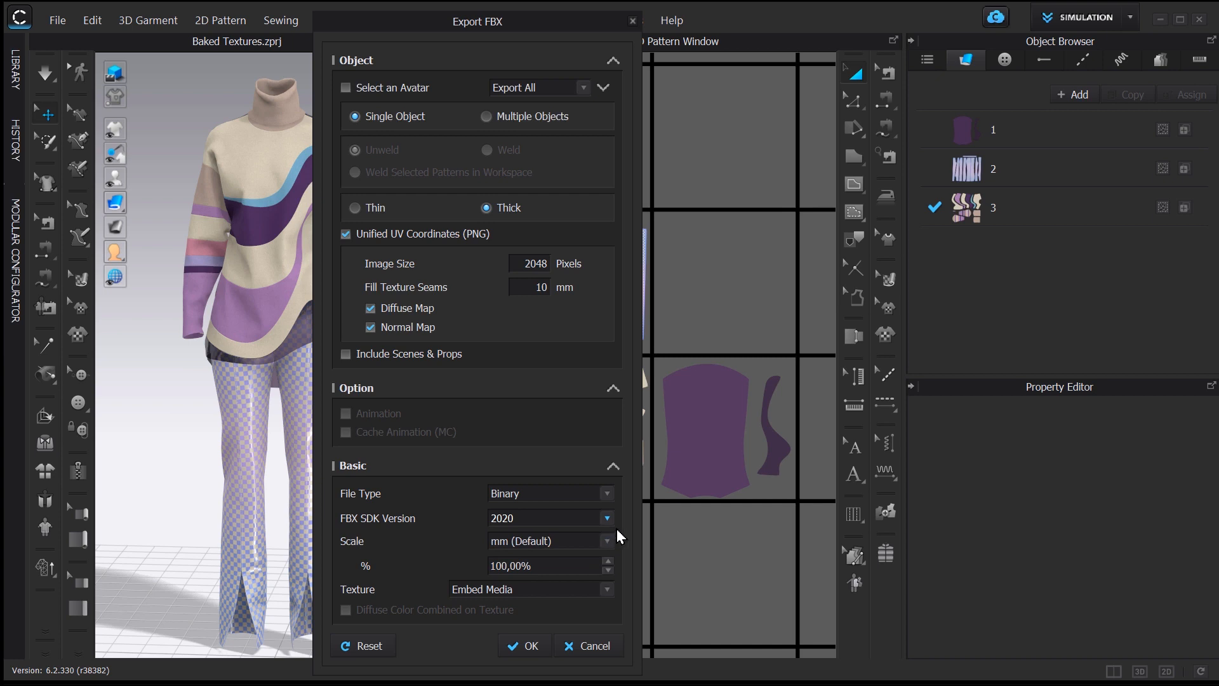
mouse_move(619, 607)
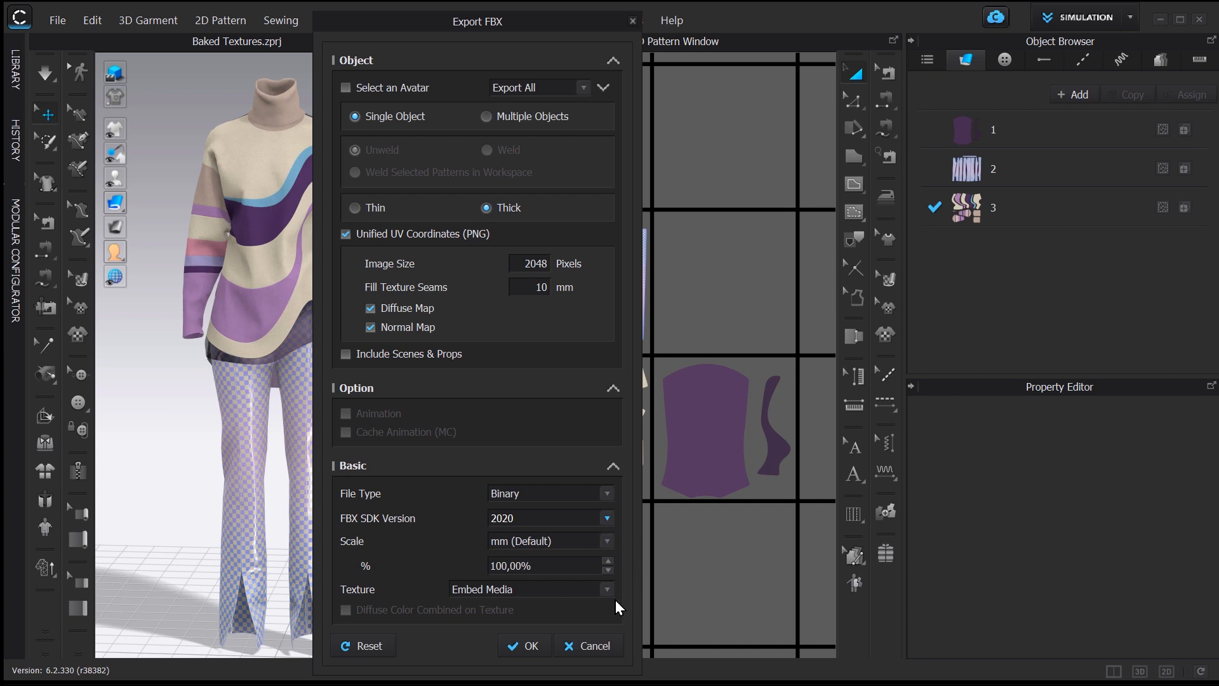
mouse_move(529, 640)
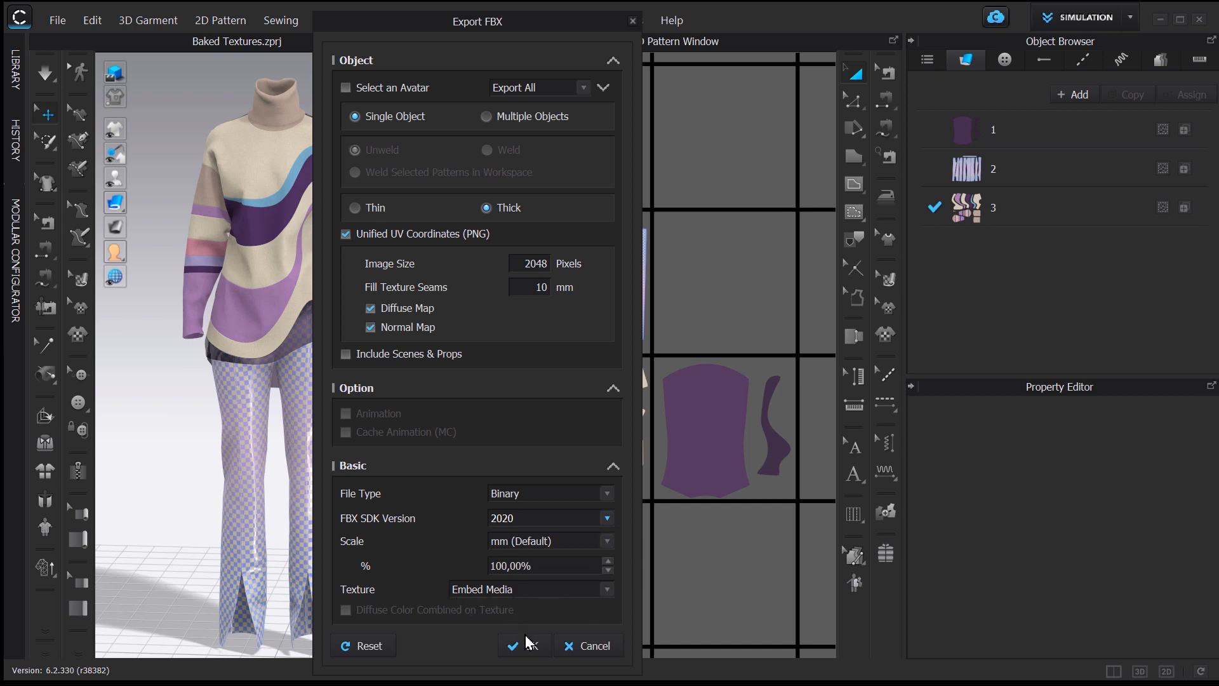
click(517, 645)
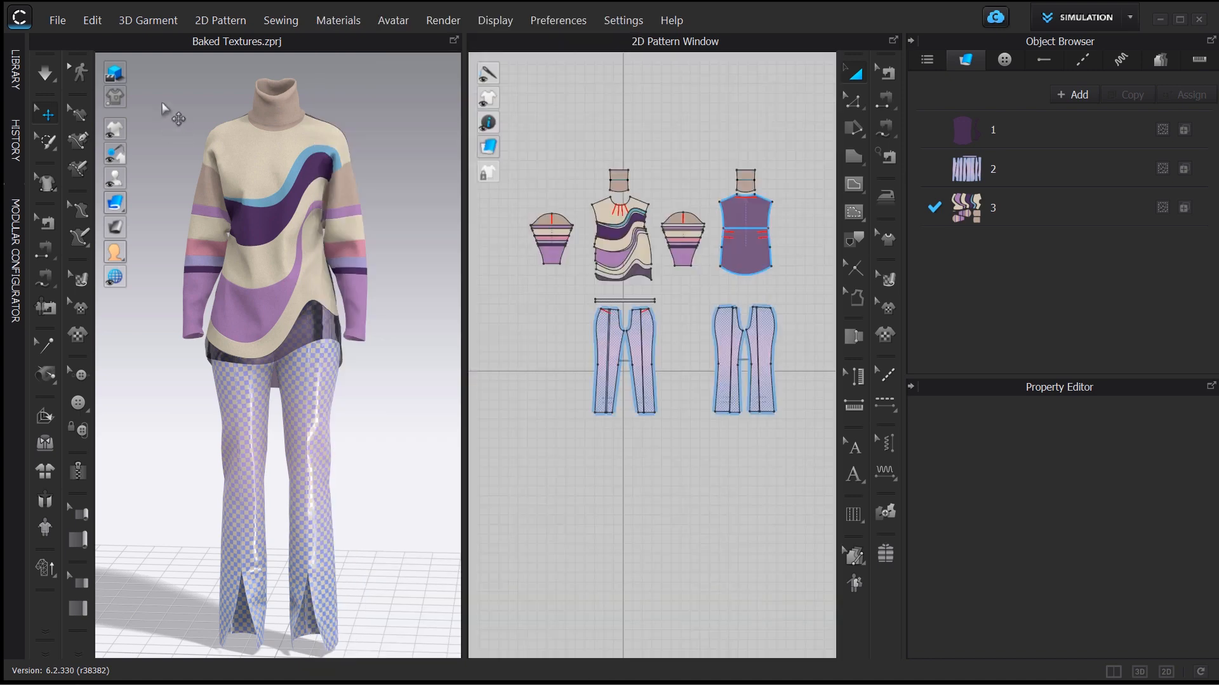
click(57, 19)
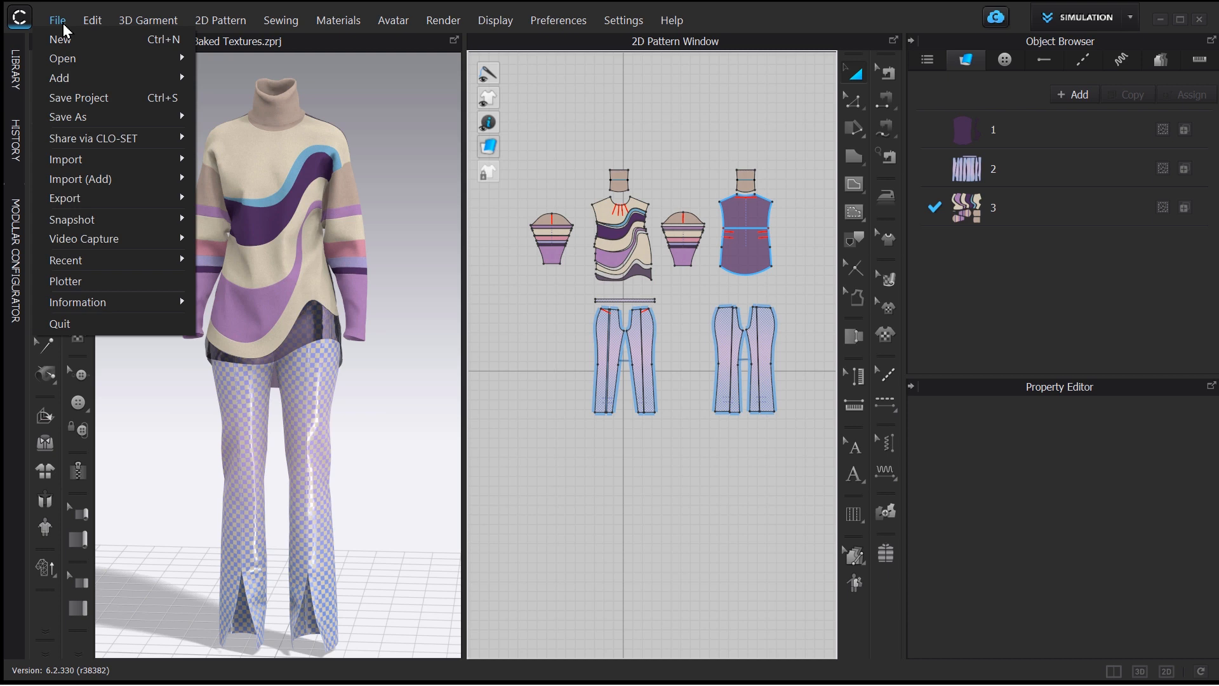
mouse_move(67, 160)
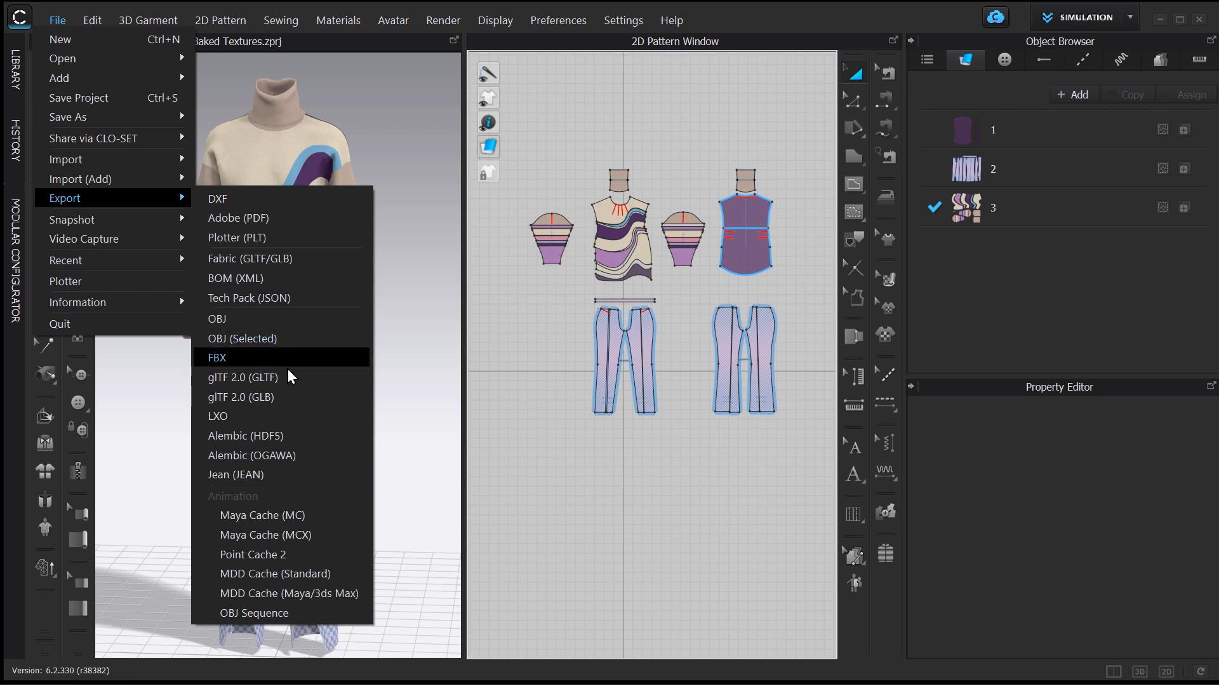
mouse_move(242, 377)
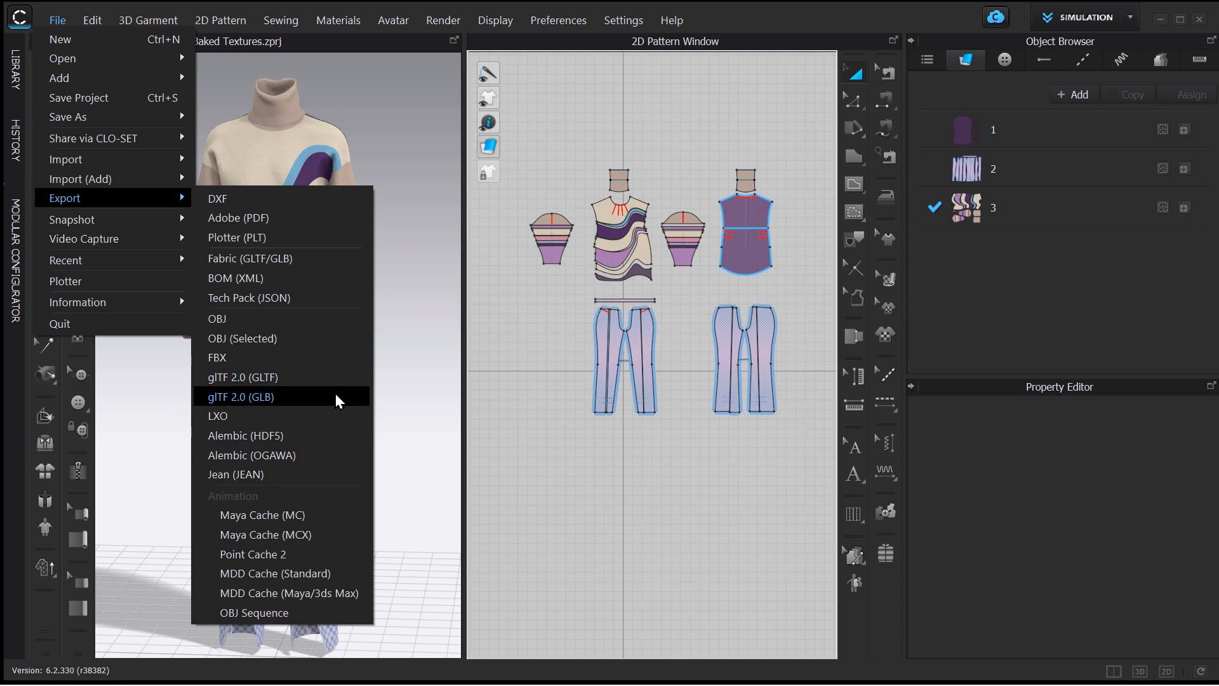
mouse_move(334, 394)
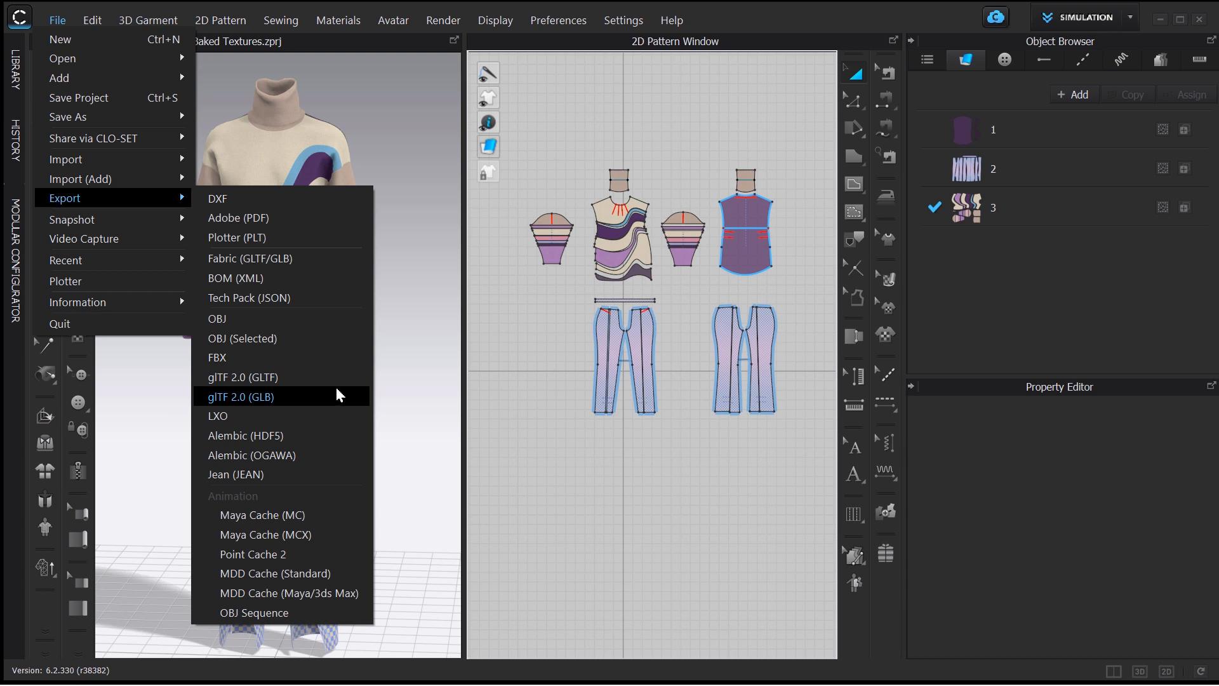
mouse_move(241, 377)
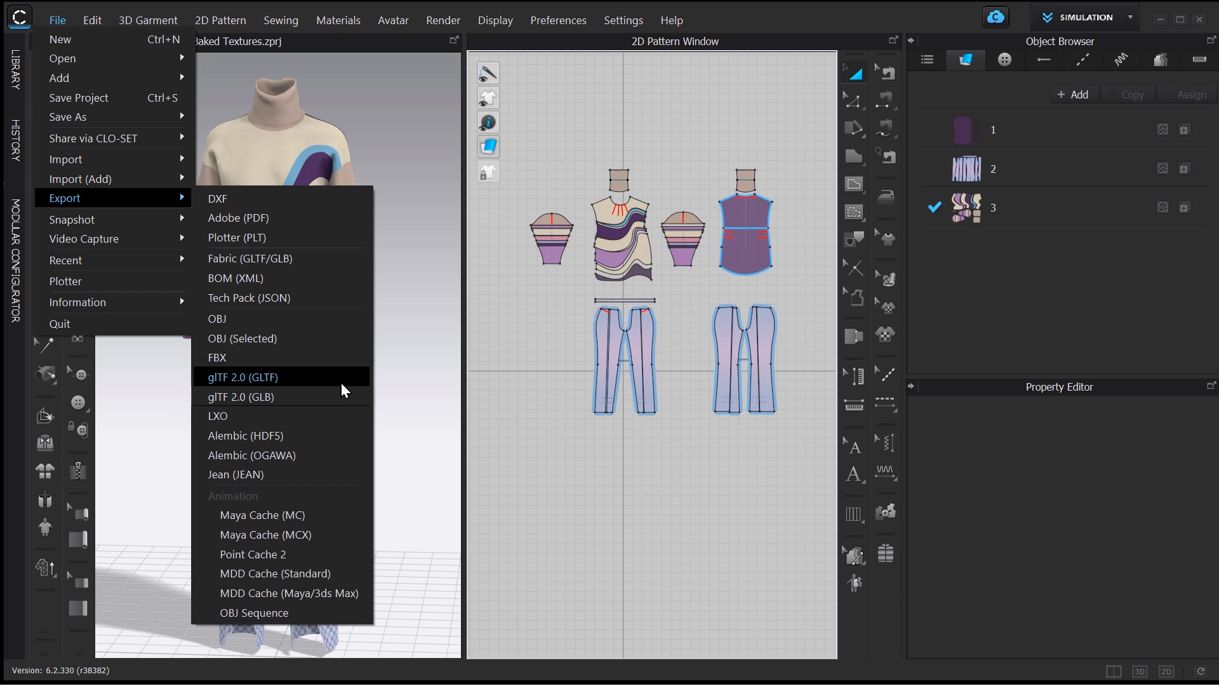
mouse_move(363, 390)
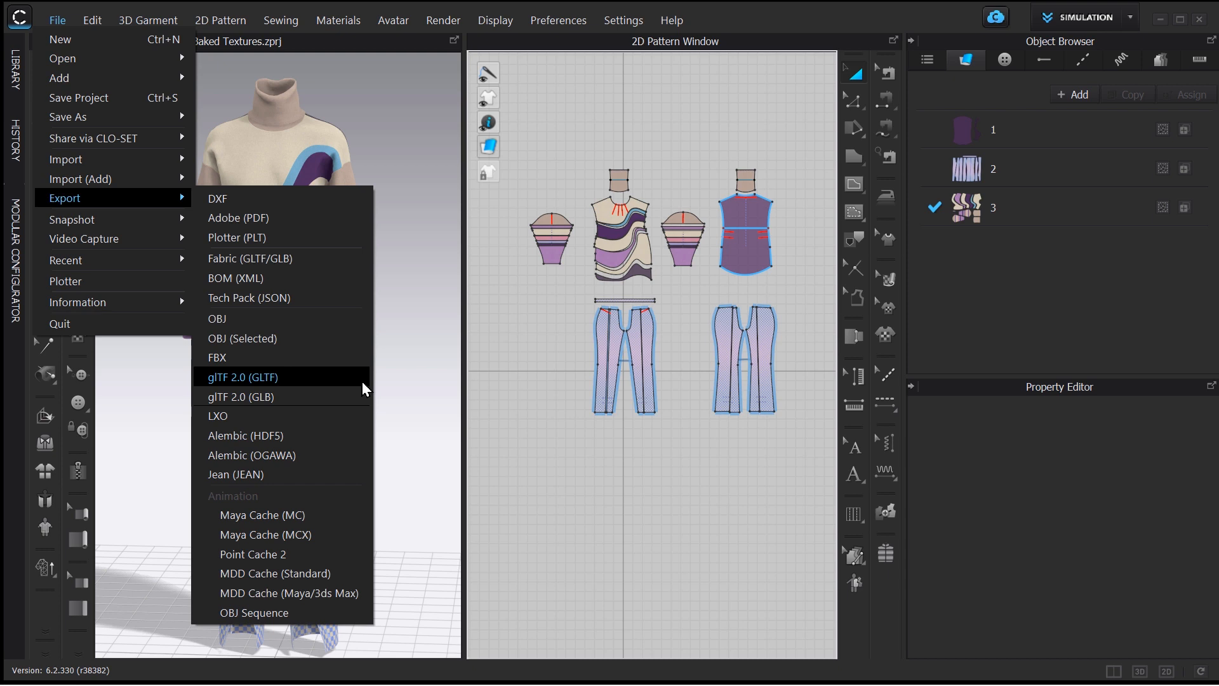
mouse_move(240, 396)
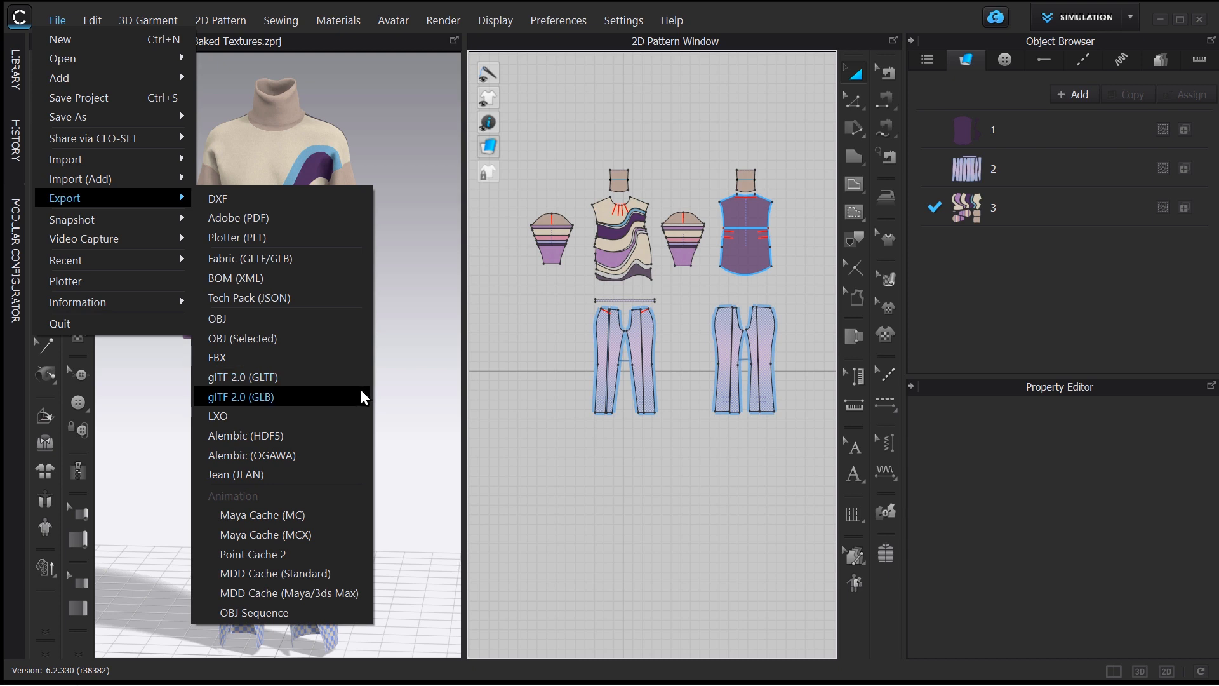
mouse_move(341, 400)
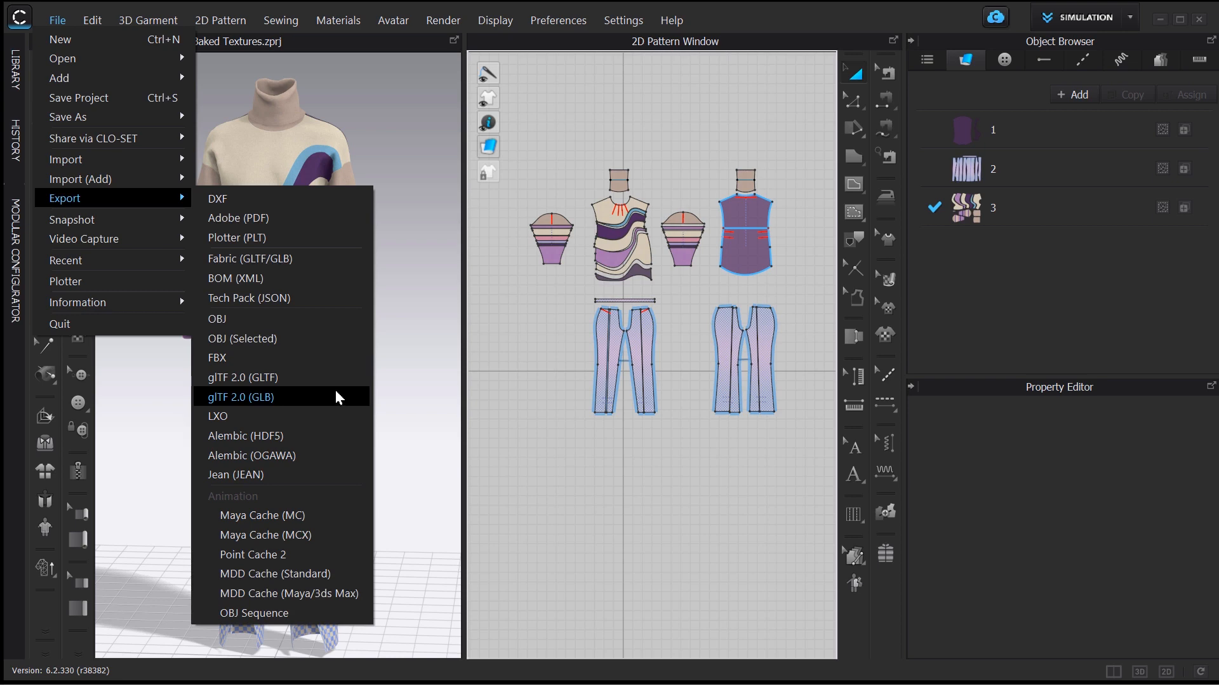
Step: Start a glTF 2.0 (.gltf) export of the garment from File > Export
click(241, 377)
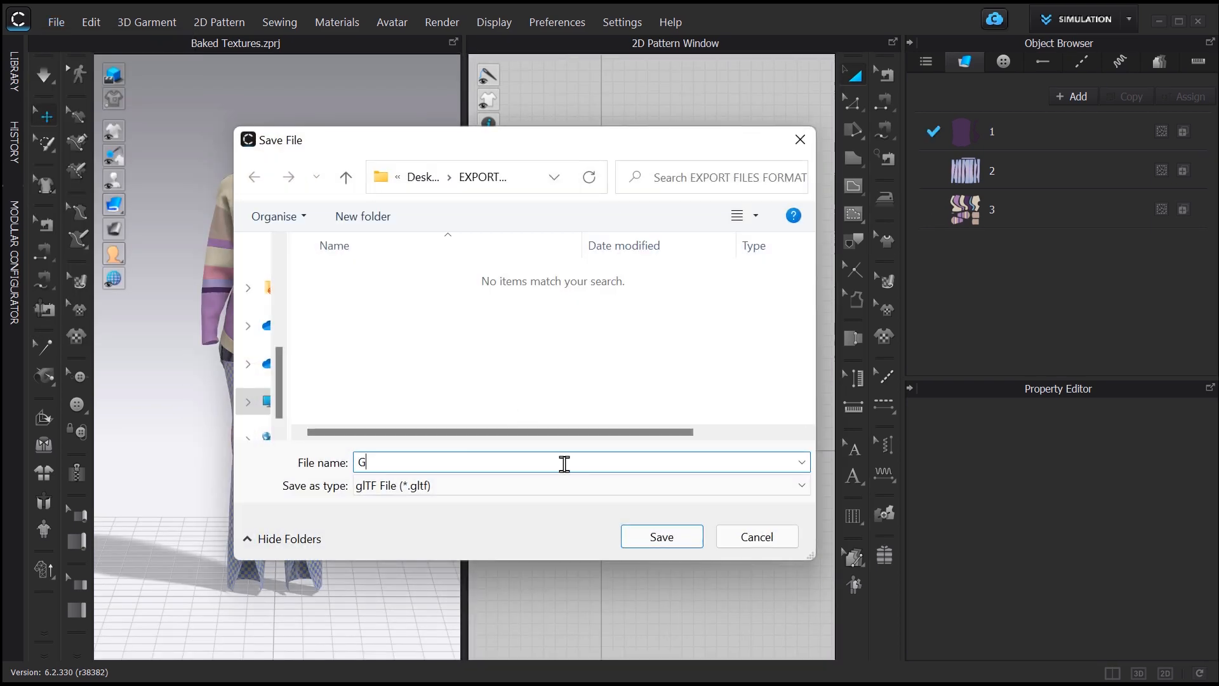
Step: Name the export GLTF and save to bring up the glTF 2.0 export options
text(LTF)
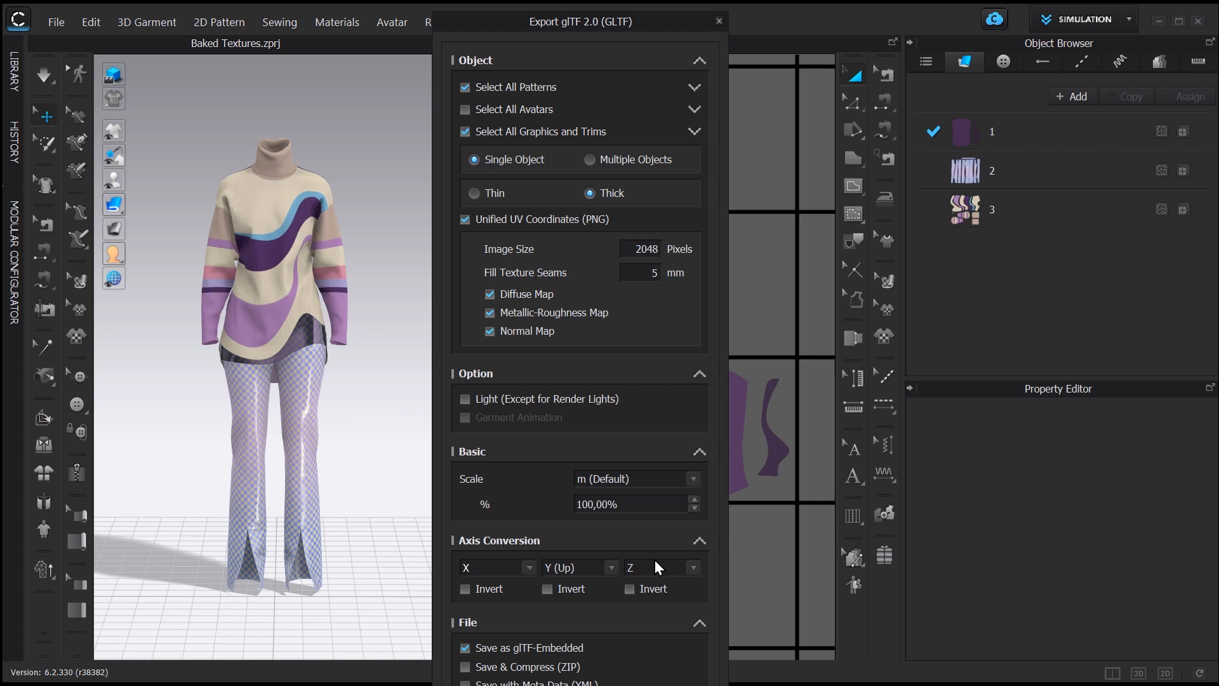
mouse_move(672, 383)
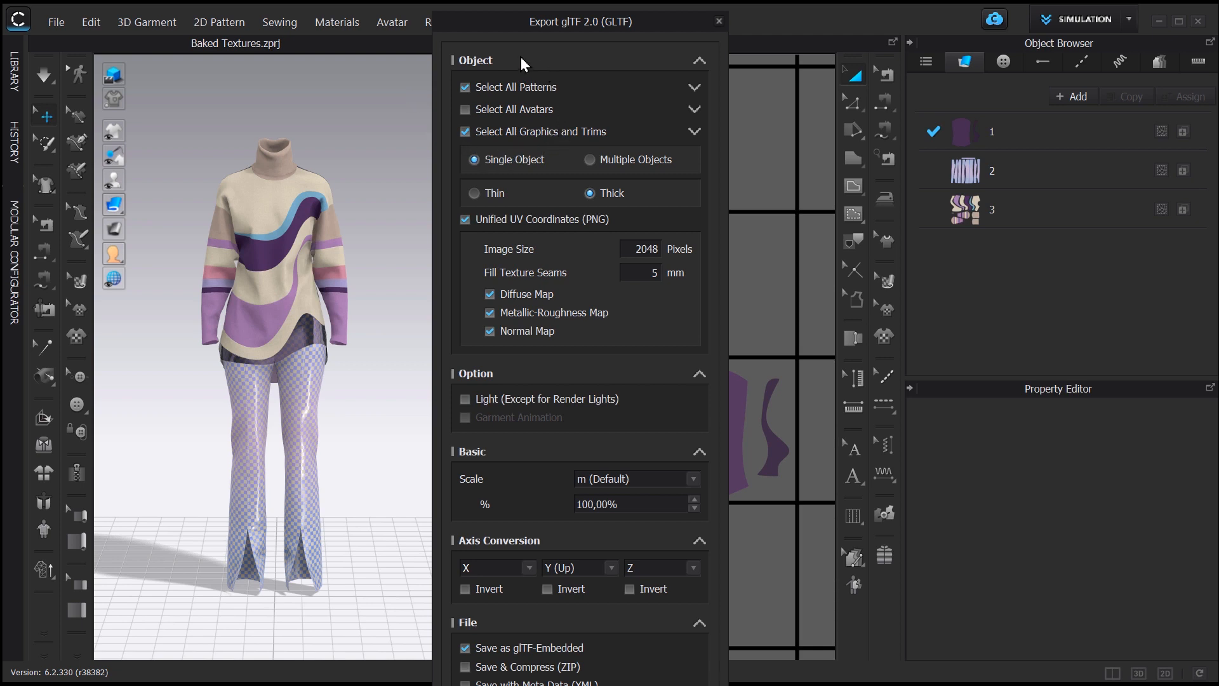
mouse_move(463, 70)
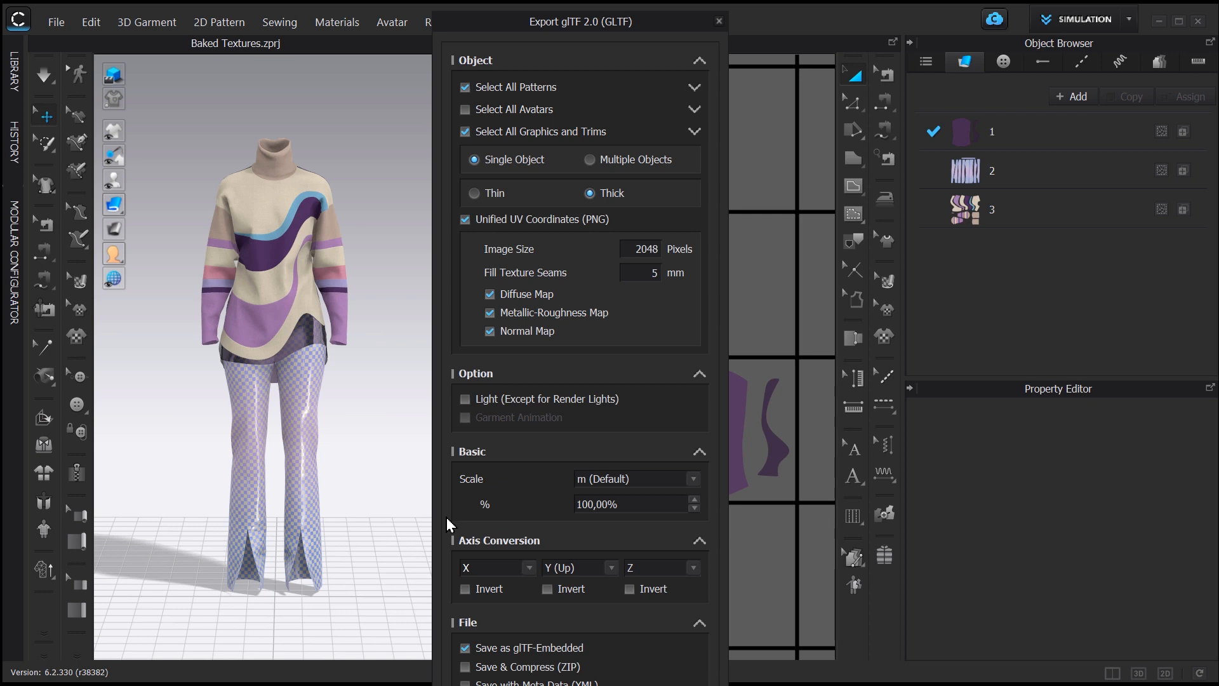
mouse_move(450, 529)
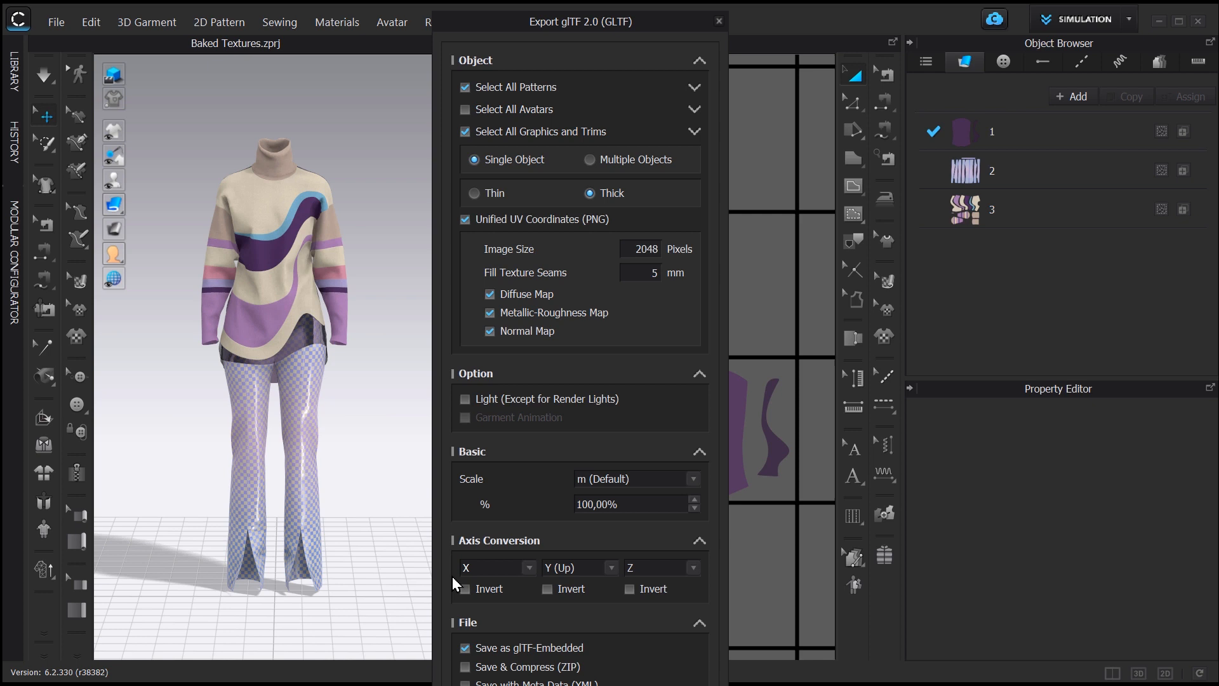
mouse_move(597, 585)
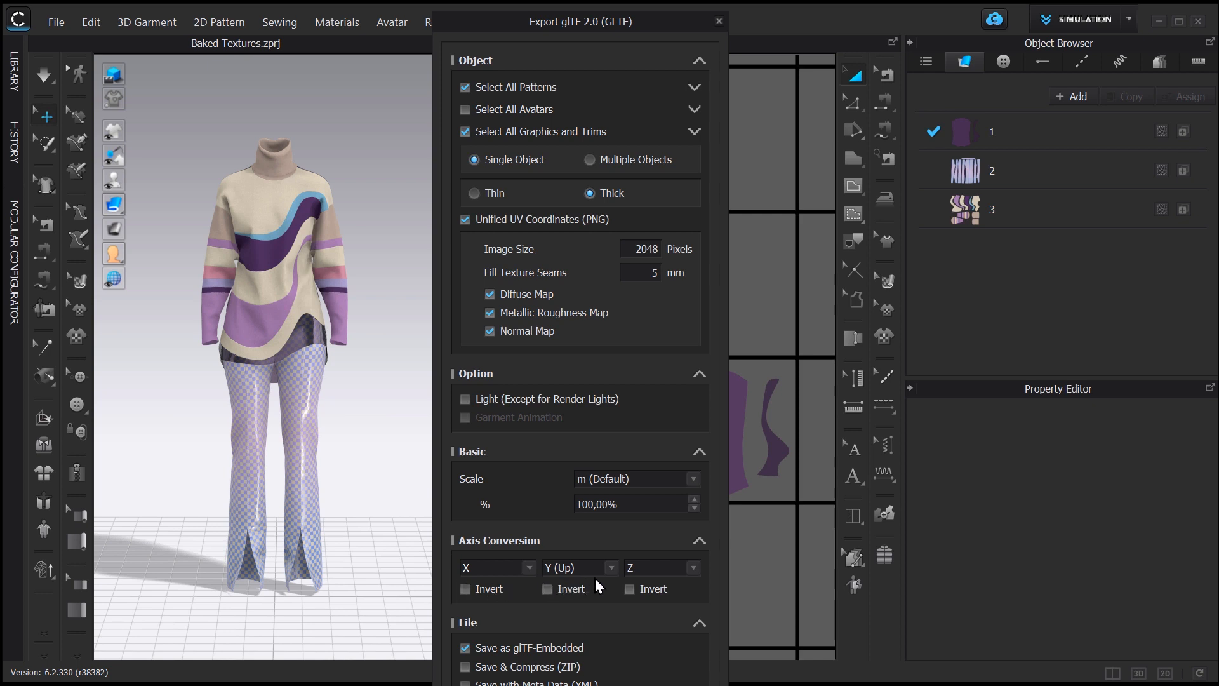
mouse_move(527, 584)
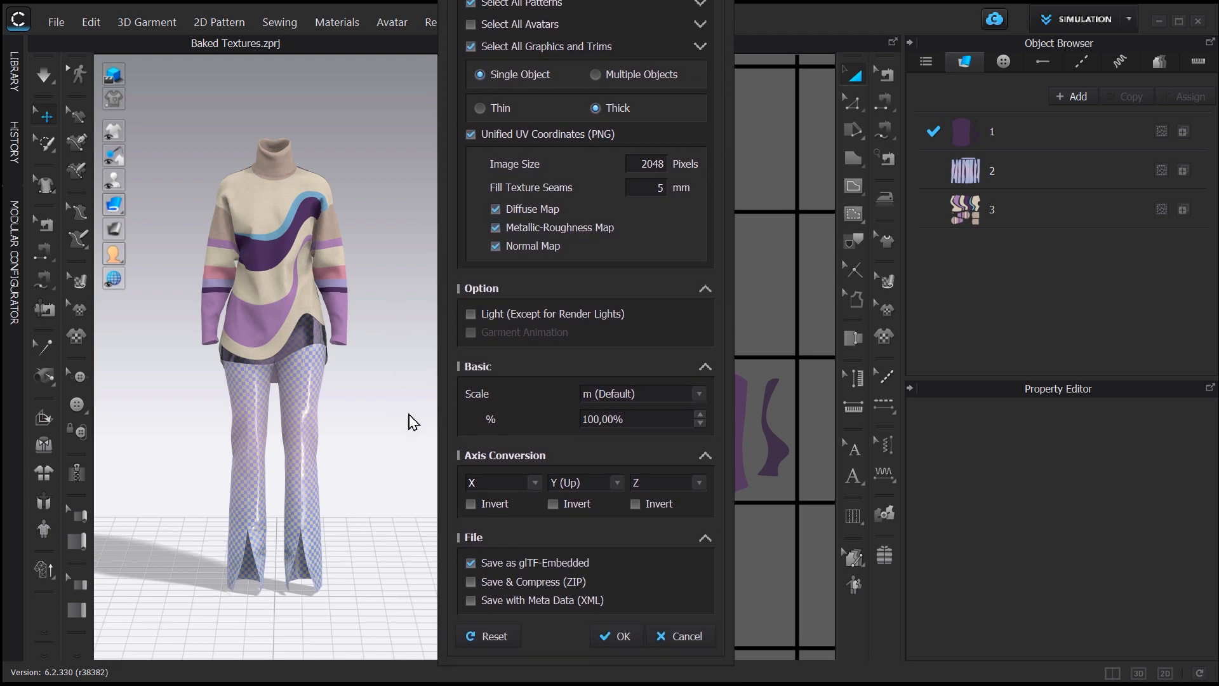
mouse_move(460, 609)
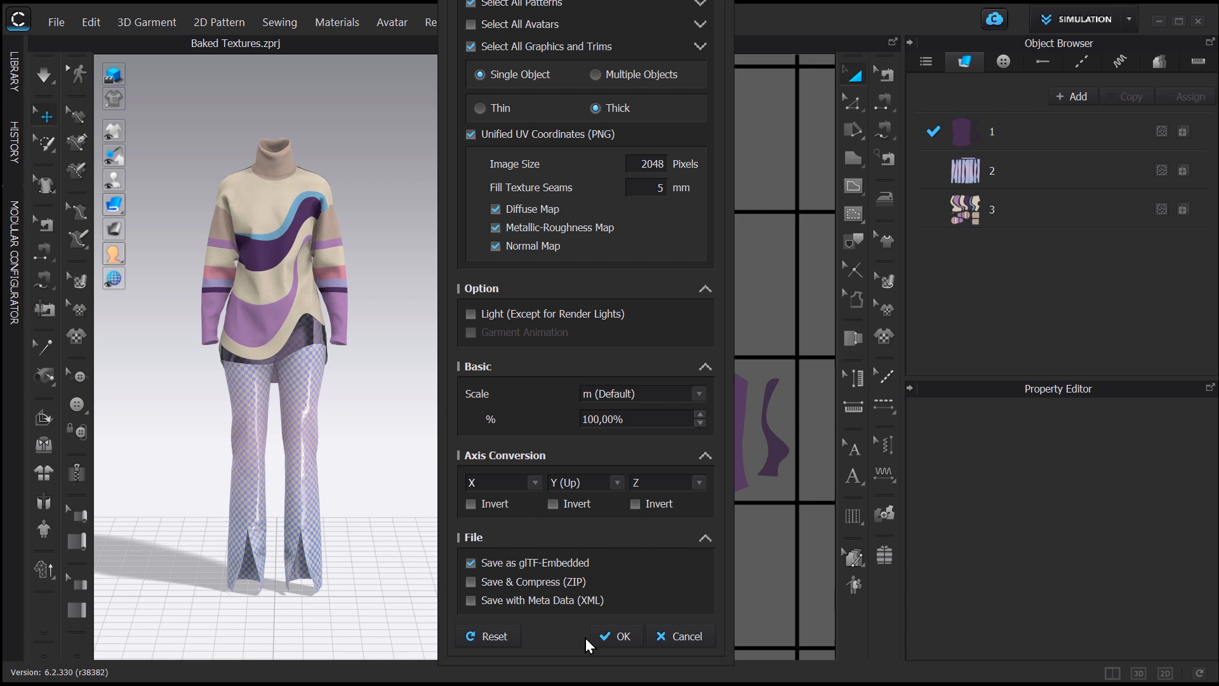
Step: Confirm the embedded glTF export as a single thick object with 2048-pixel maps
click(615, 635)
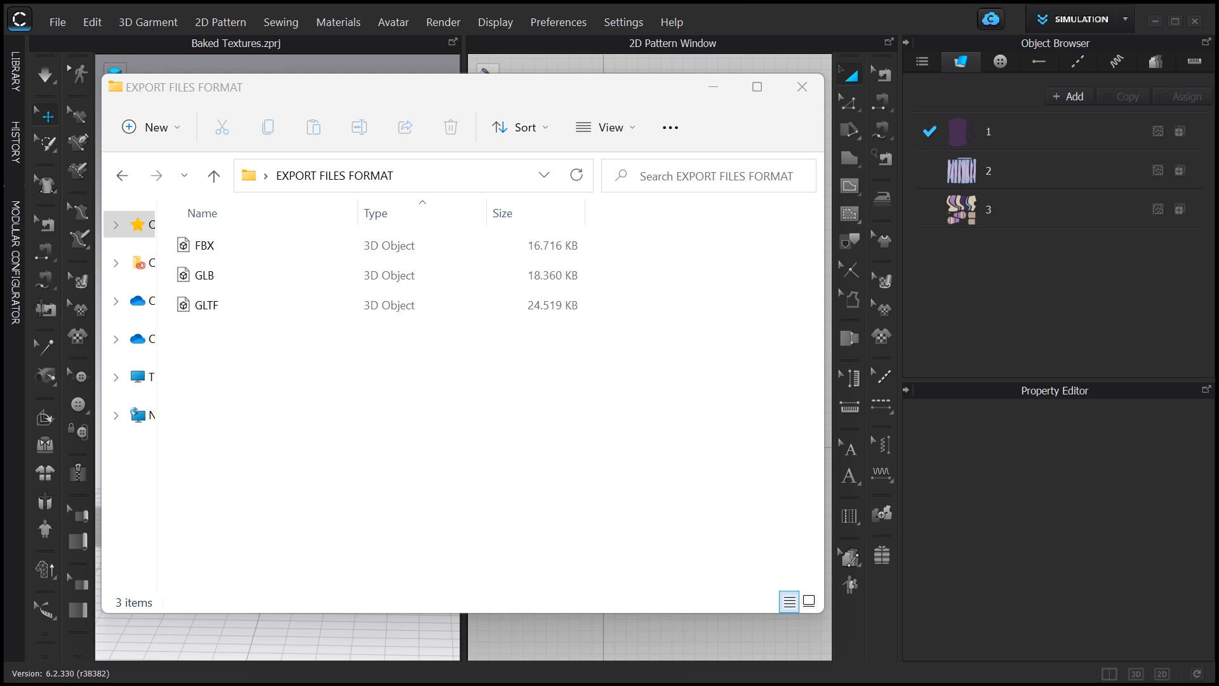
mouse_move(238, 325)
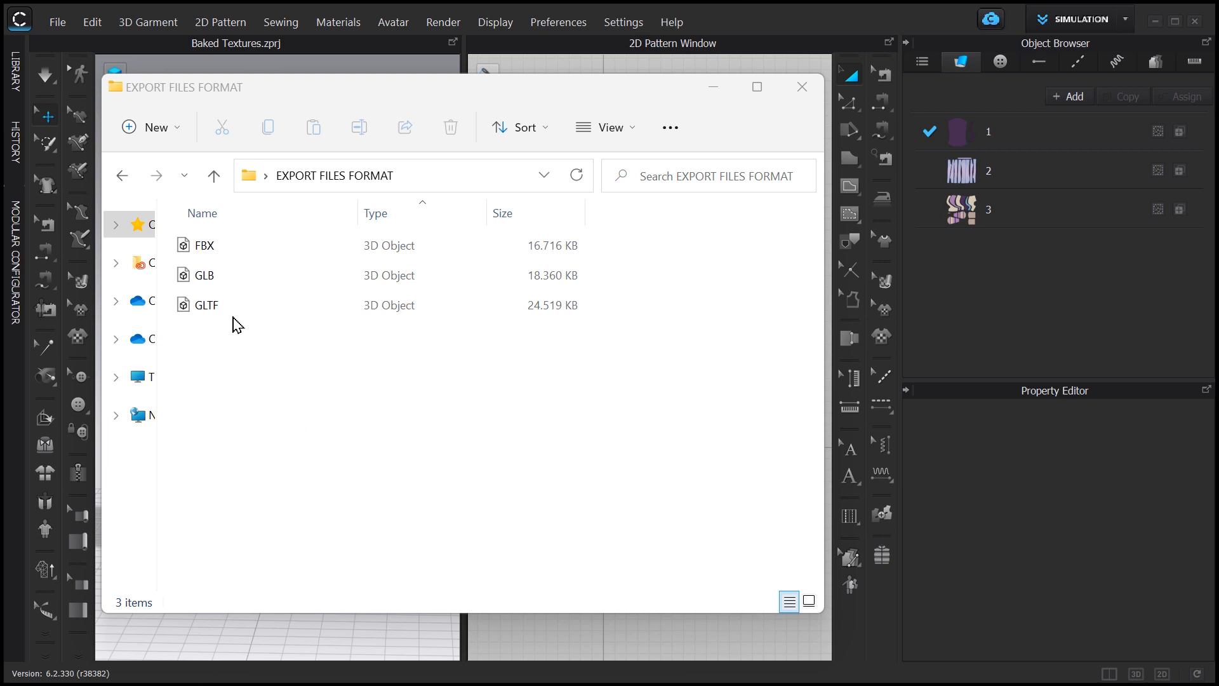
Step: Select the 18,360 KB GLB file between the FBX and GLTF exports
click(206, 304)
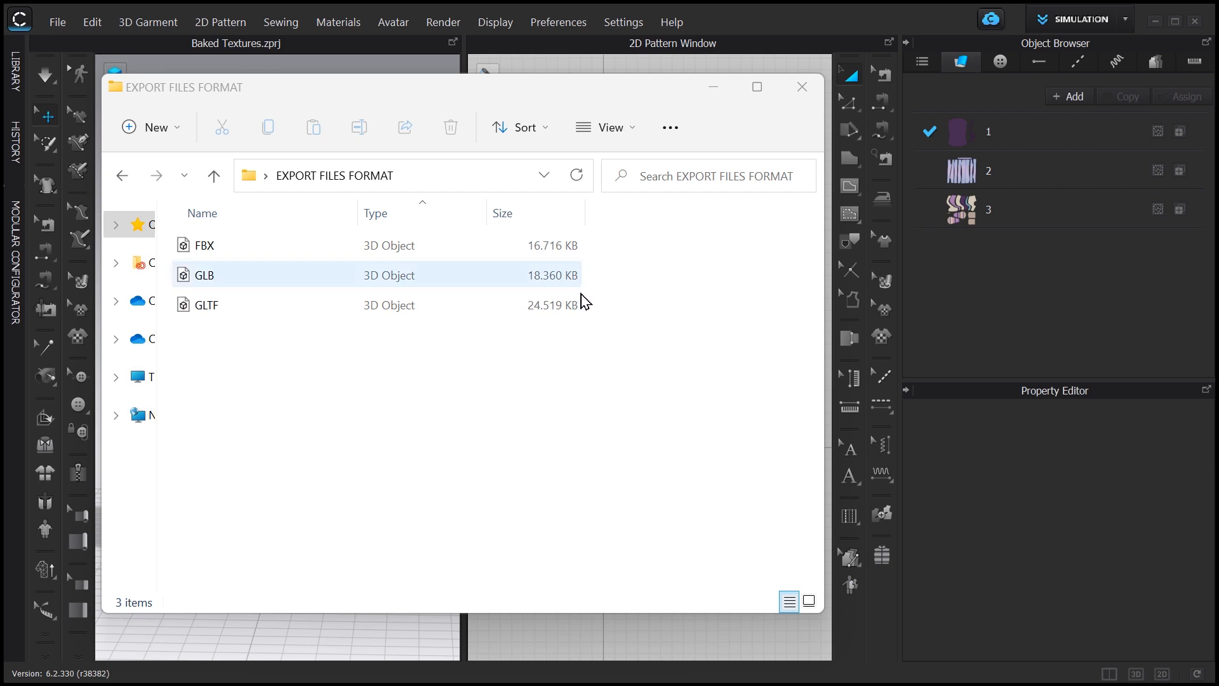
mouse_move(529, 270)
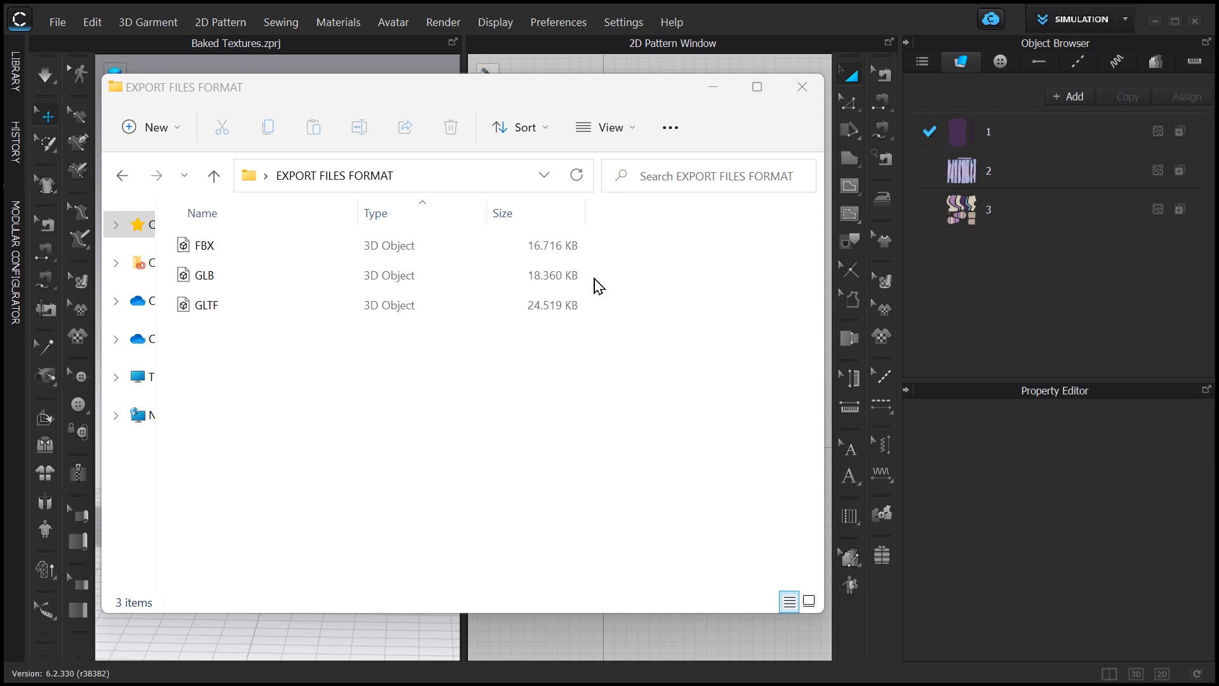
mouse_move(733, 110)
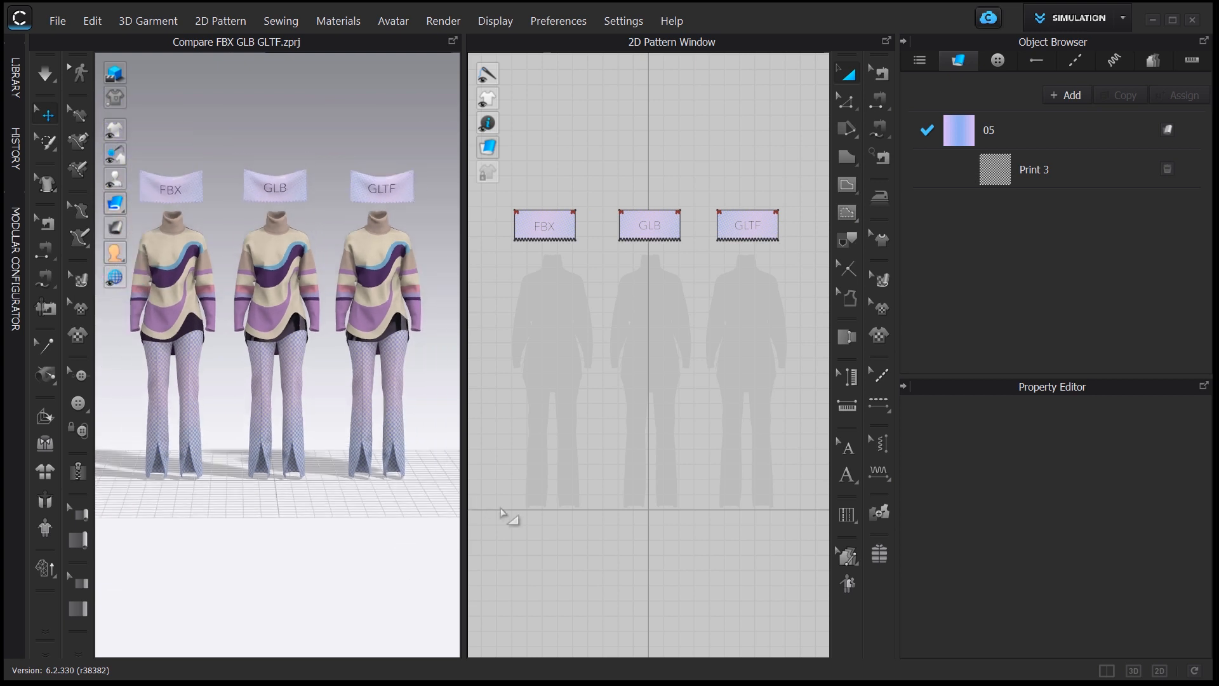
mouse_move(793, 266)
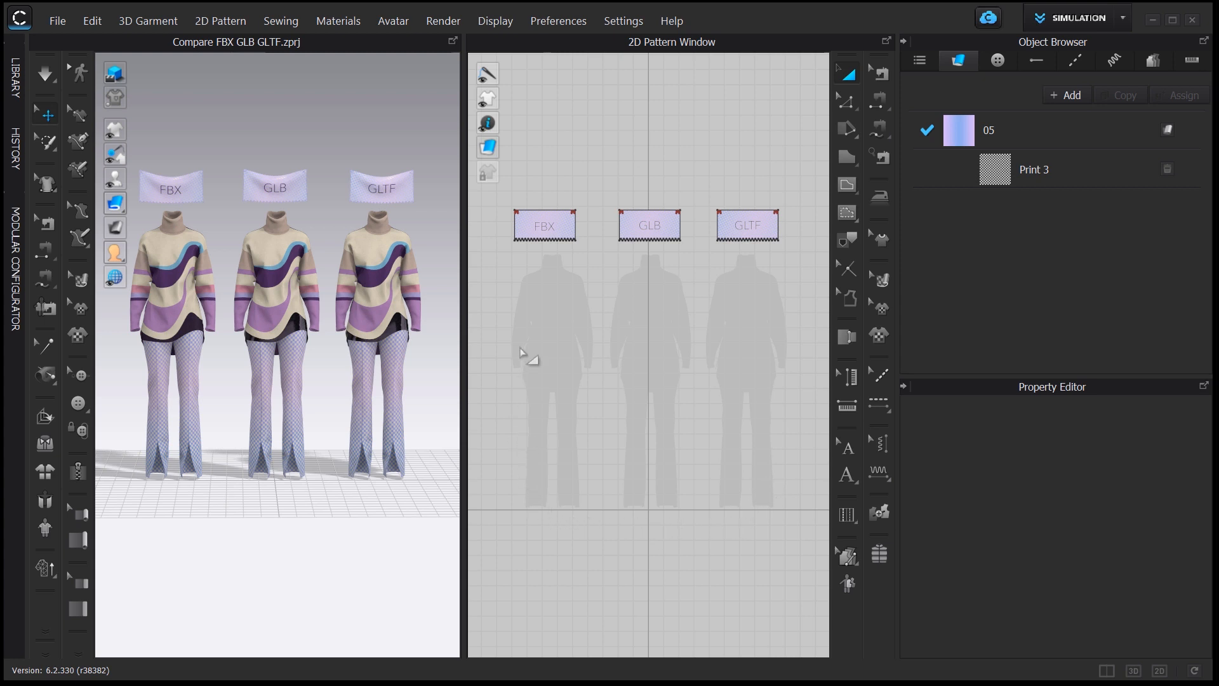
mouse_move(798, 255)
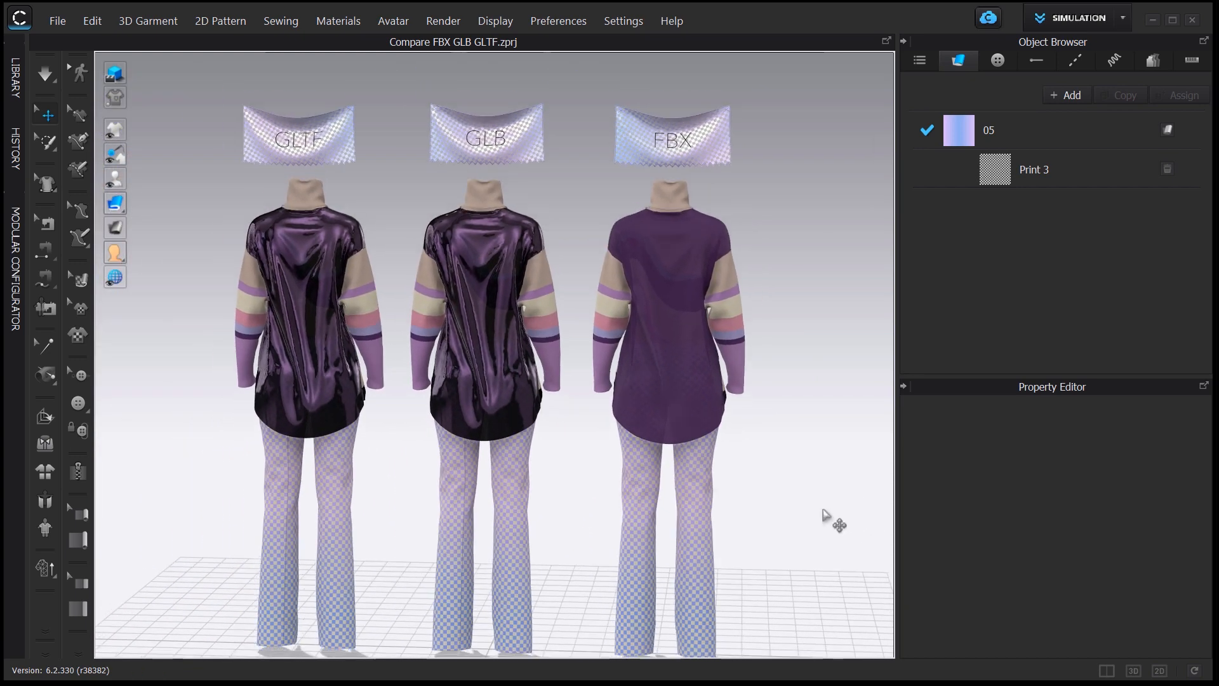
Step: Zoom on the back view to compare the glossy glTF garments with the matte FBX
scroll(down, 3)
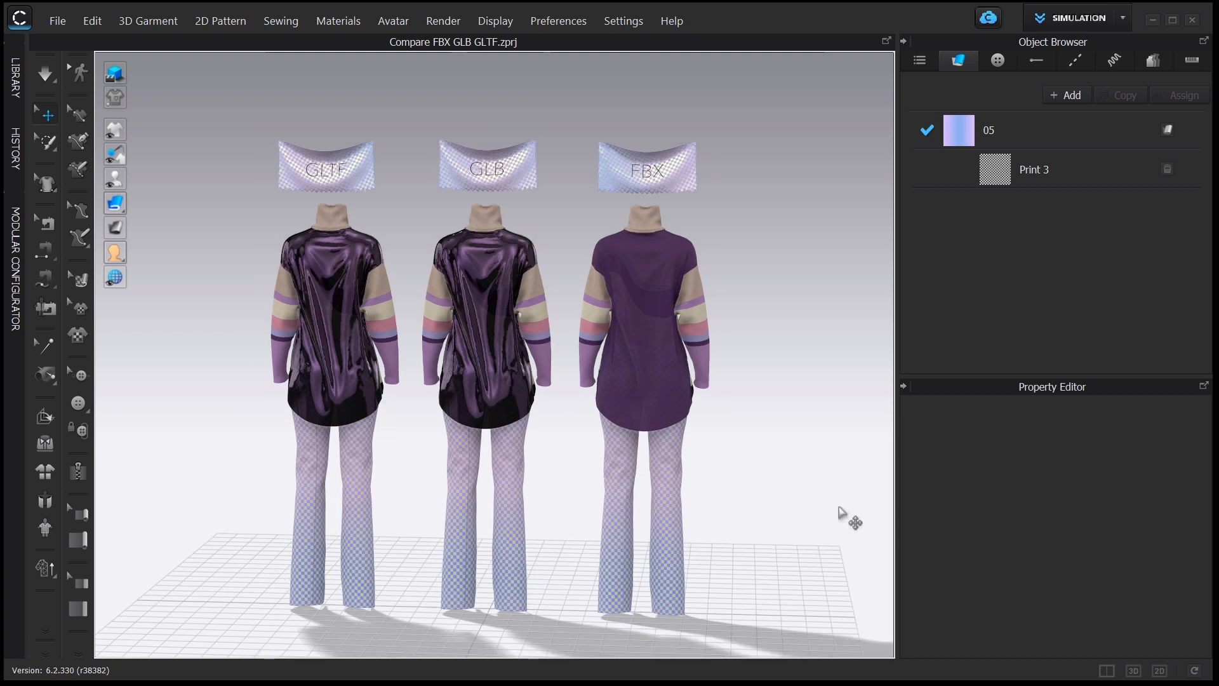
mouse_move(798, 509)
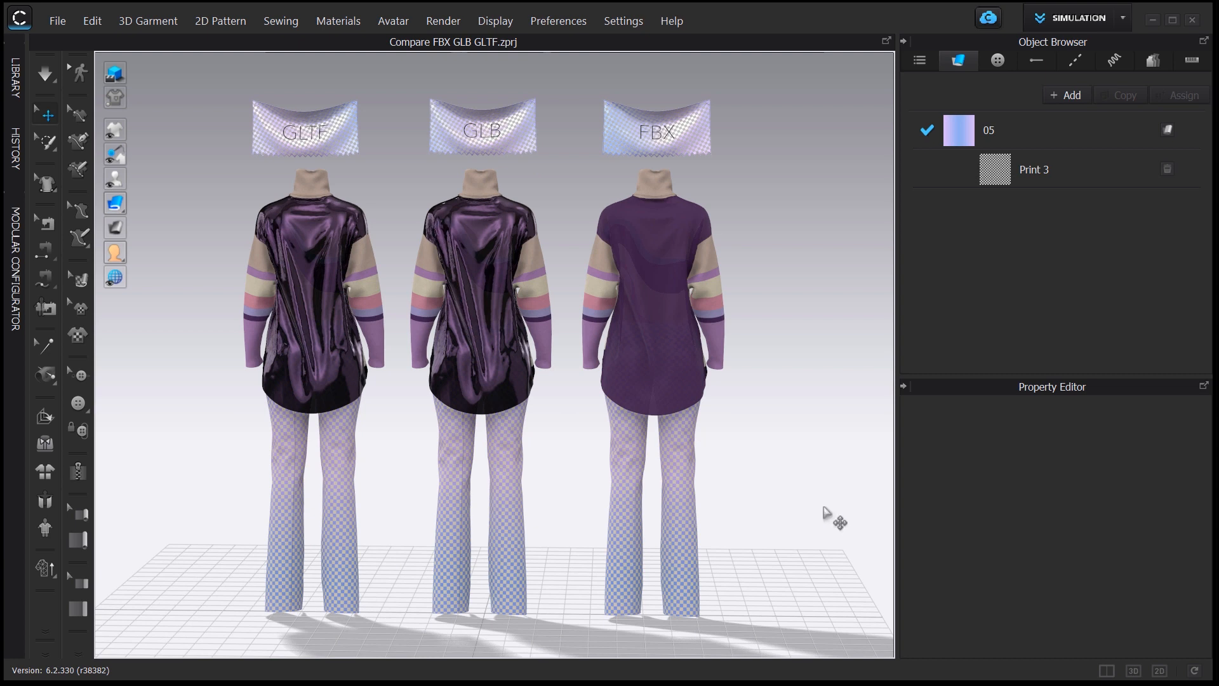
mouse_move(753, 532)
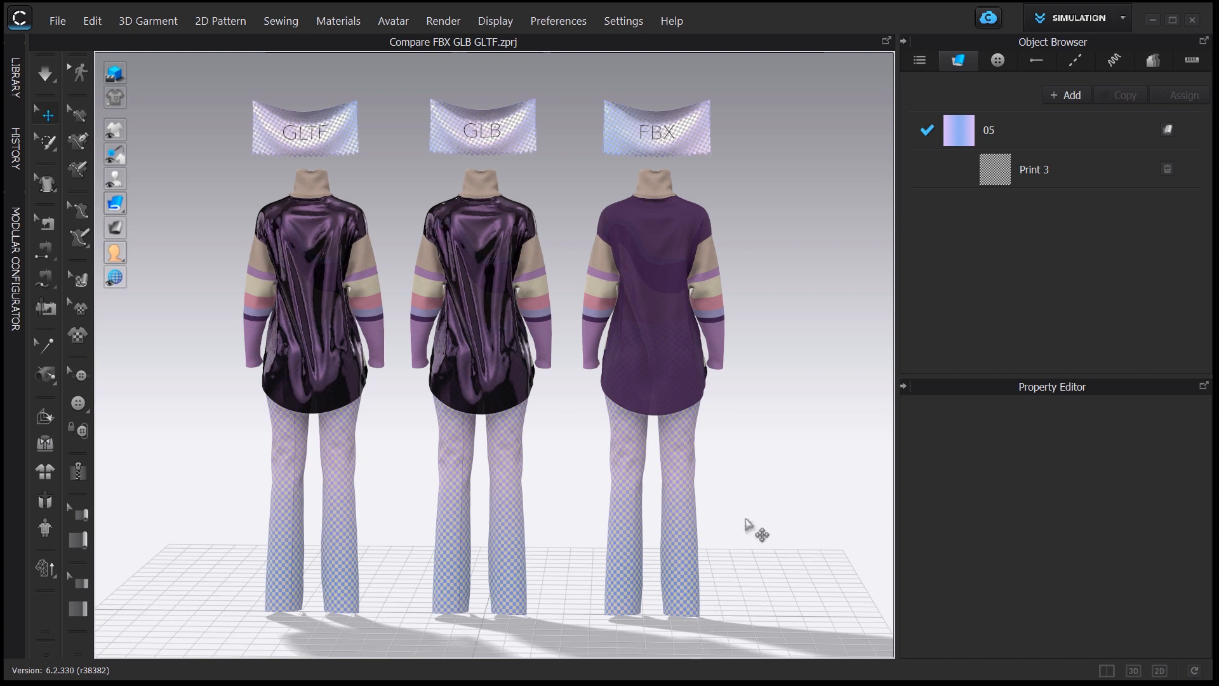
mouse_move(698, 169)
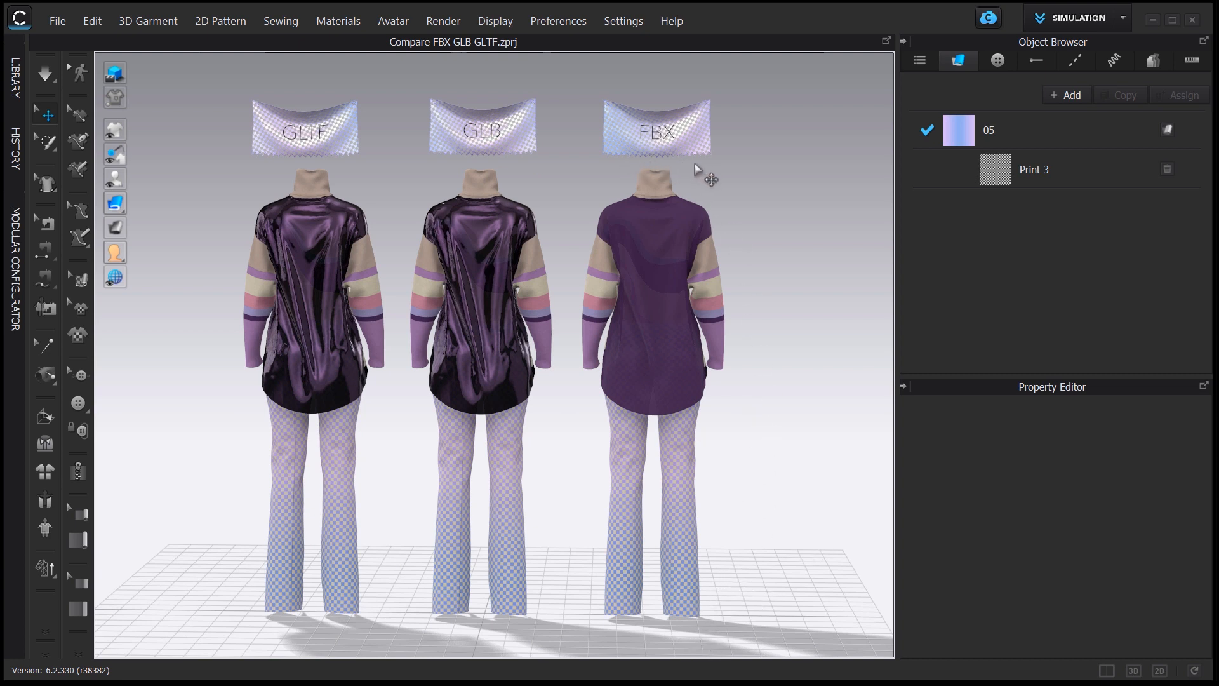
mouse_move(608, 169)
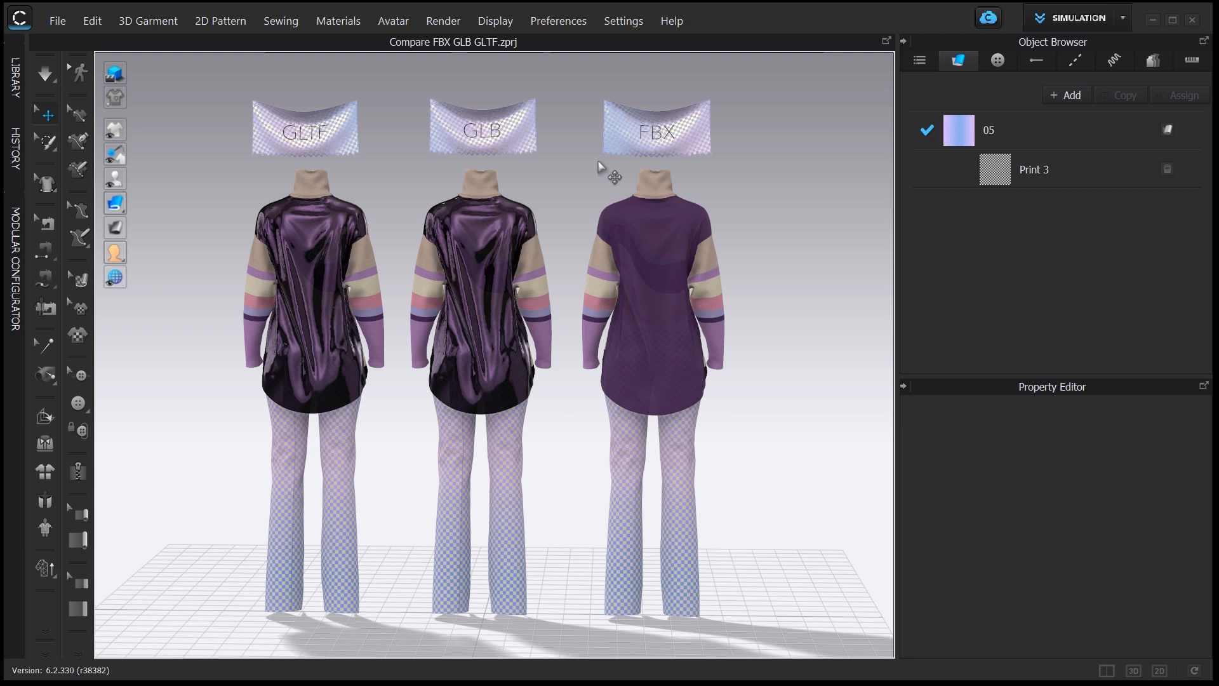
mouse_move(502, 169)
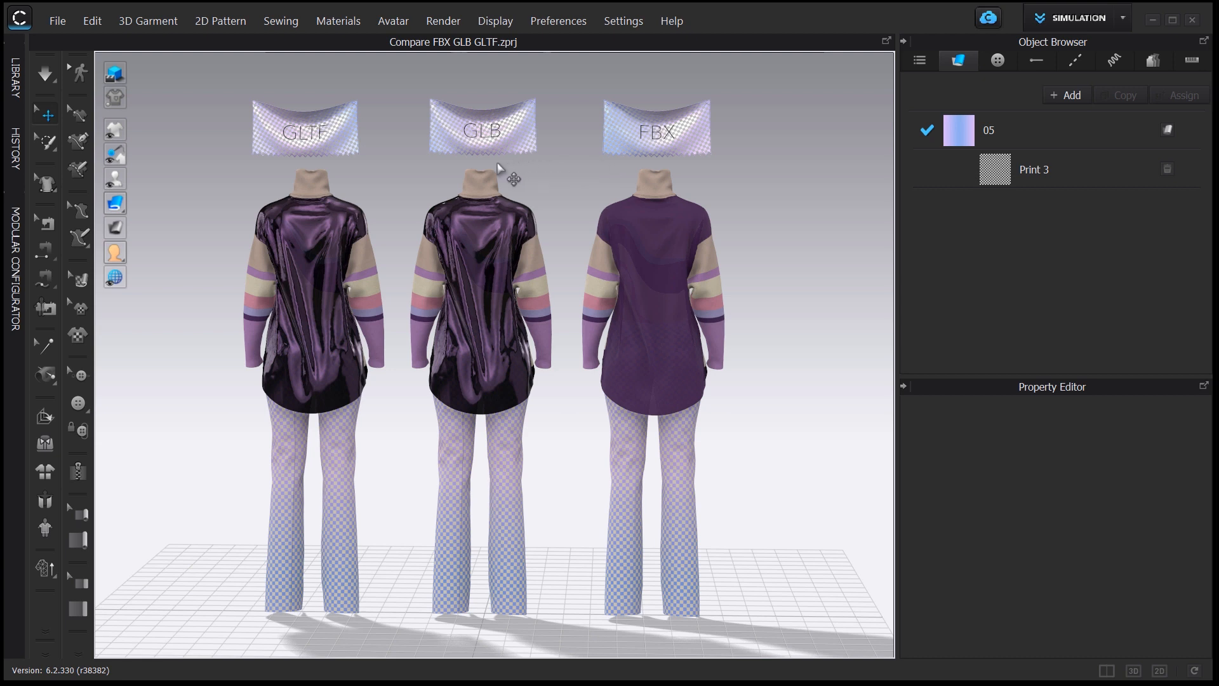
mouse_move(371, 167)
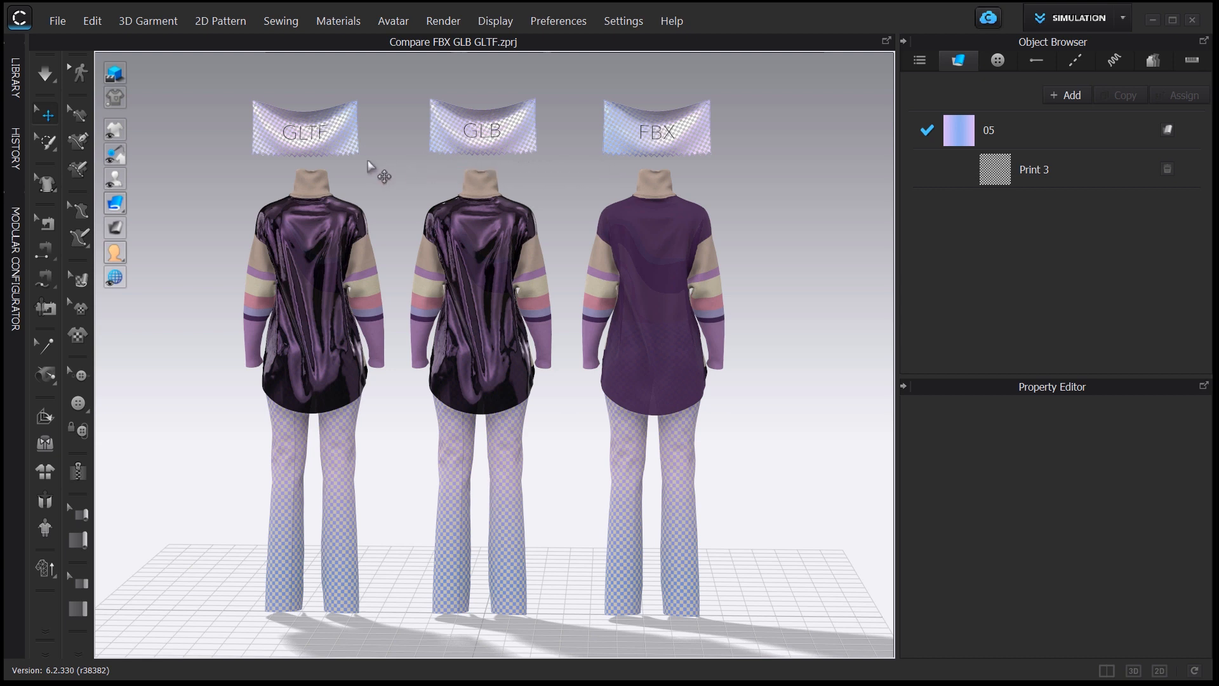
mouse_move(243, 169)
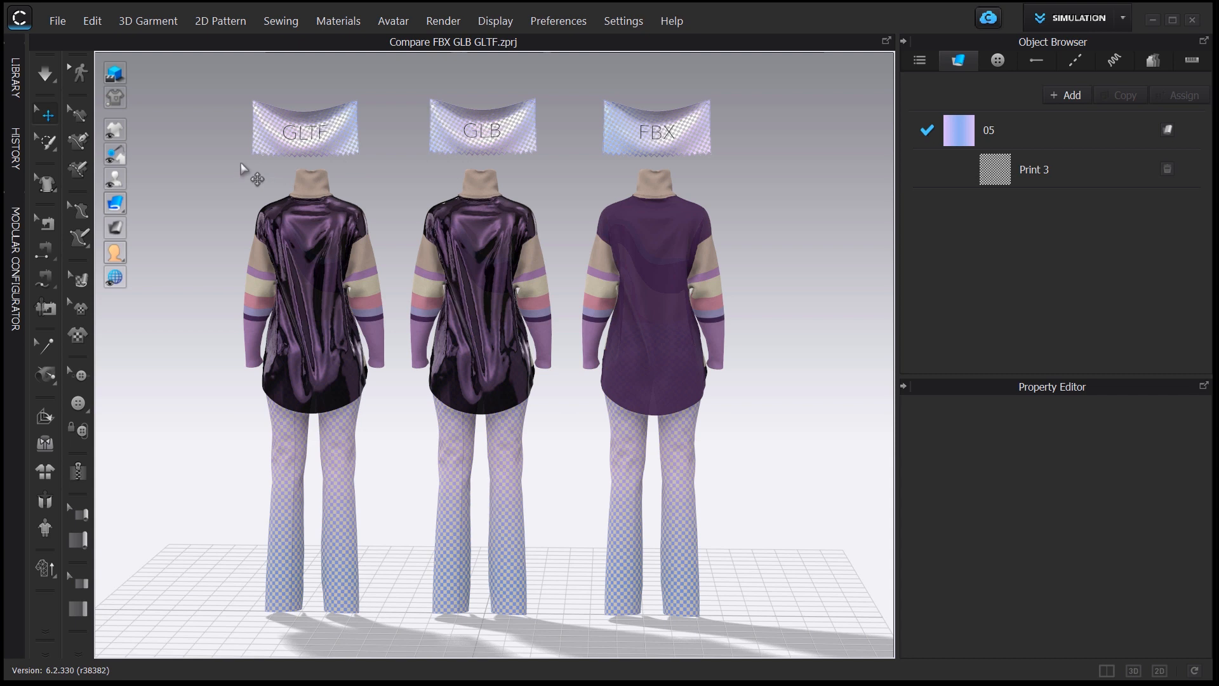
mouse_move(341, 170)
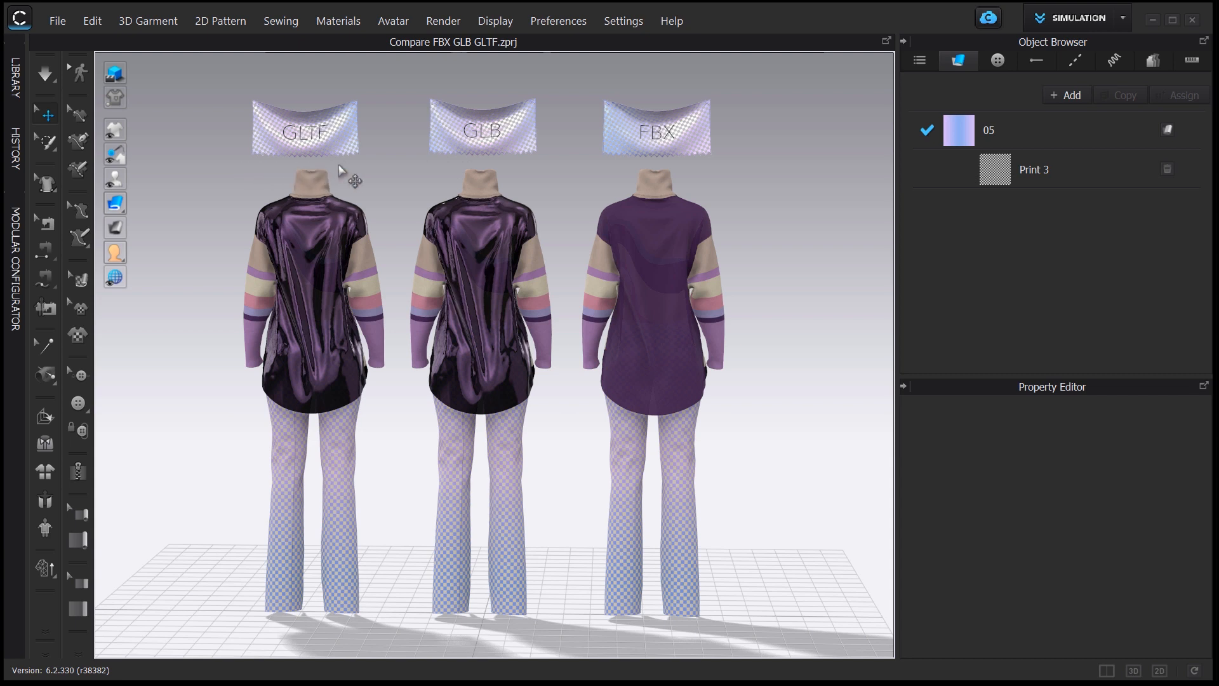
mouse_move(401, 175)
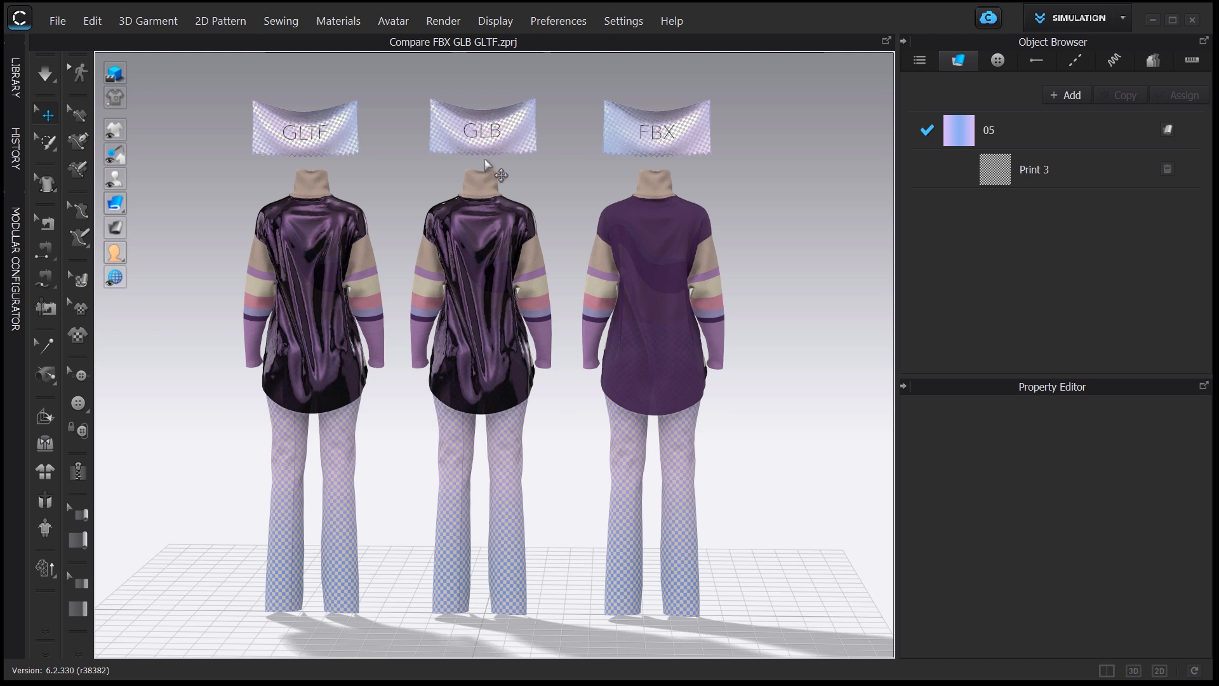
mouse_move(433, 164)
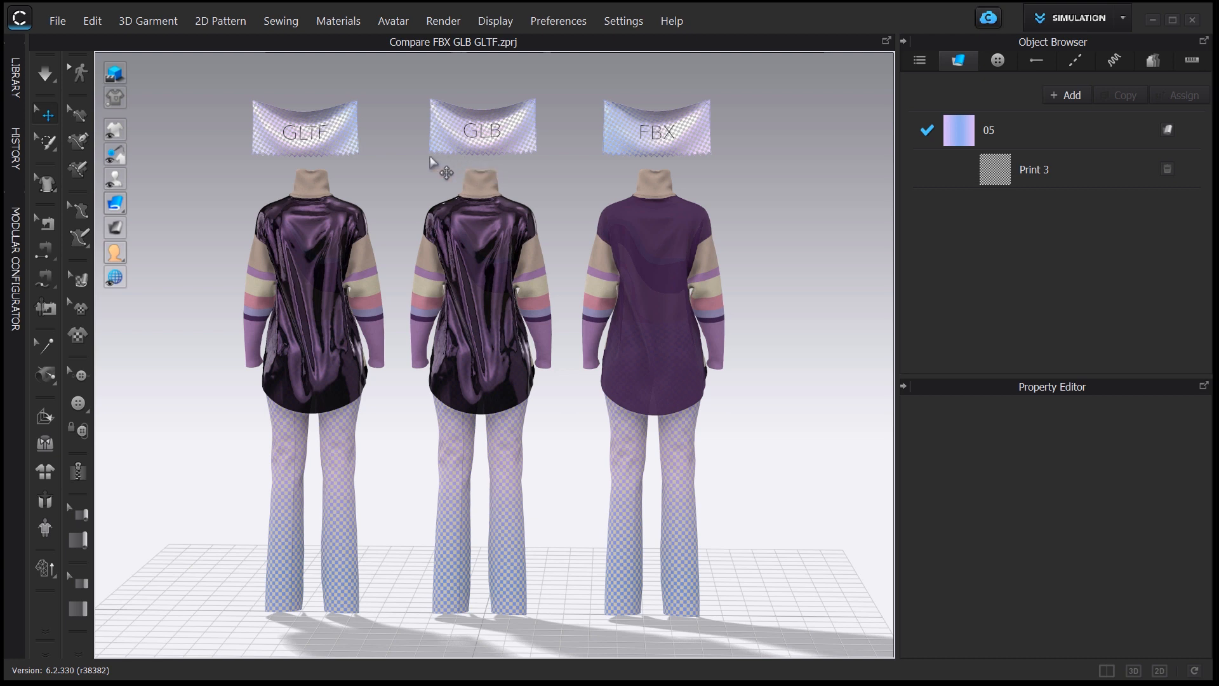
mouse_move(400, 175)
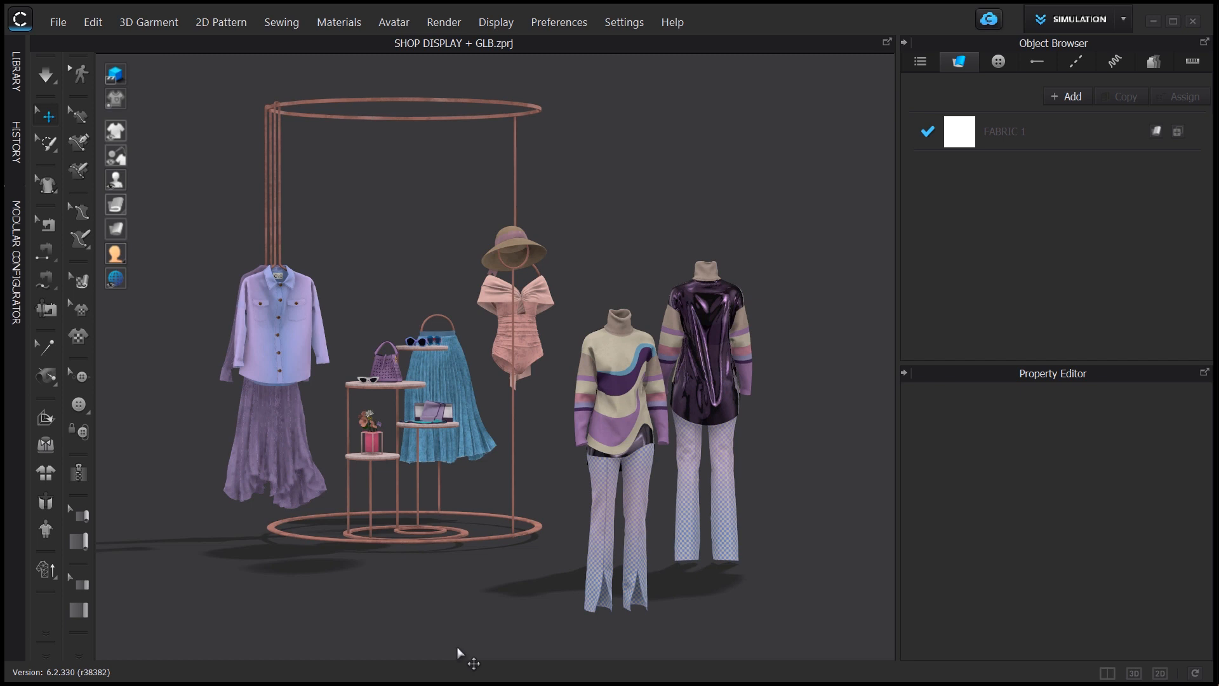
mouse_move(535, 669)
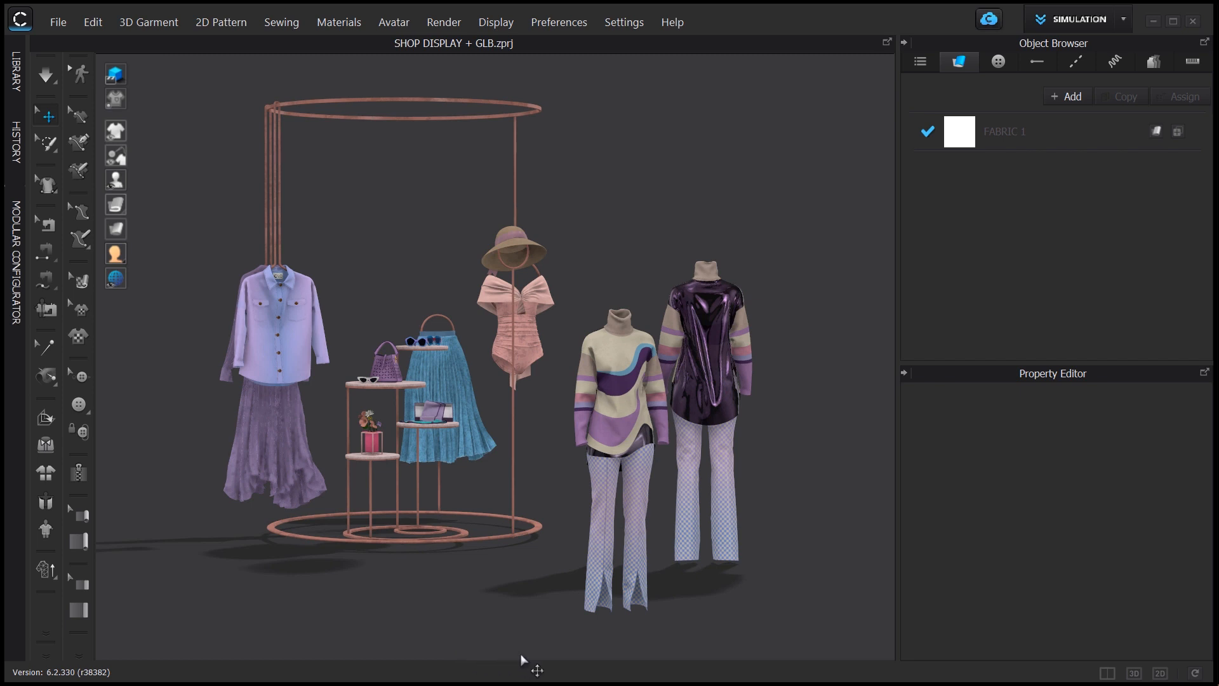
mouse_move(781, 649)
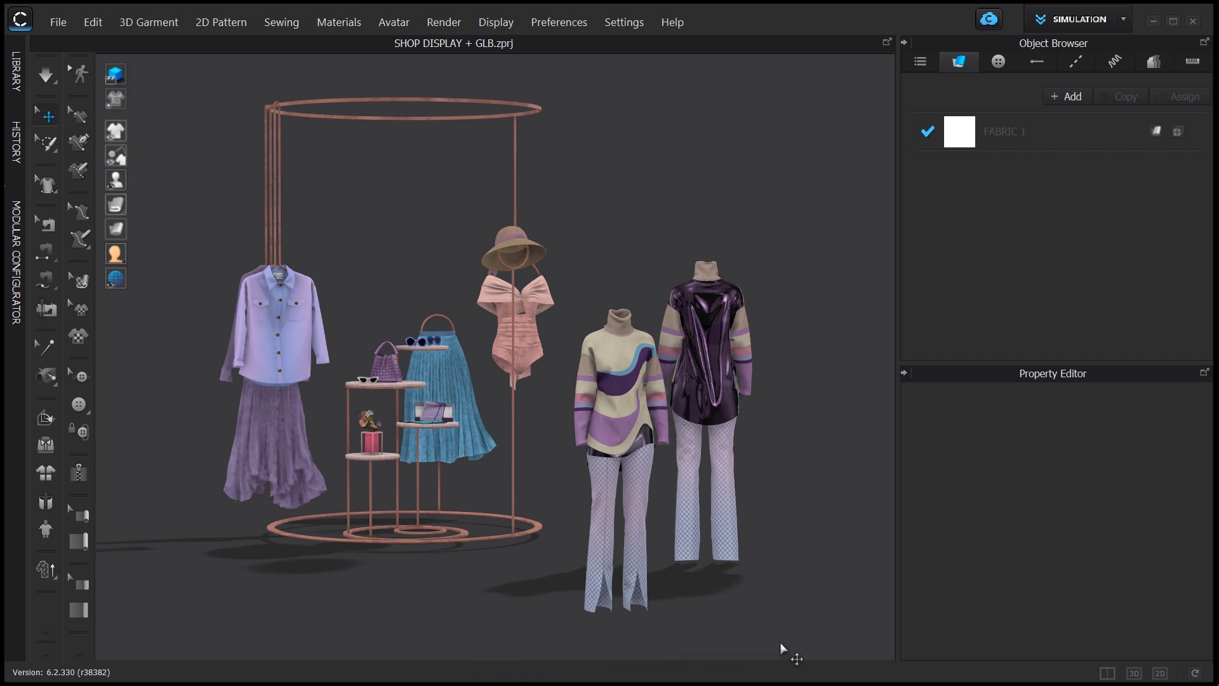
mouse_move(836, 639)
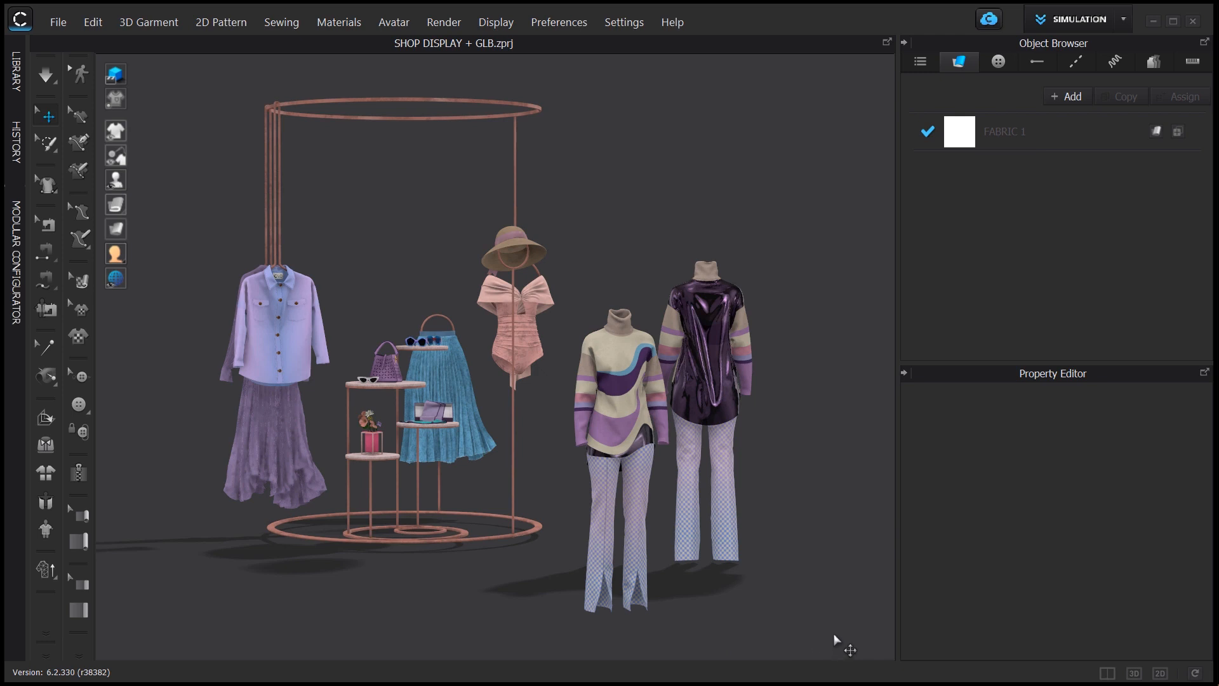